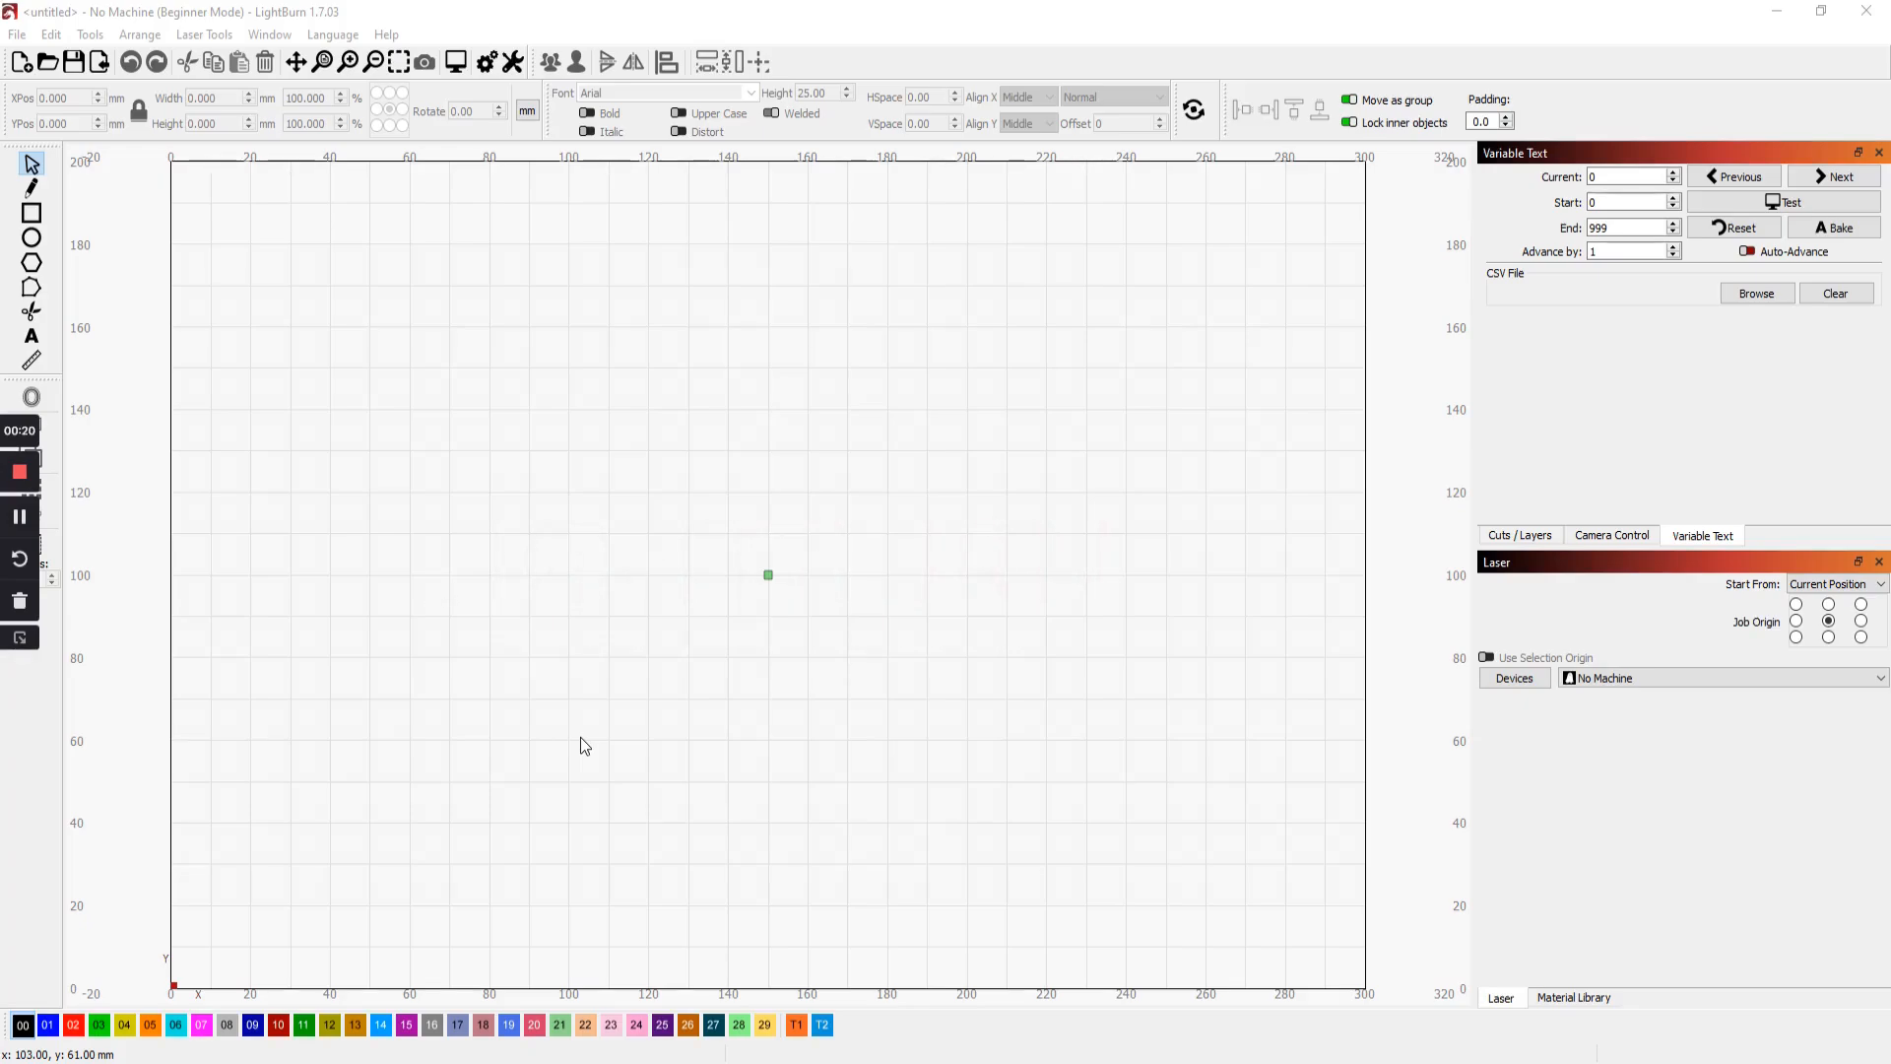
{"action": "mouse_move", "coordinate": [1513, 697]}
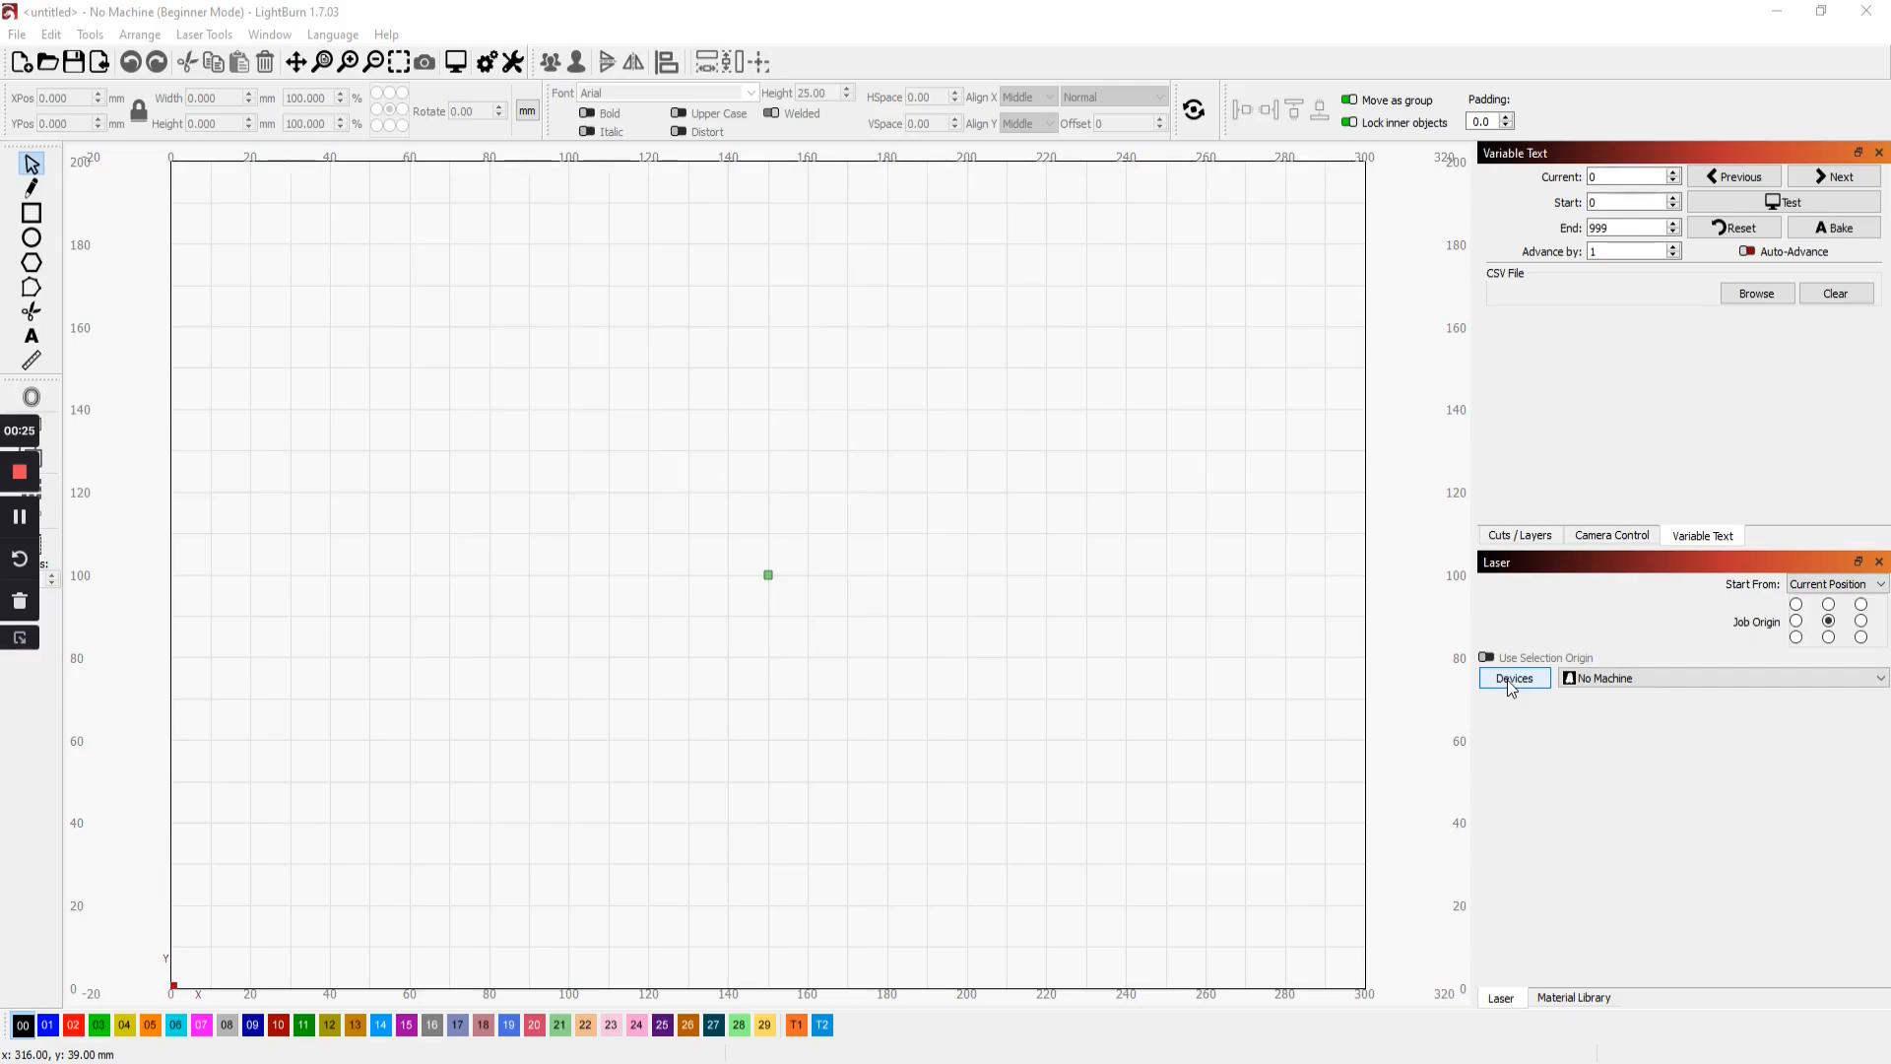
{"action": "mouse_move", "coordinate": [1540, 685]}
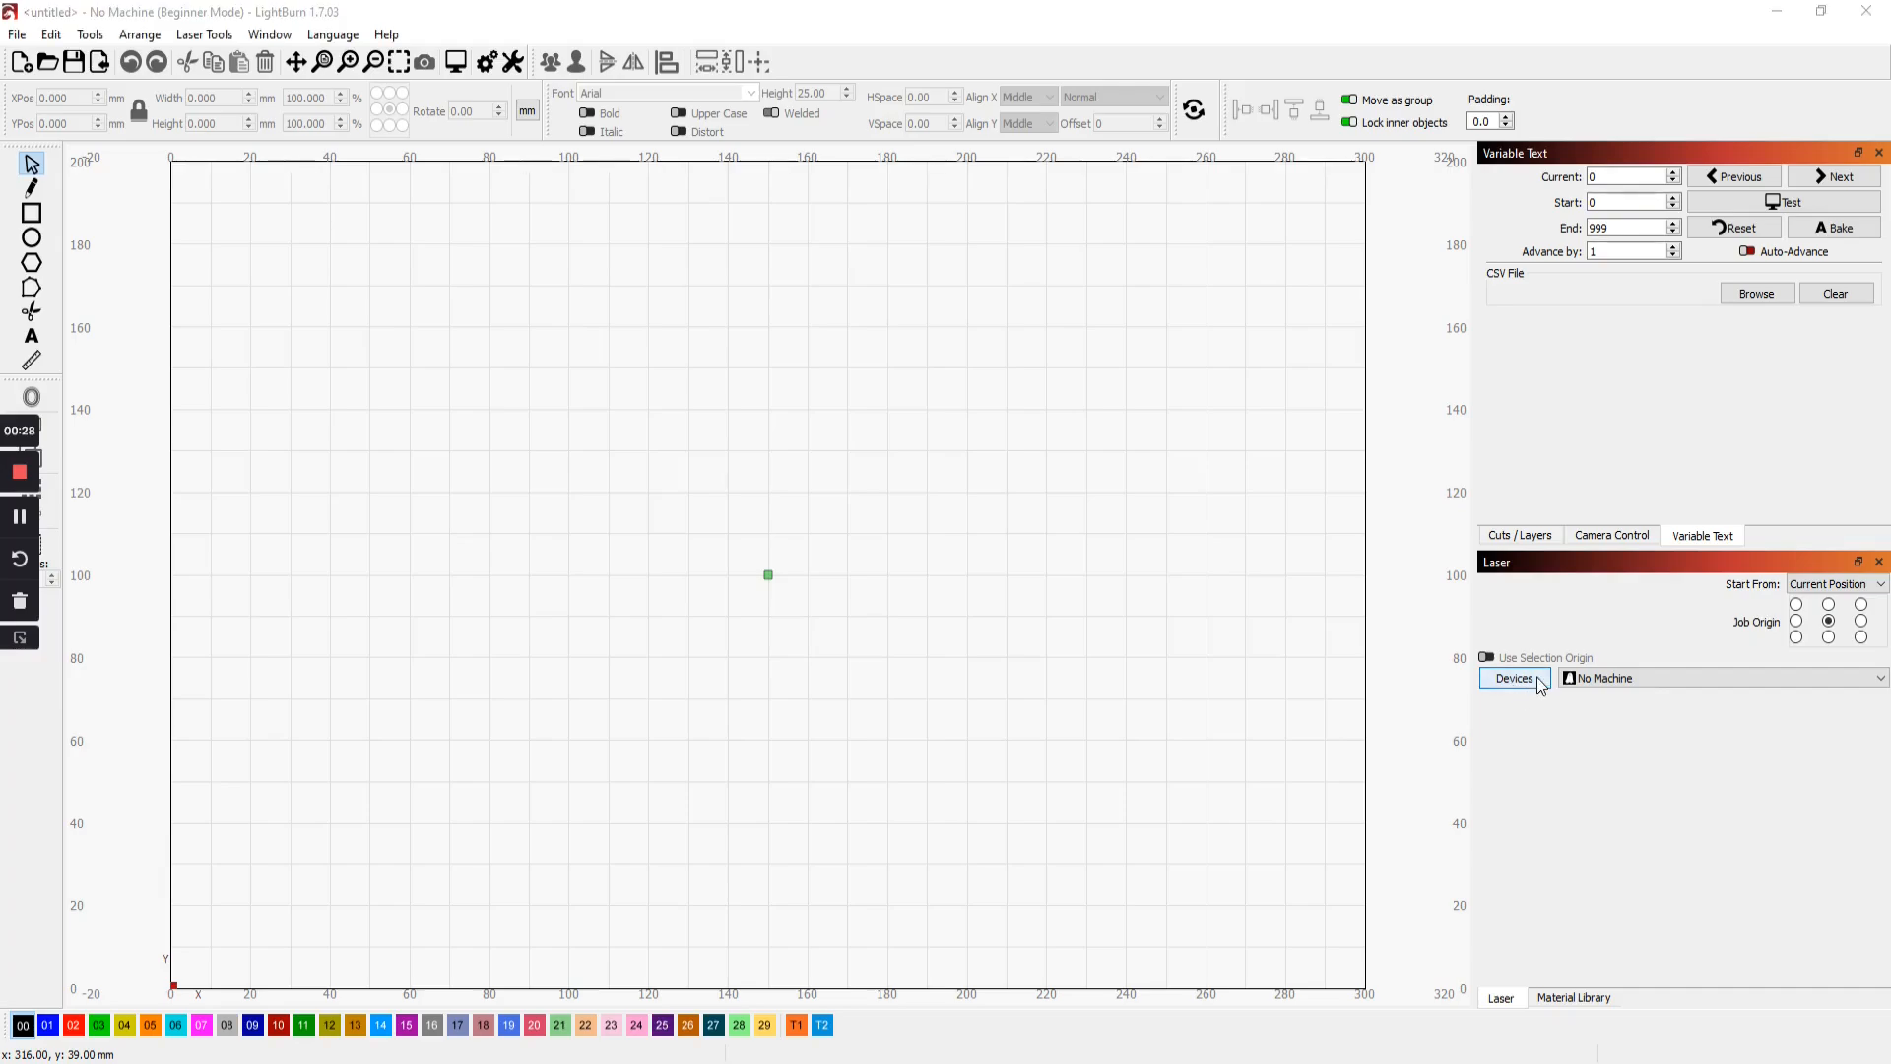
Scan for connected lasers and select the Ruida 6445G (510x300mm) on COM4 Serial/USB
{"action": "left_click", "coordinate": [1514, 677]}
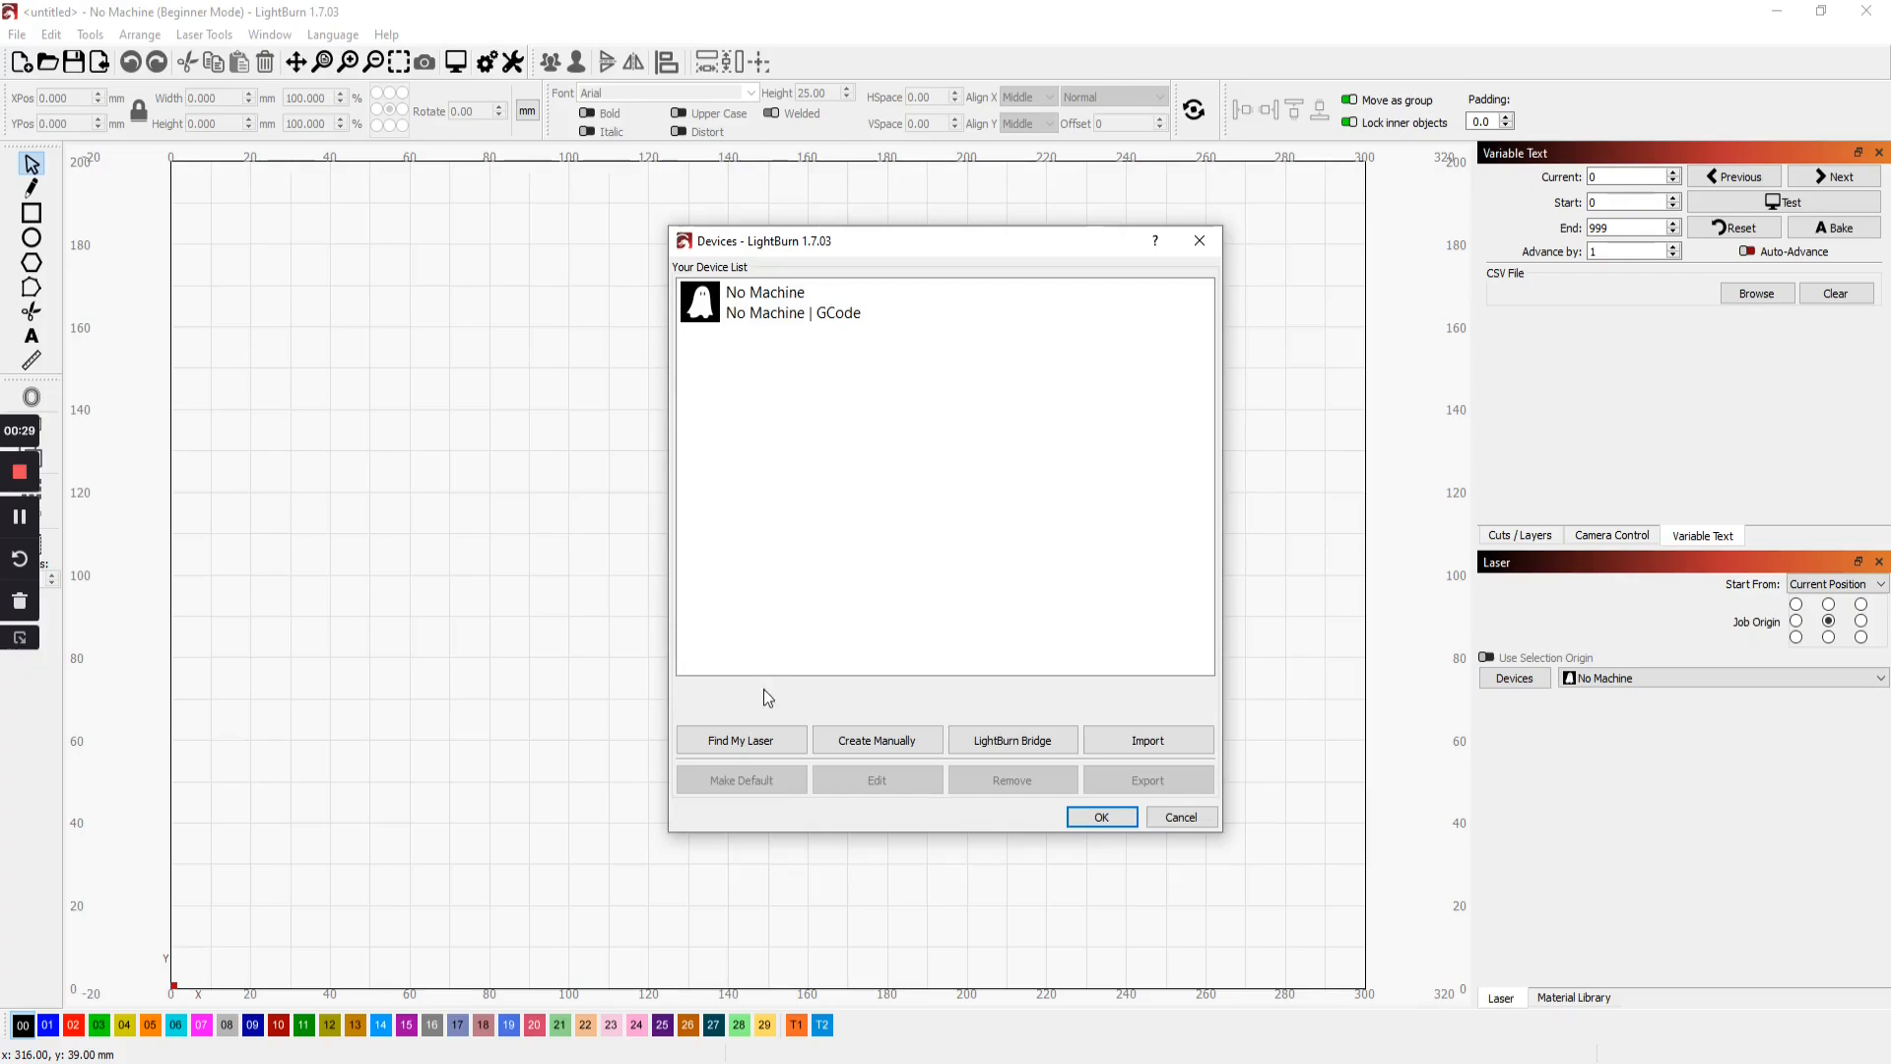
{"action": "left_click", "coordinate": [740, 739]}
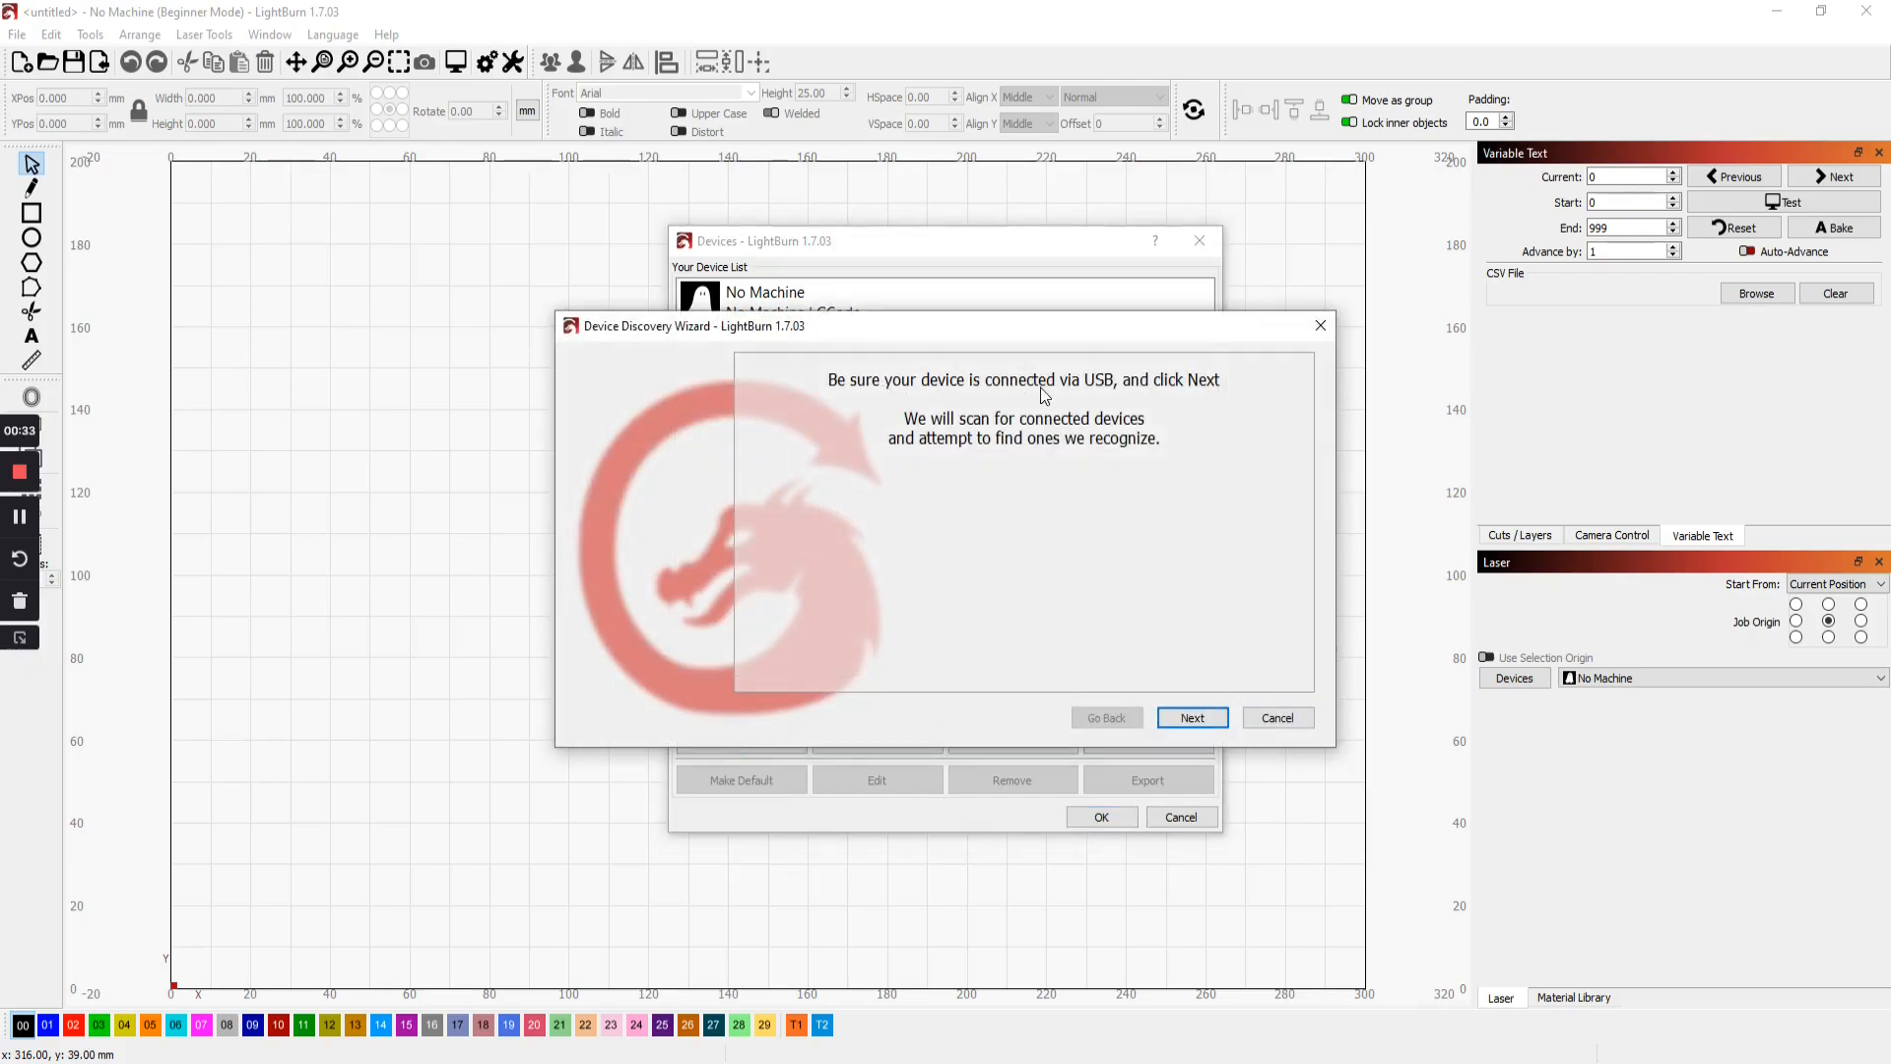
{"action": "mouse_move", "coordinate": [1108, 392]}
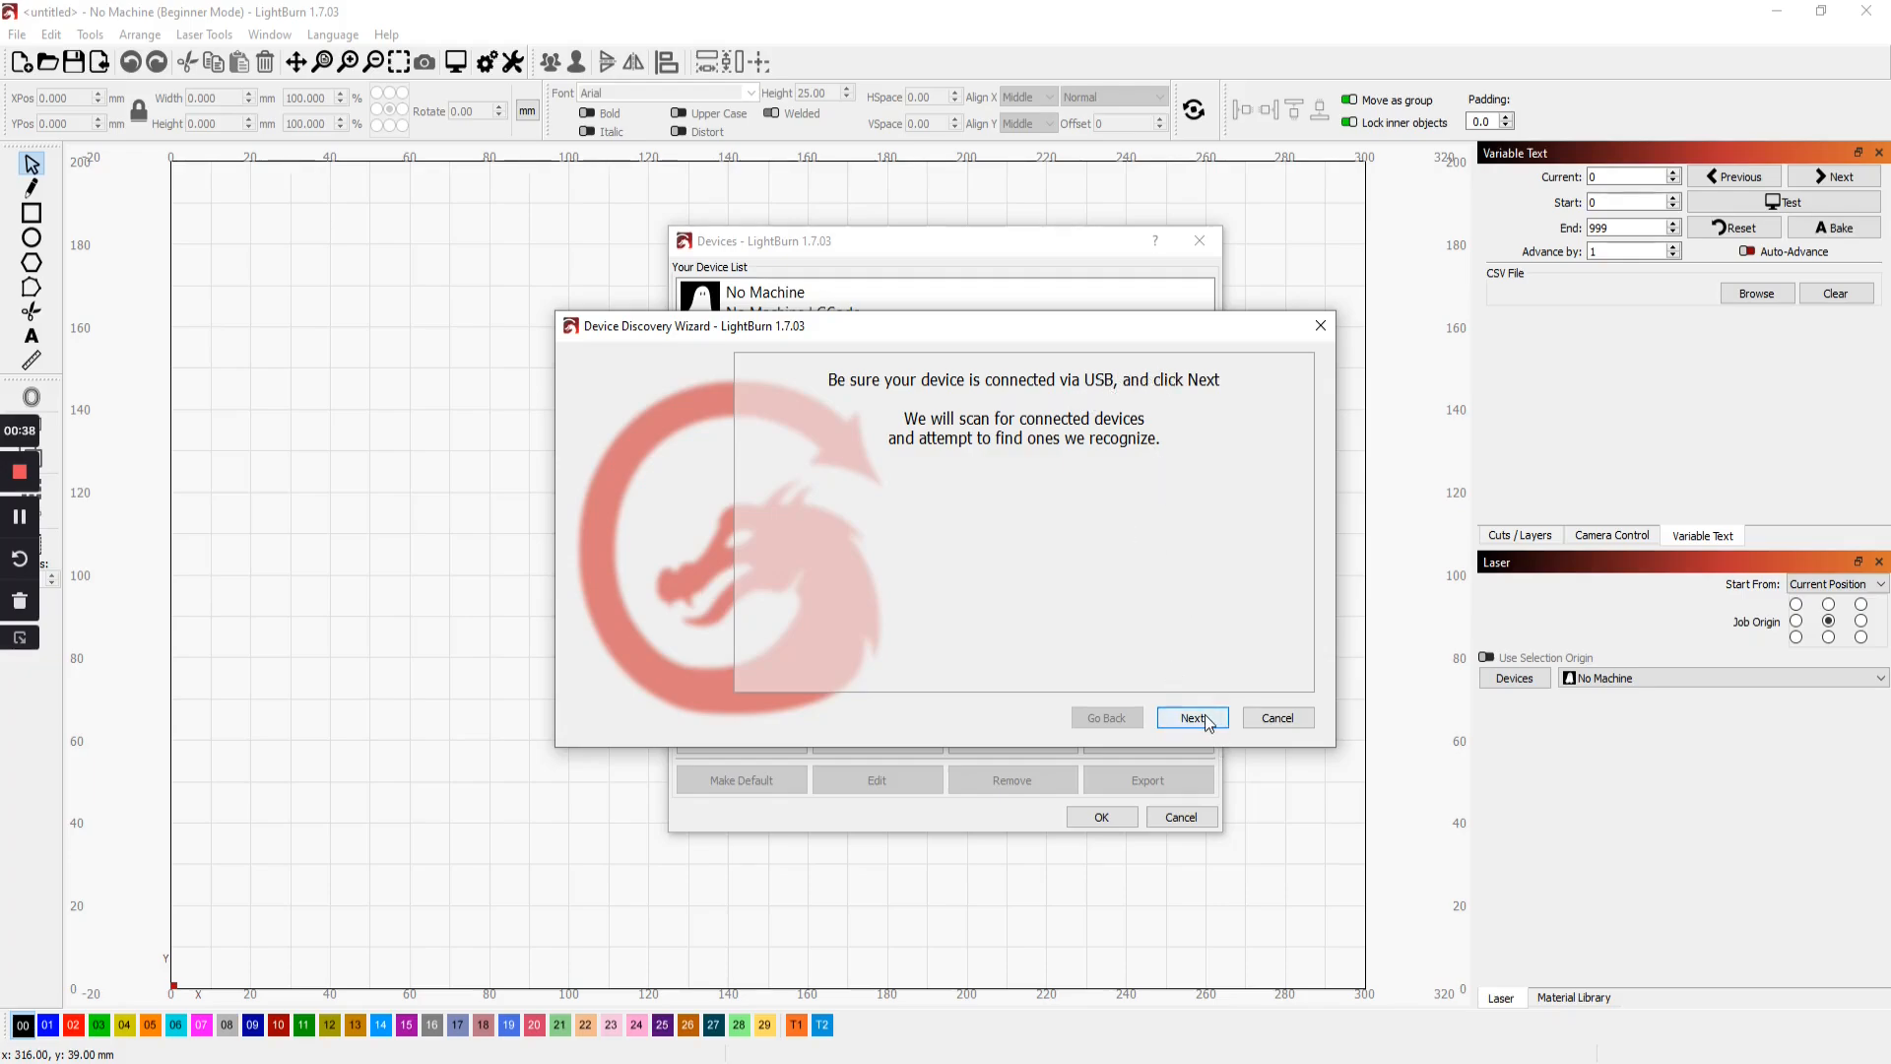
{"action": "left_click", "coordinate": [1192, 716]}
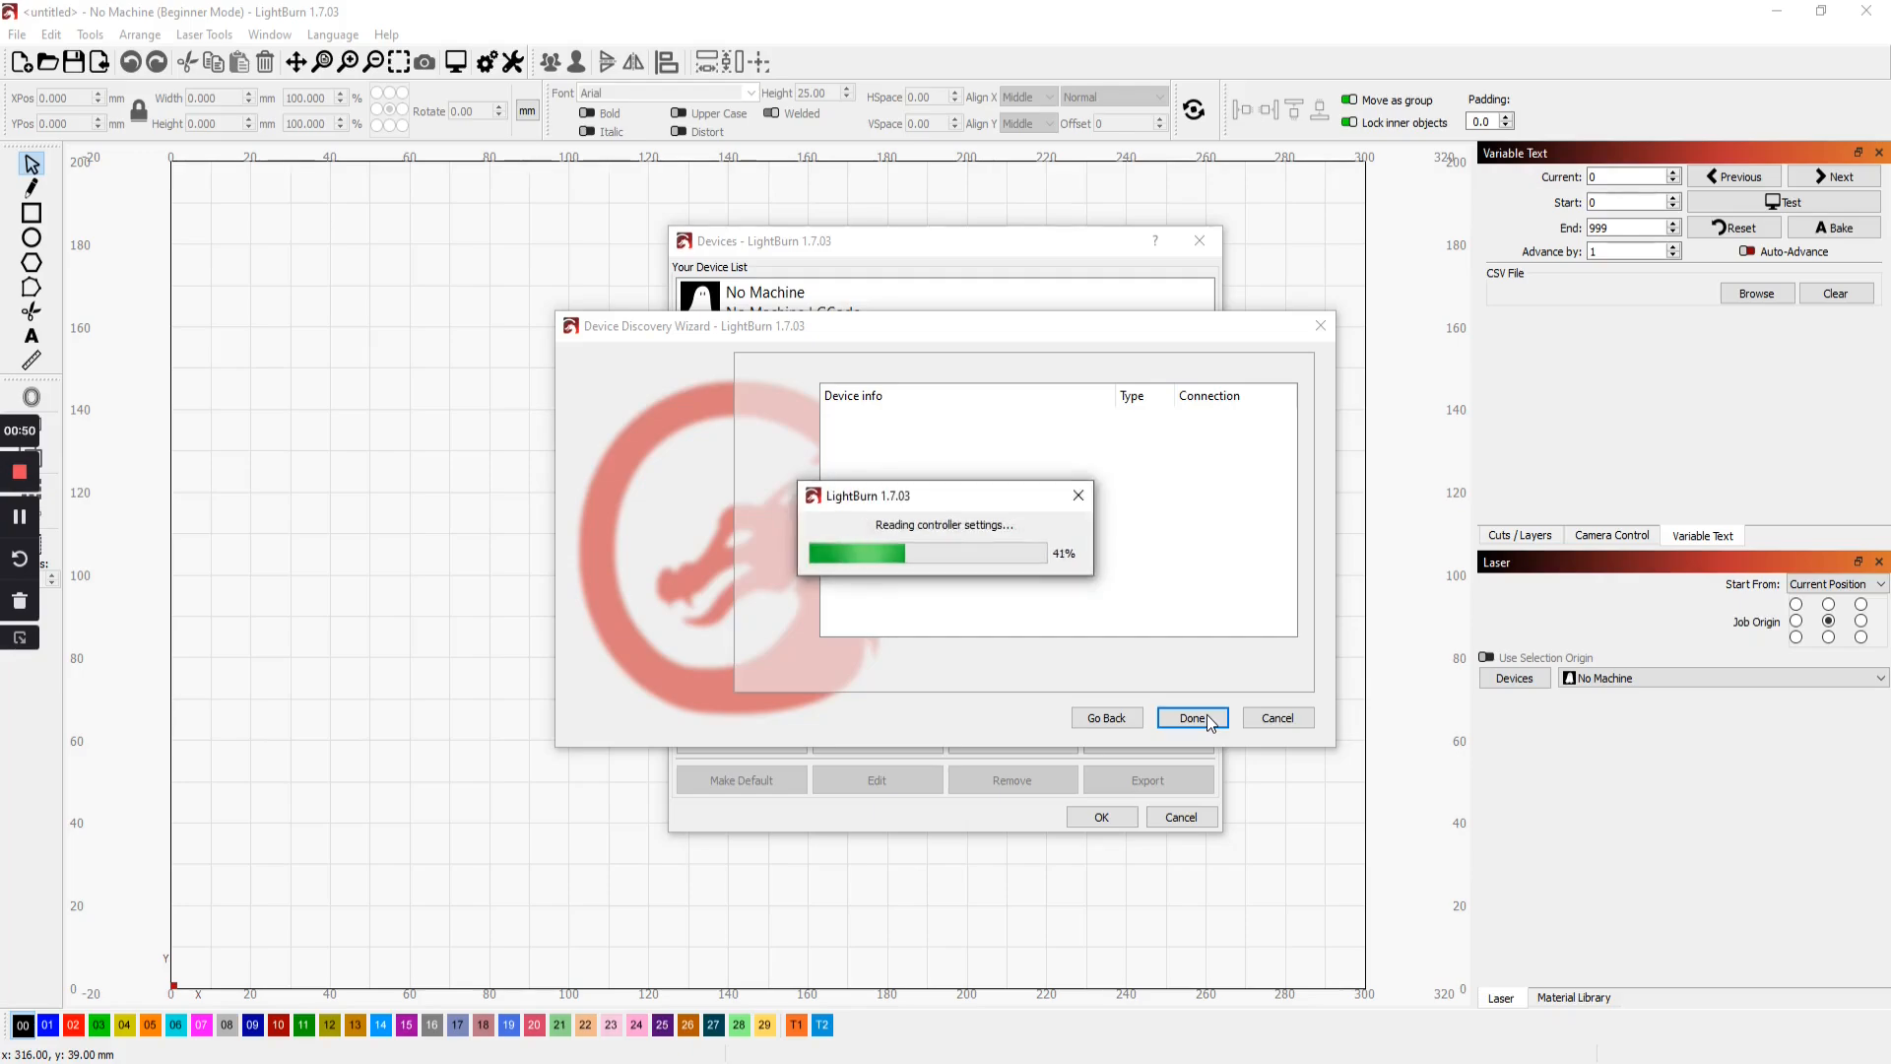
{"action": "left_click", "coordinate": [1192, 717]}
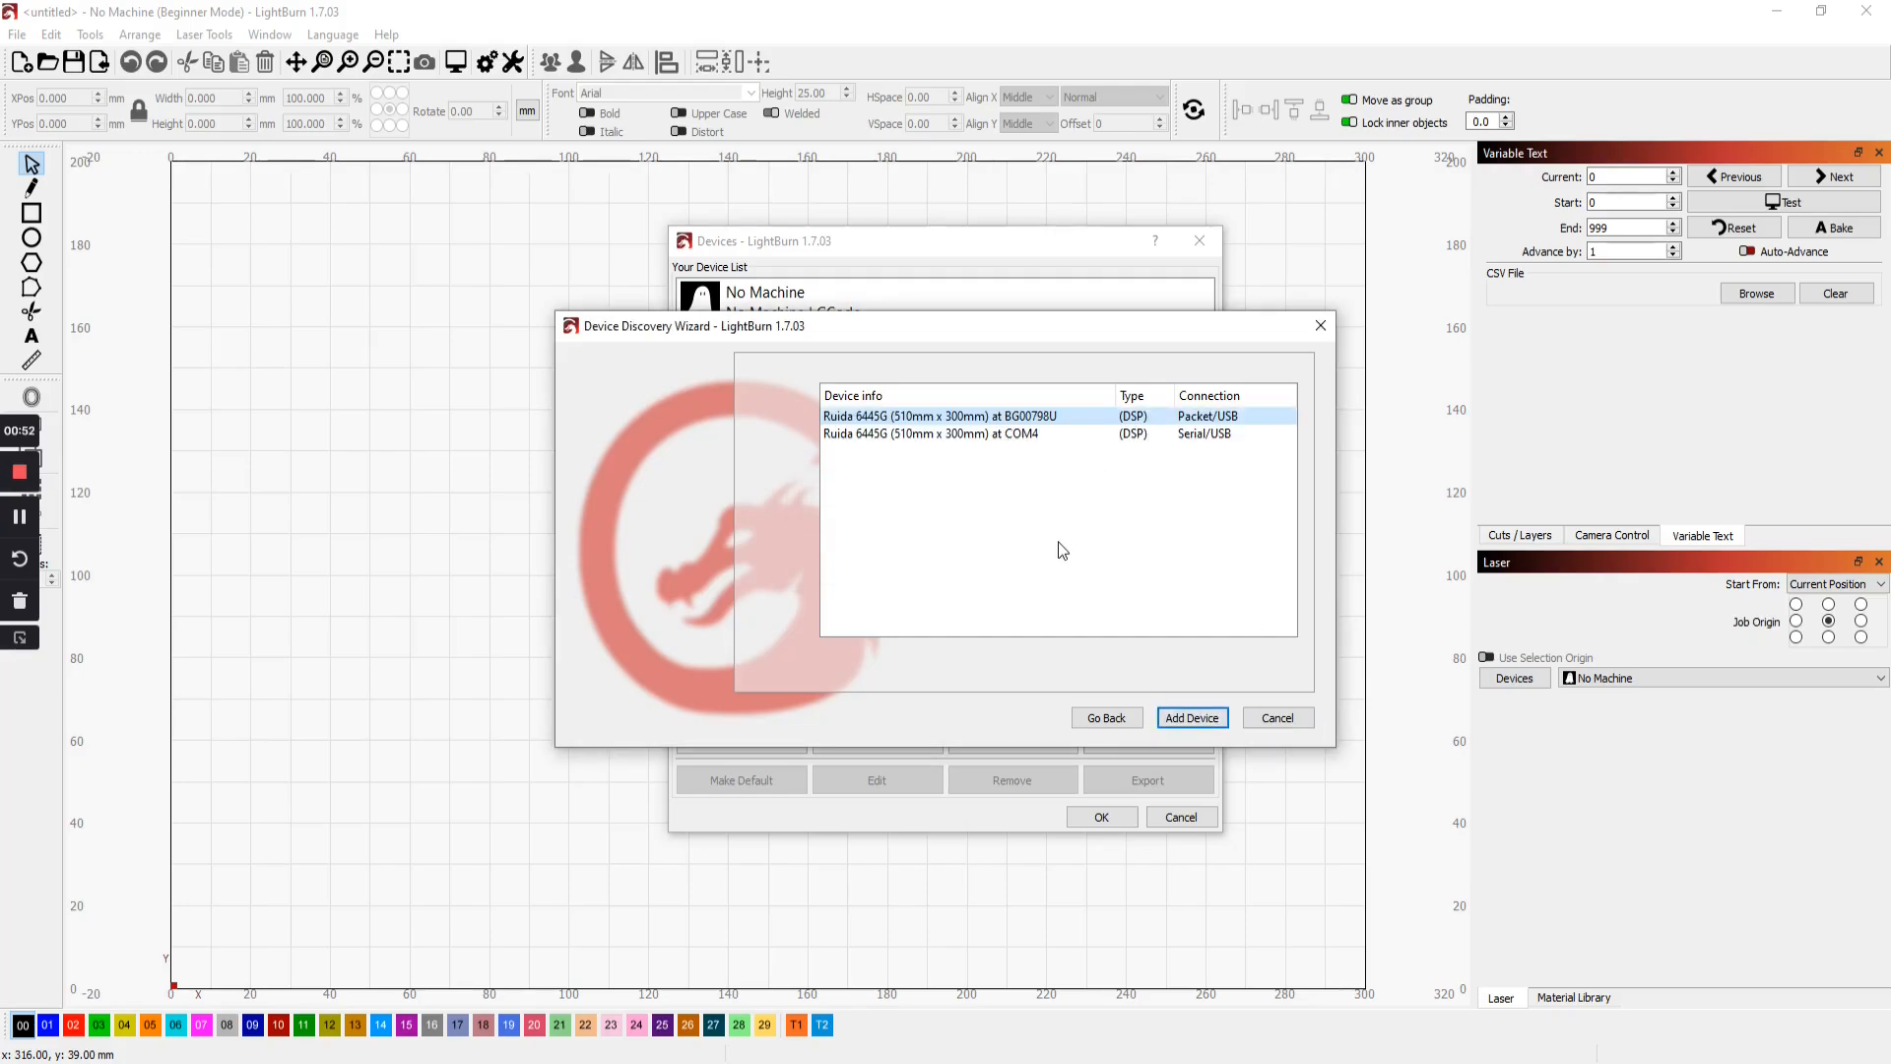
{"action": "left_click", "coordinate": [1006, 433]}
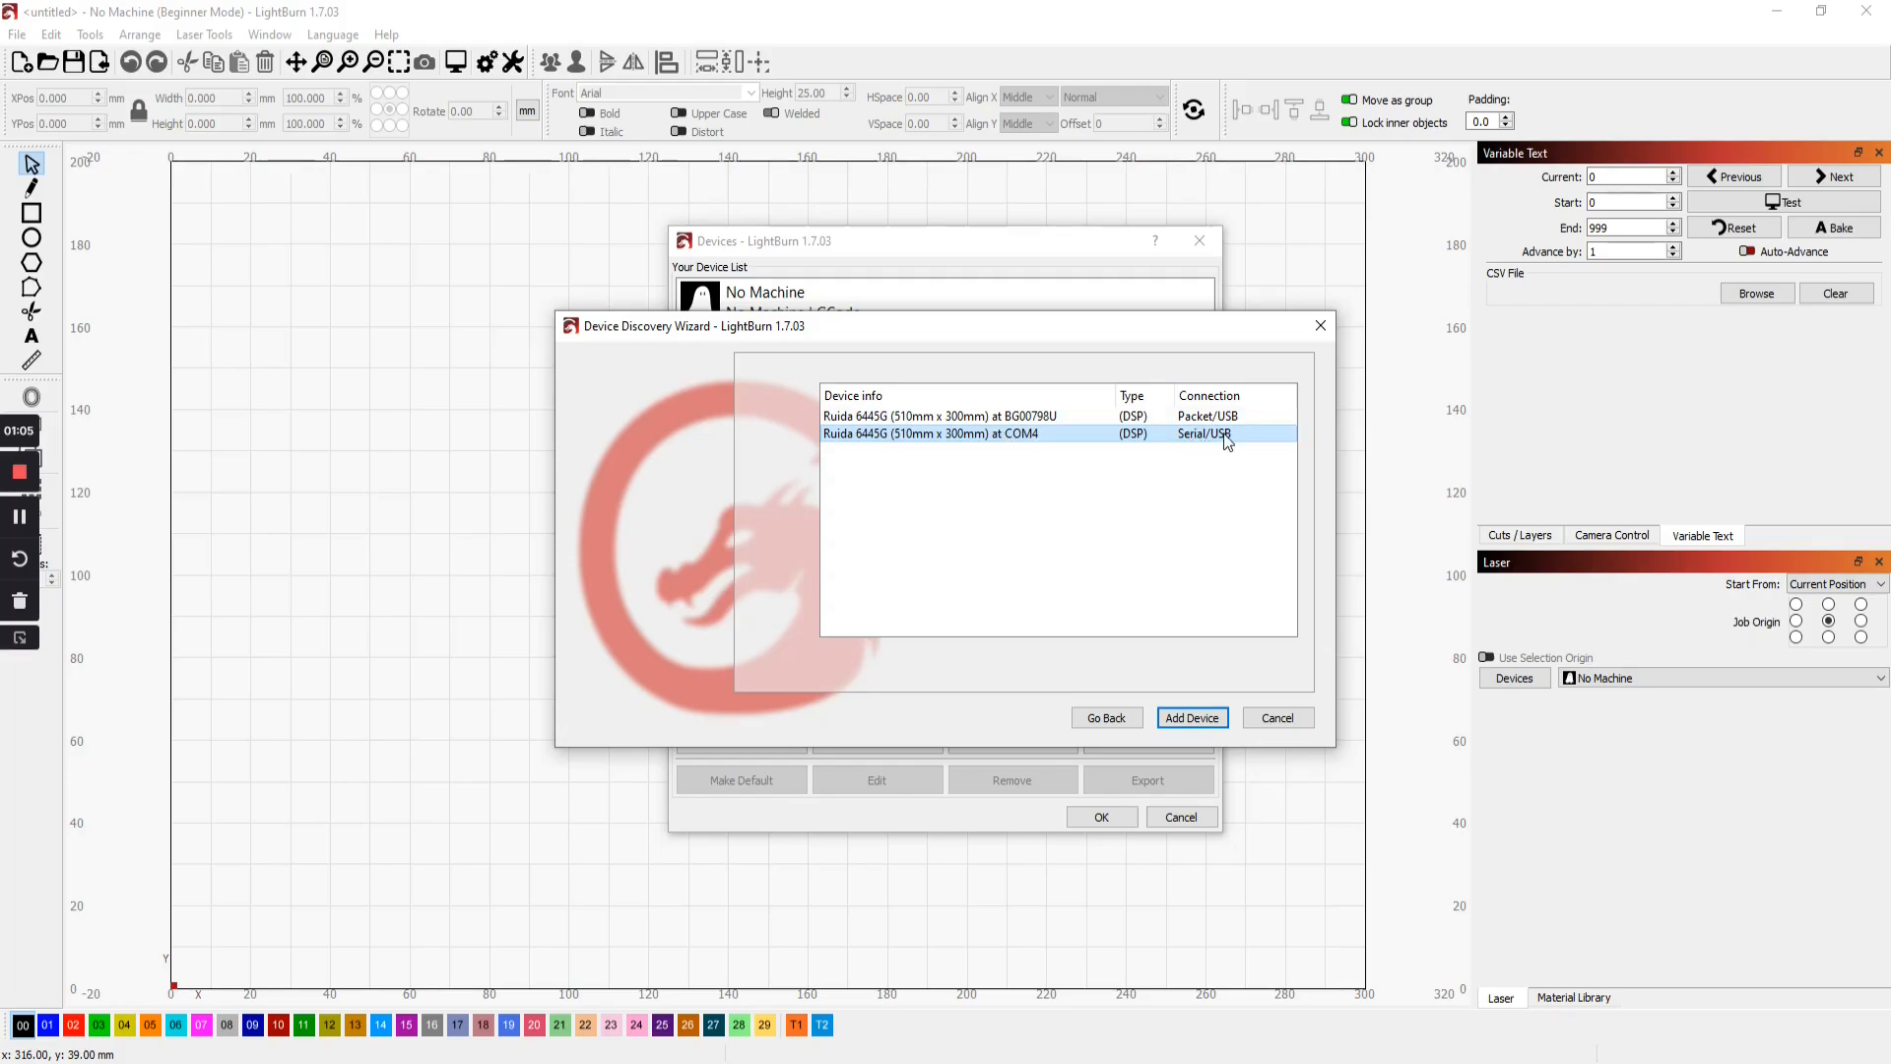
{"action": "mouse_move", "coordinate": [1150, 437]}
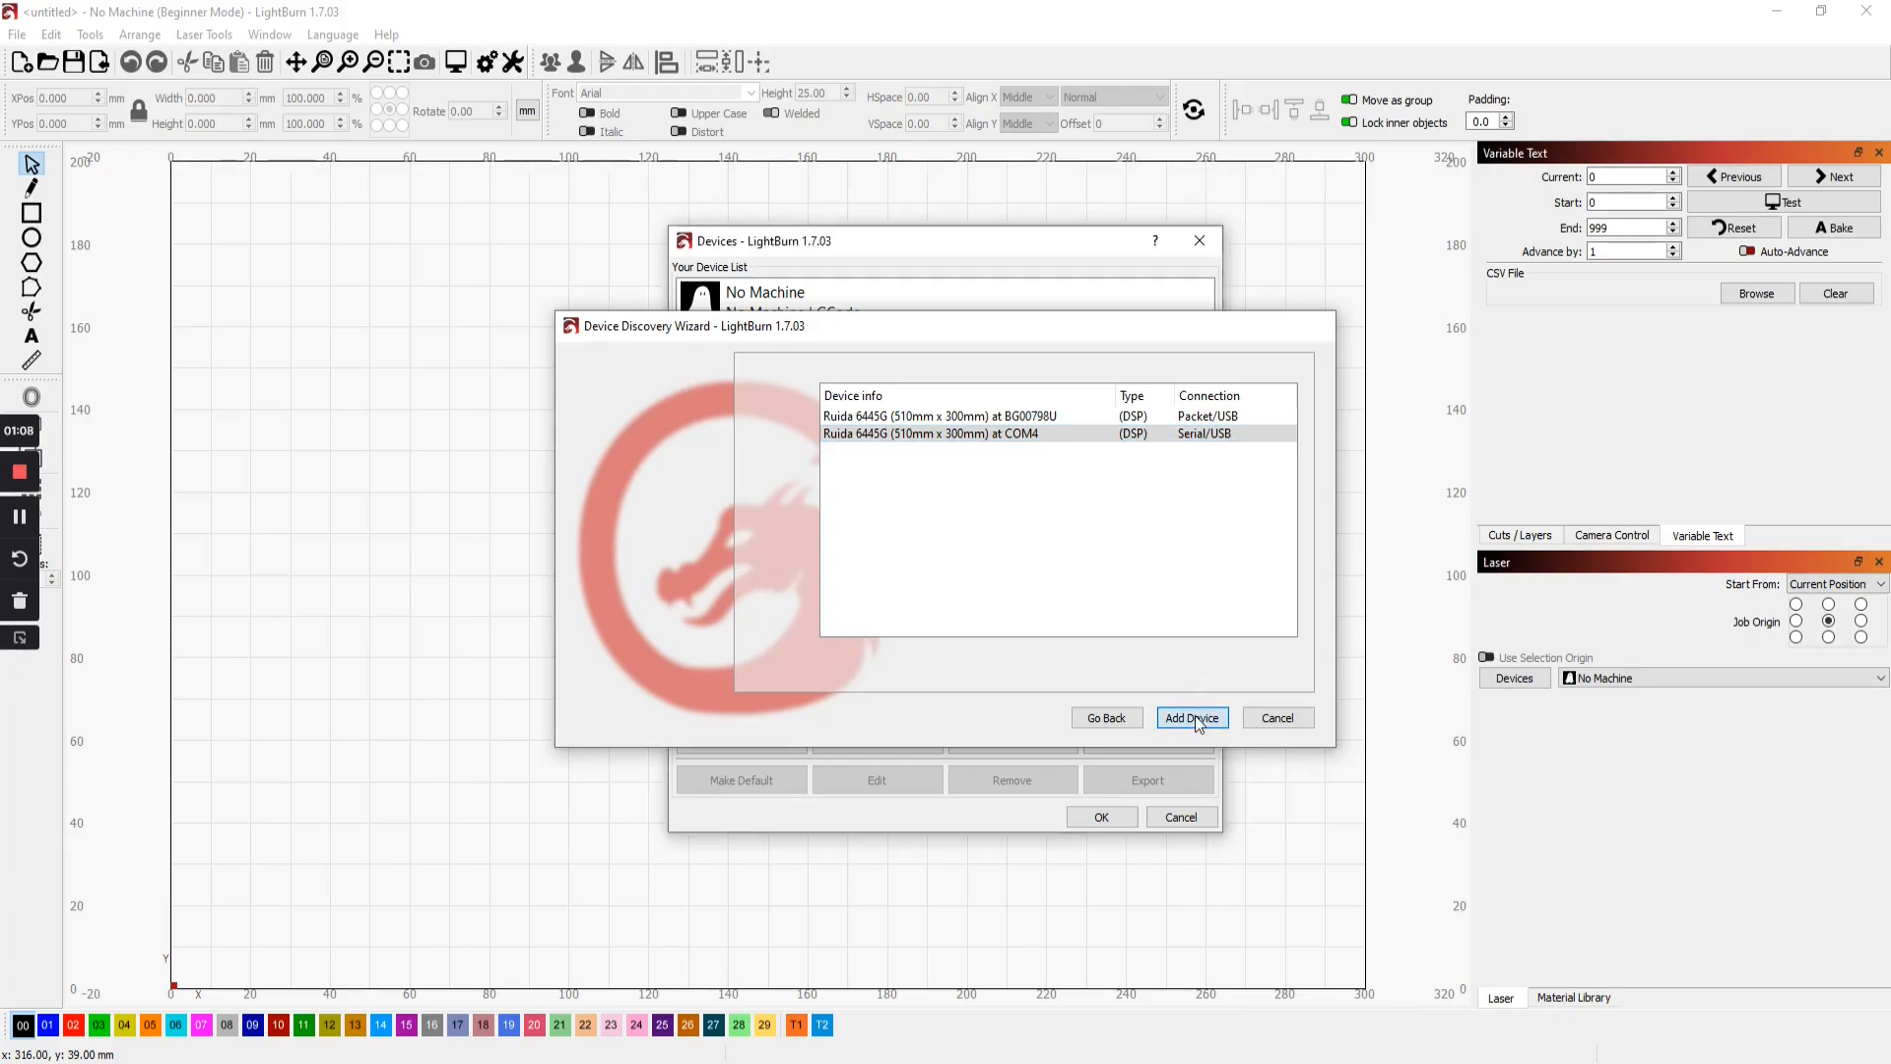
Add the laser named Polar Plus, 510 x 300 mm work area, origin Rear Right, reaching the summary
{"action": "left_click", "coordinate": [1192, 717]}
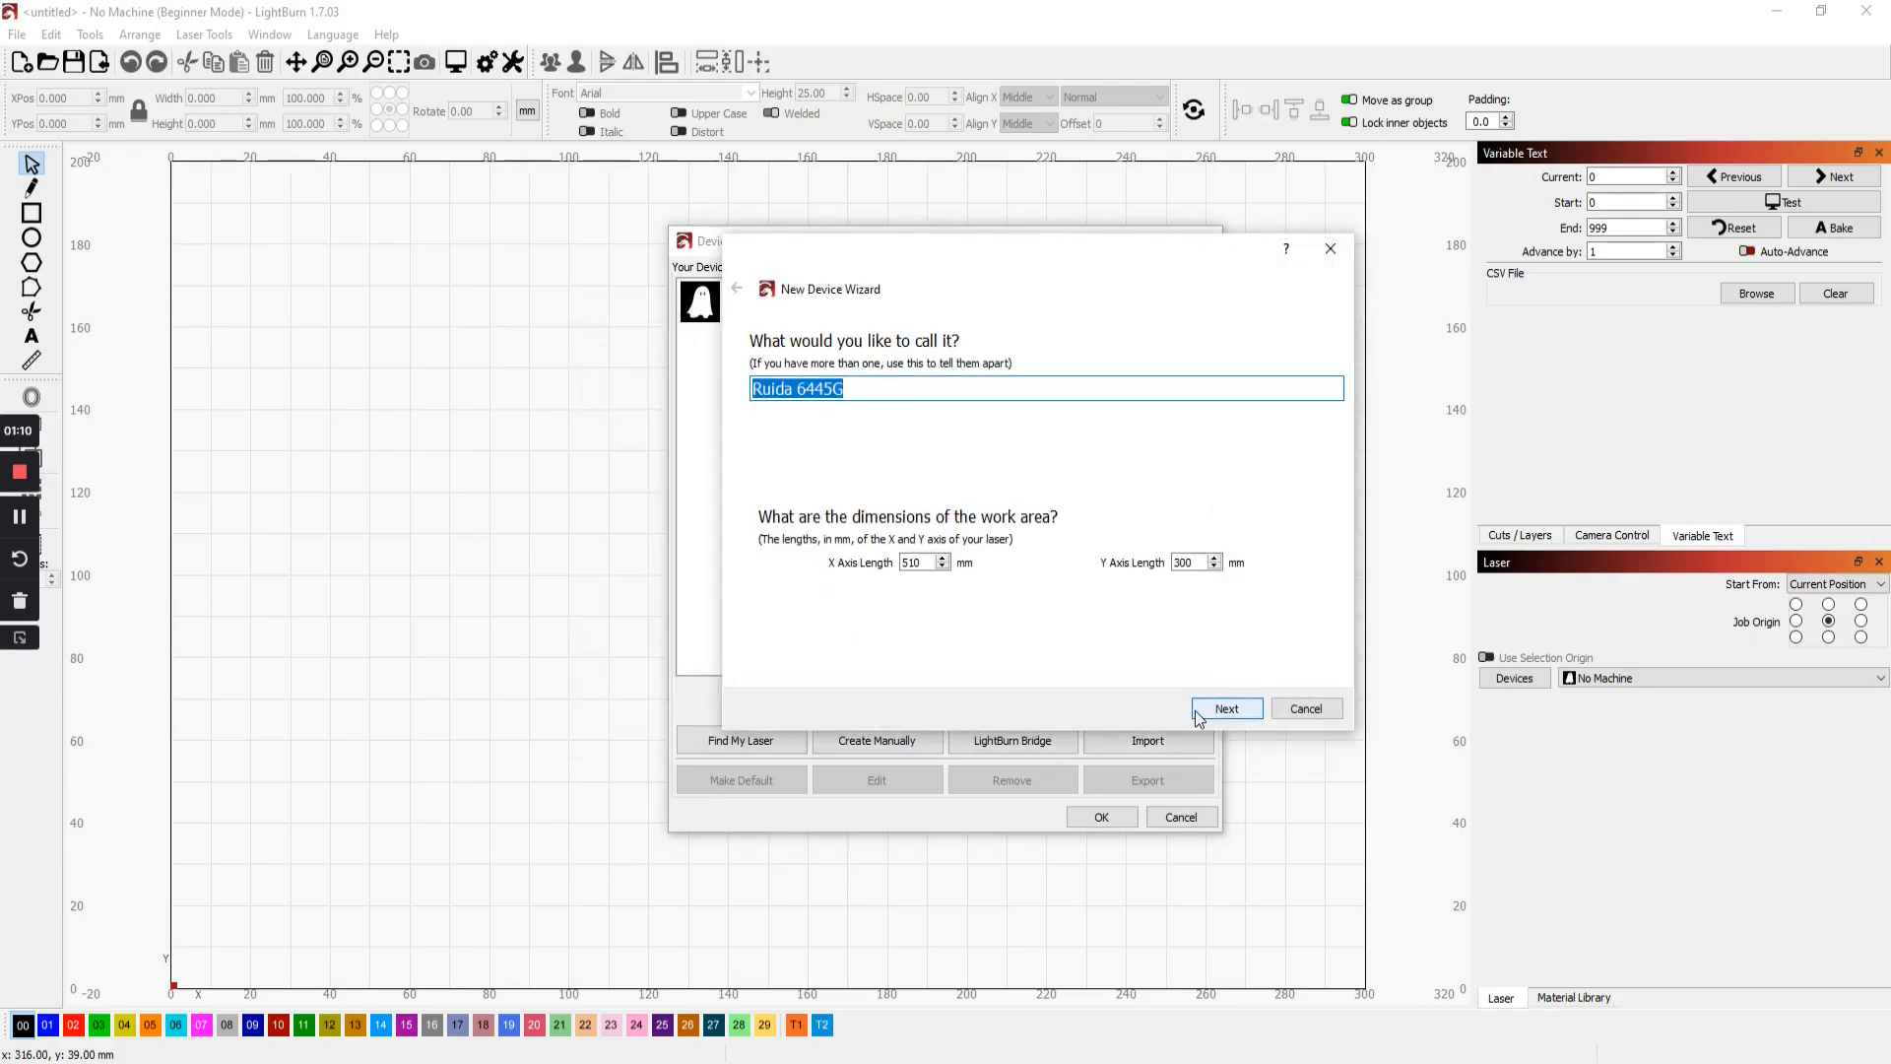
{"action": "type", "text": "Polar Plus"}
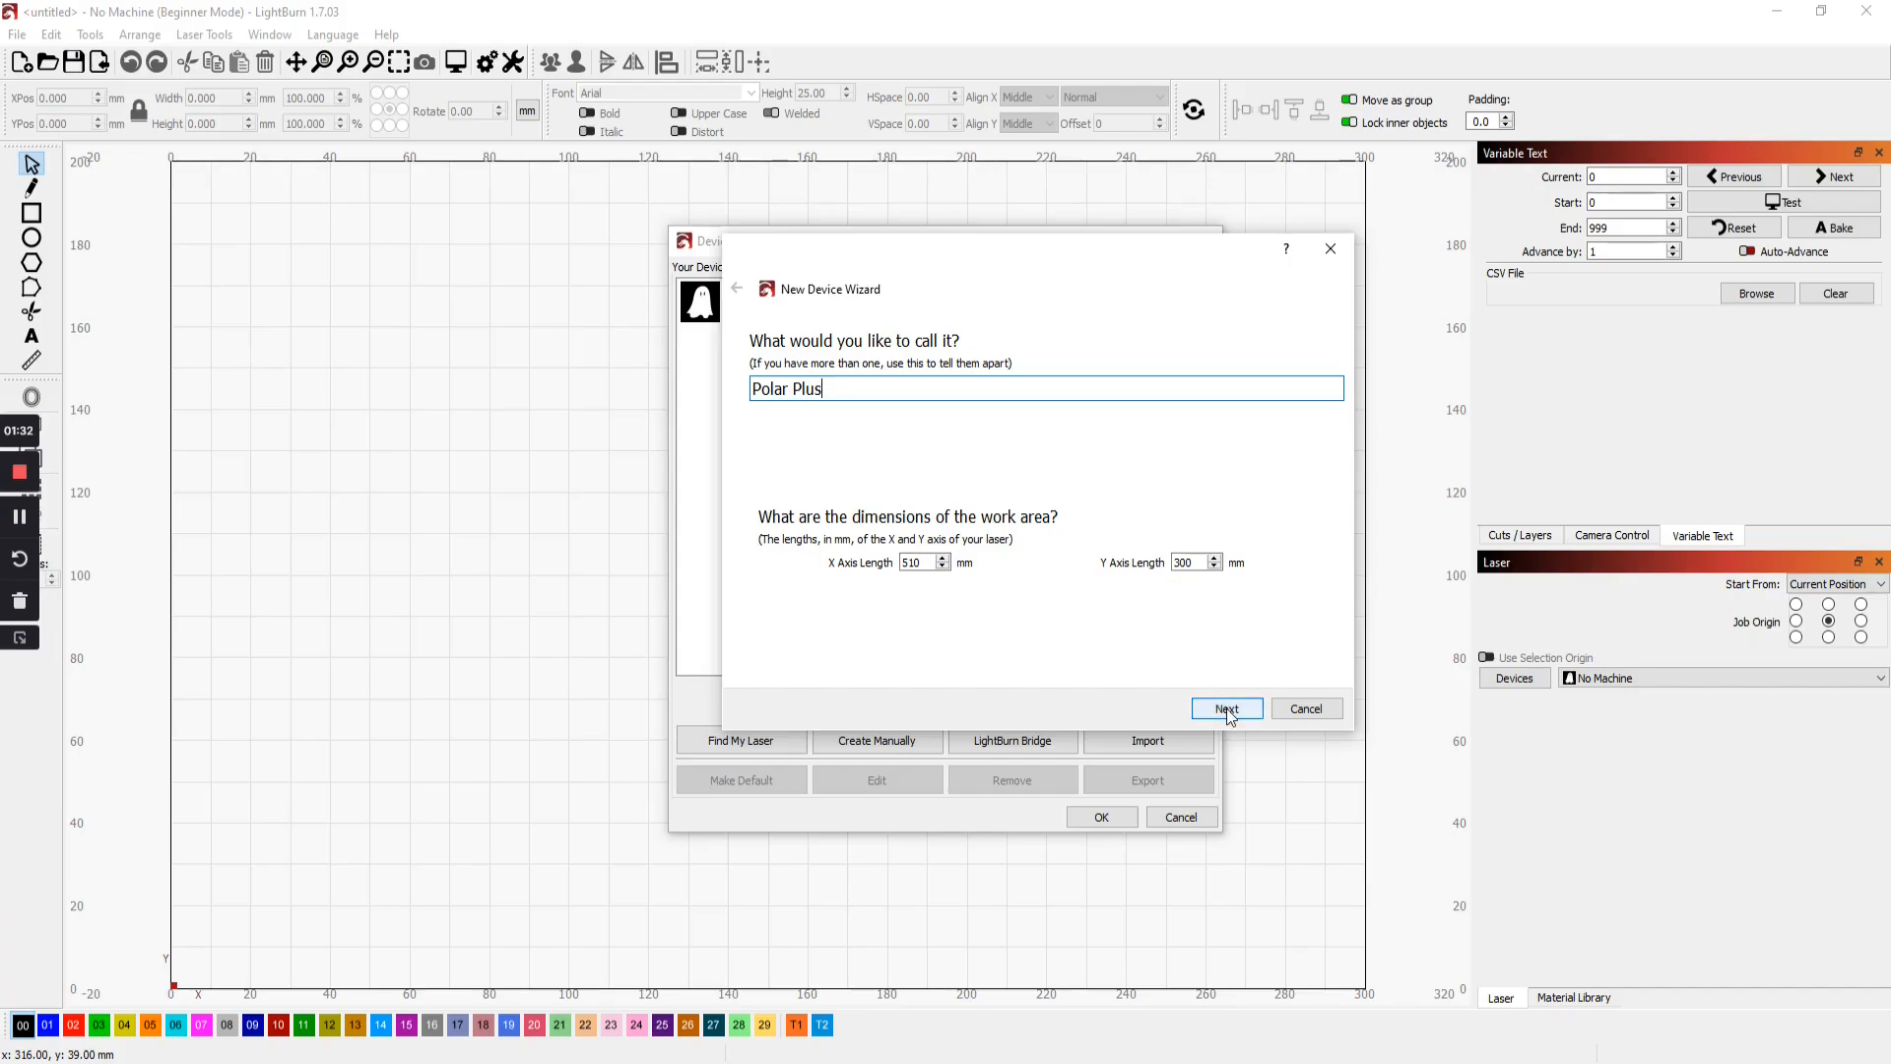
{"action": "left_click", "coordinate": [1227, 707]}
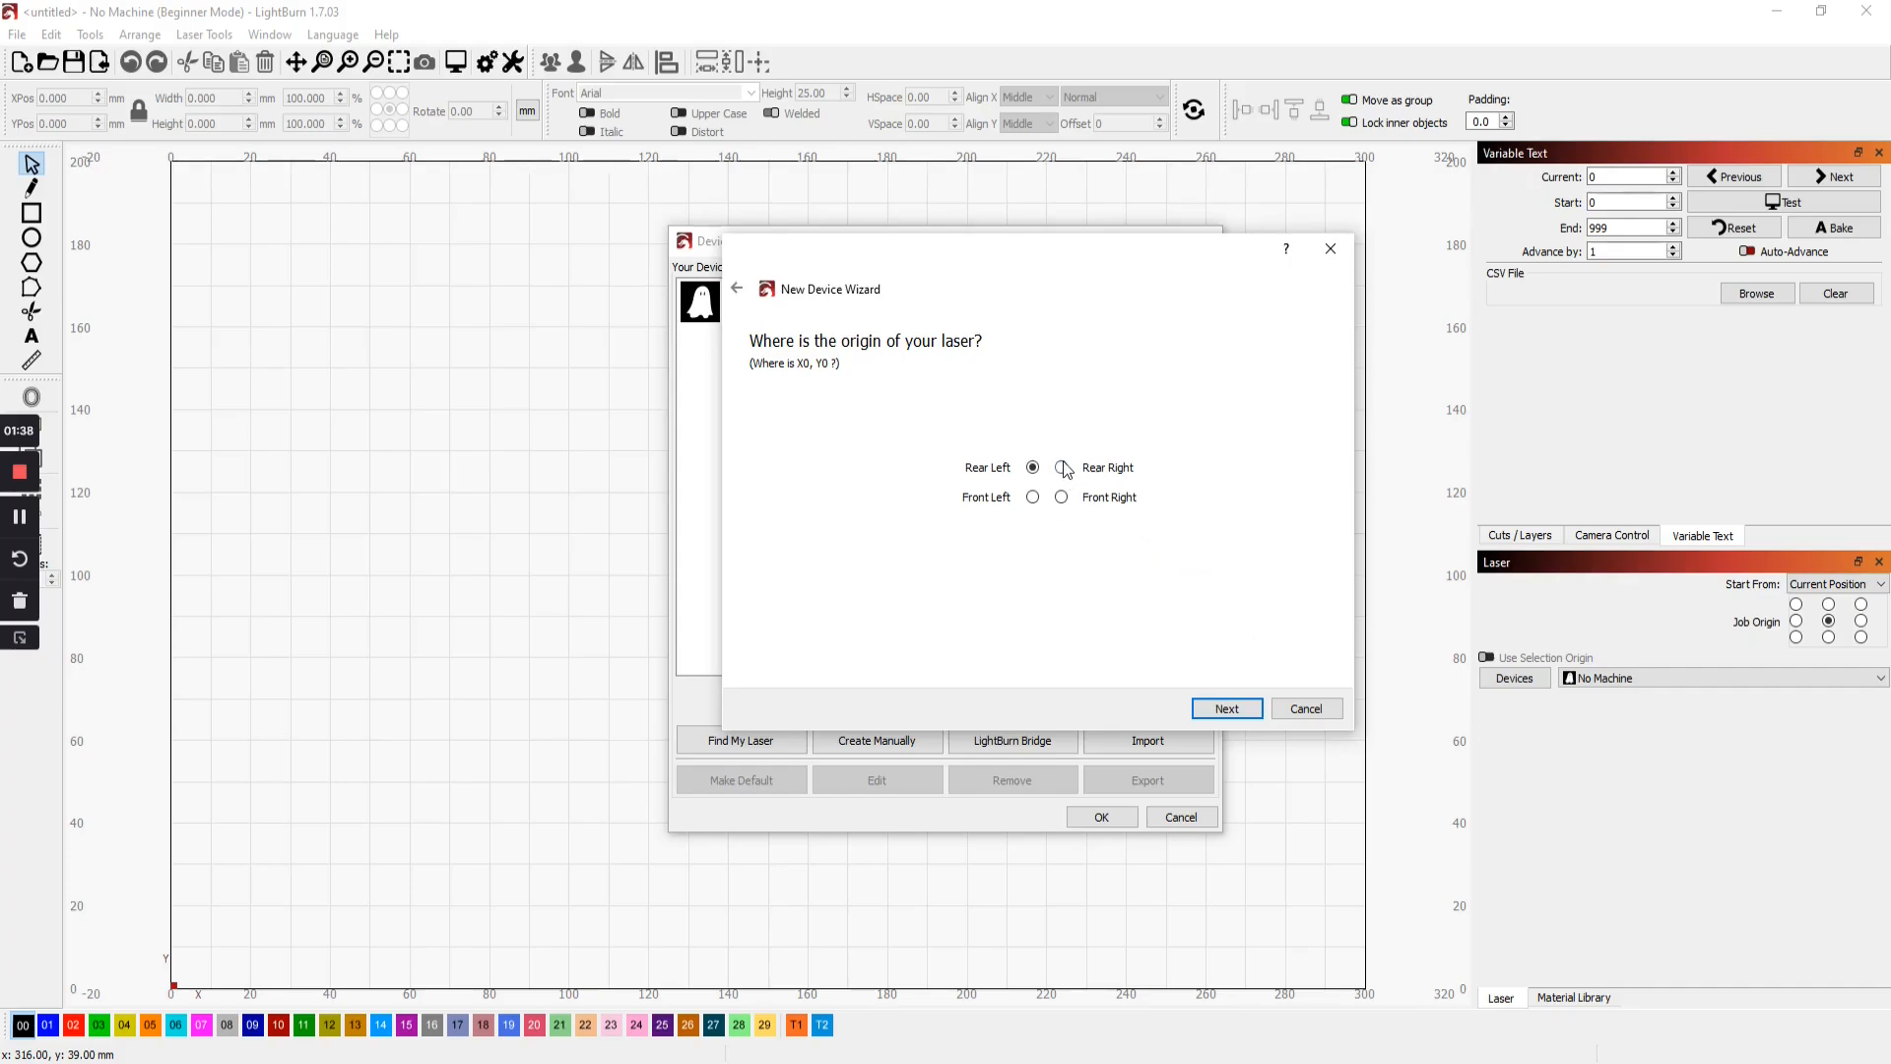
{"action": "left_click", "coordinate": [1061, 469]}
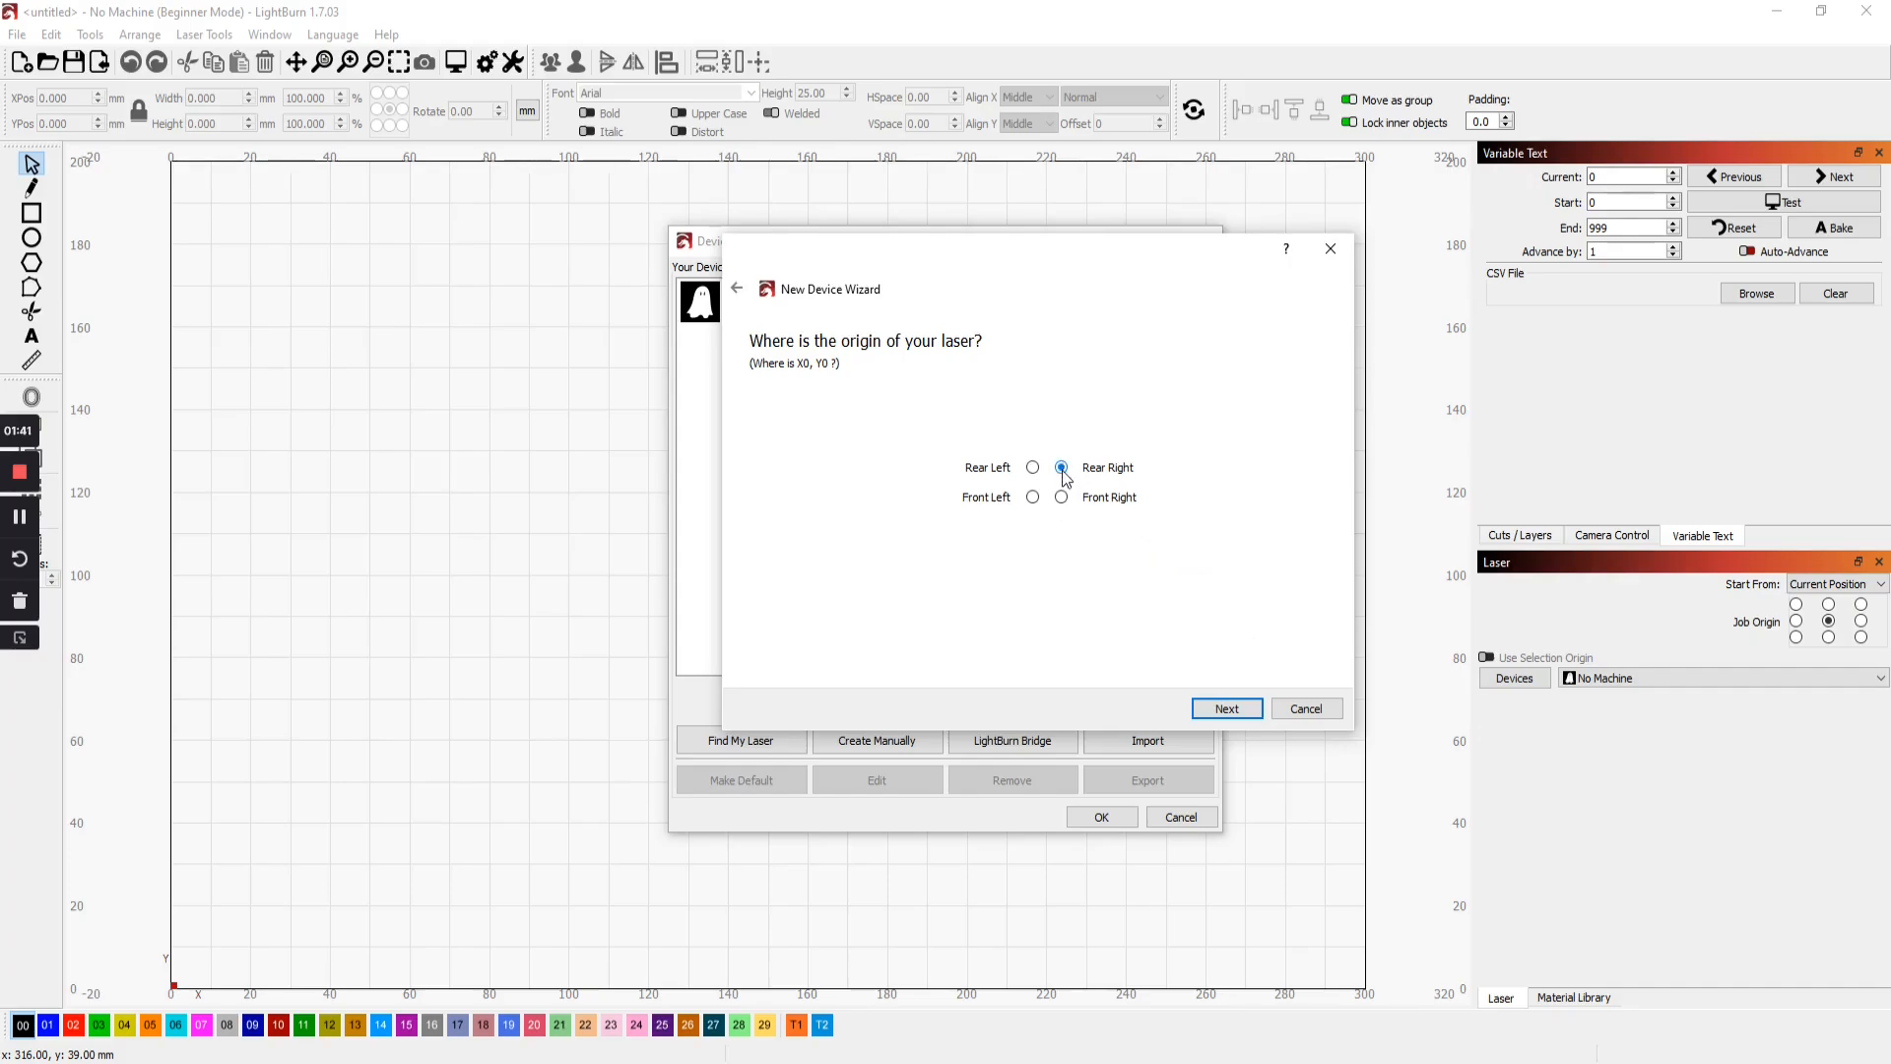
{"action": "left_click", "coordinate": [1225, 707]}
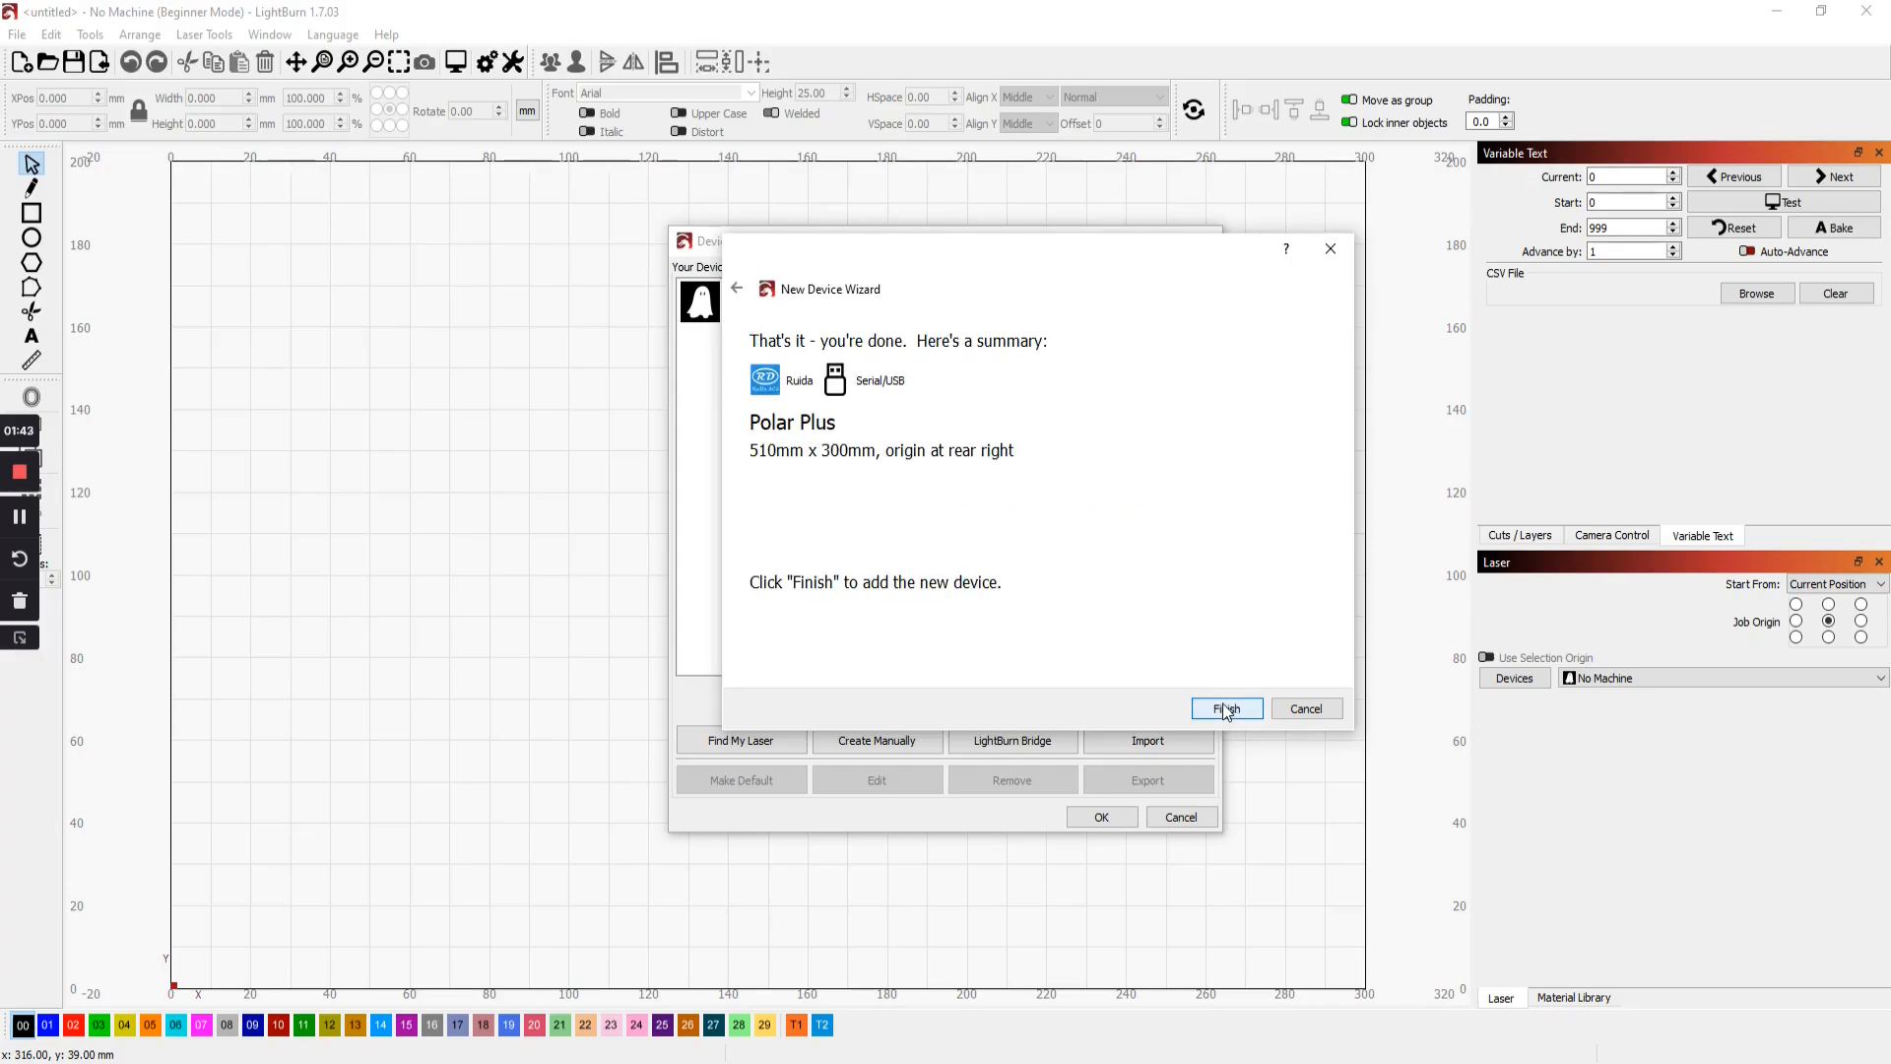
Finish the wizard and make Polar Plus the active laser, connected on COM4 and Ready
{"action": "left_click", "coordinate": [1227, 707]}
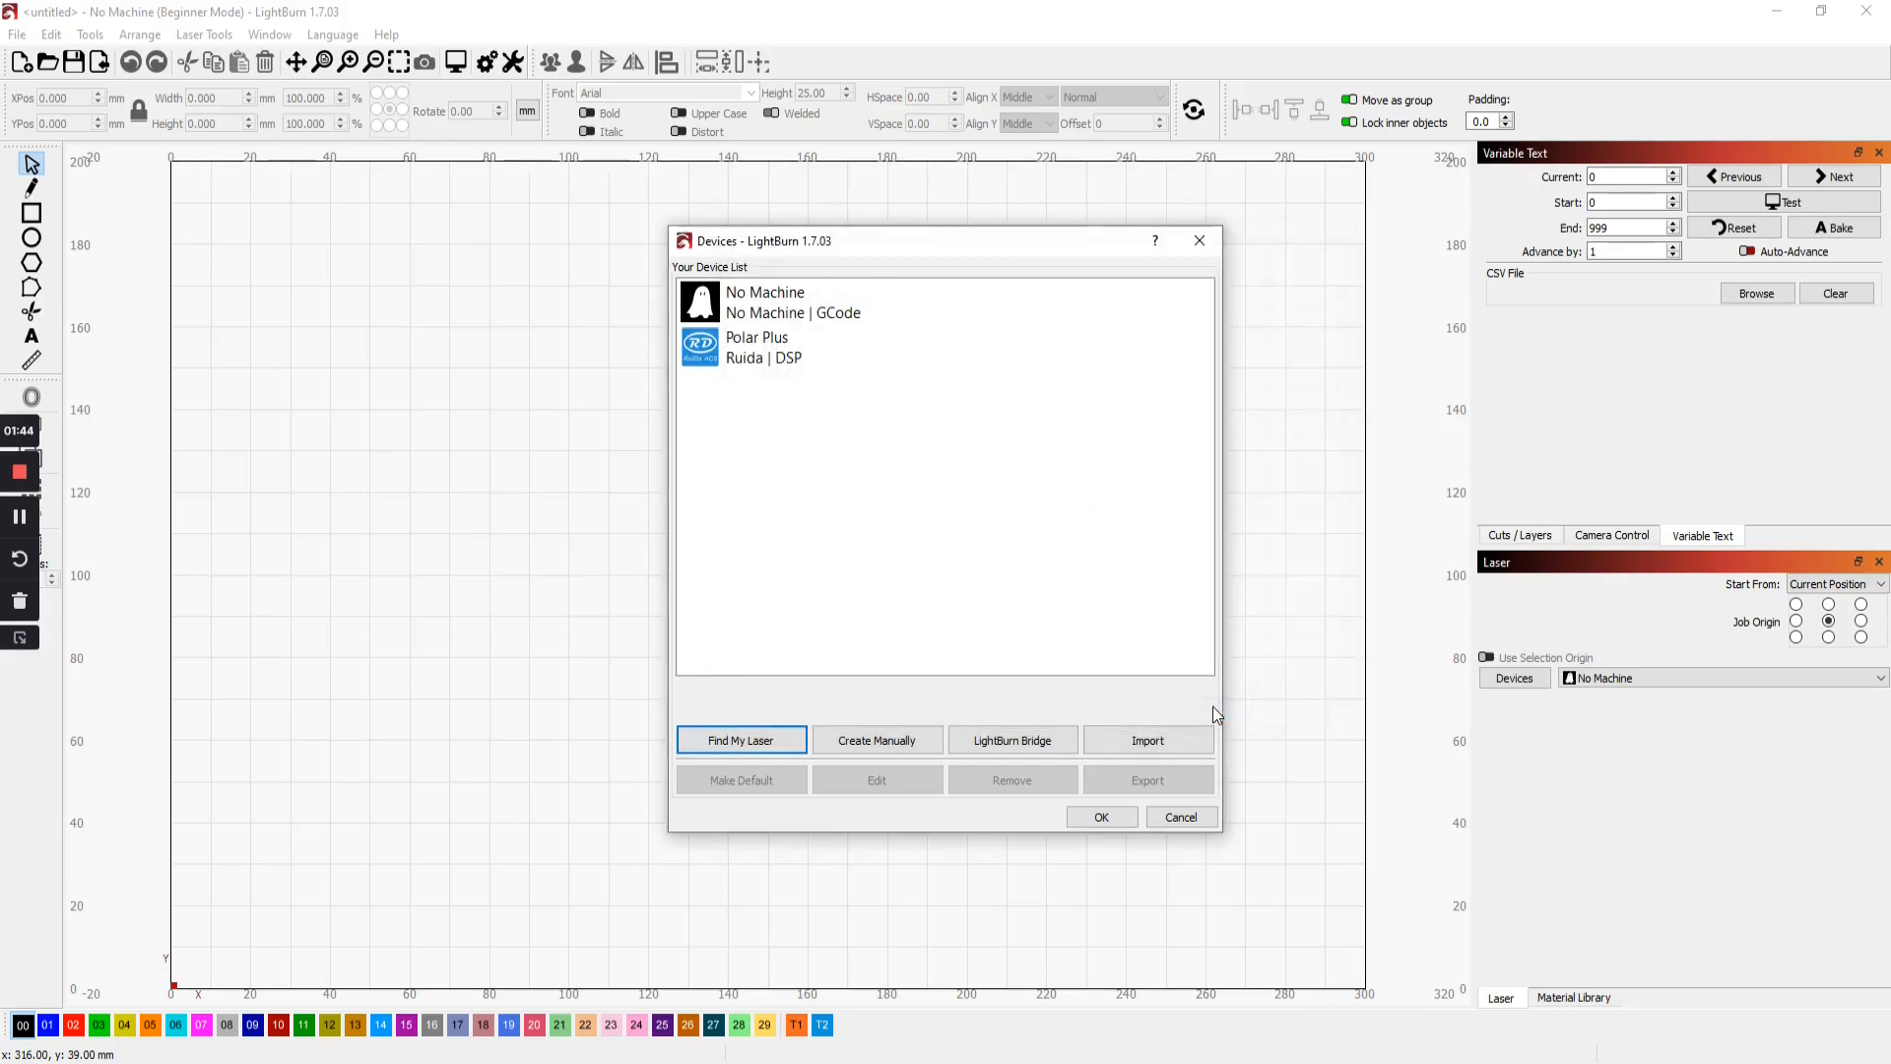
{"action": "left_click", "coordinate": [765, 347]}
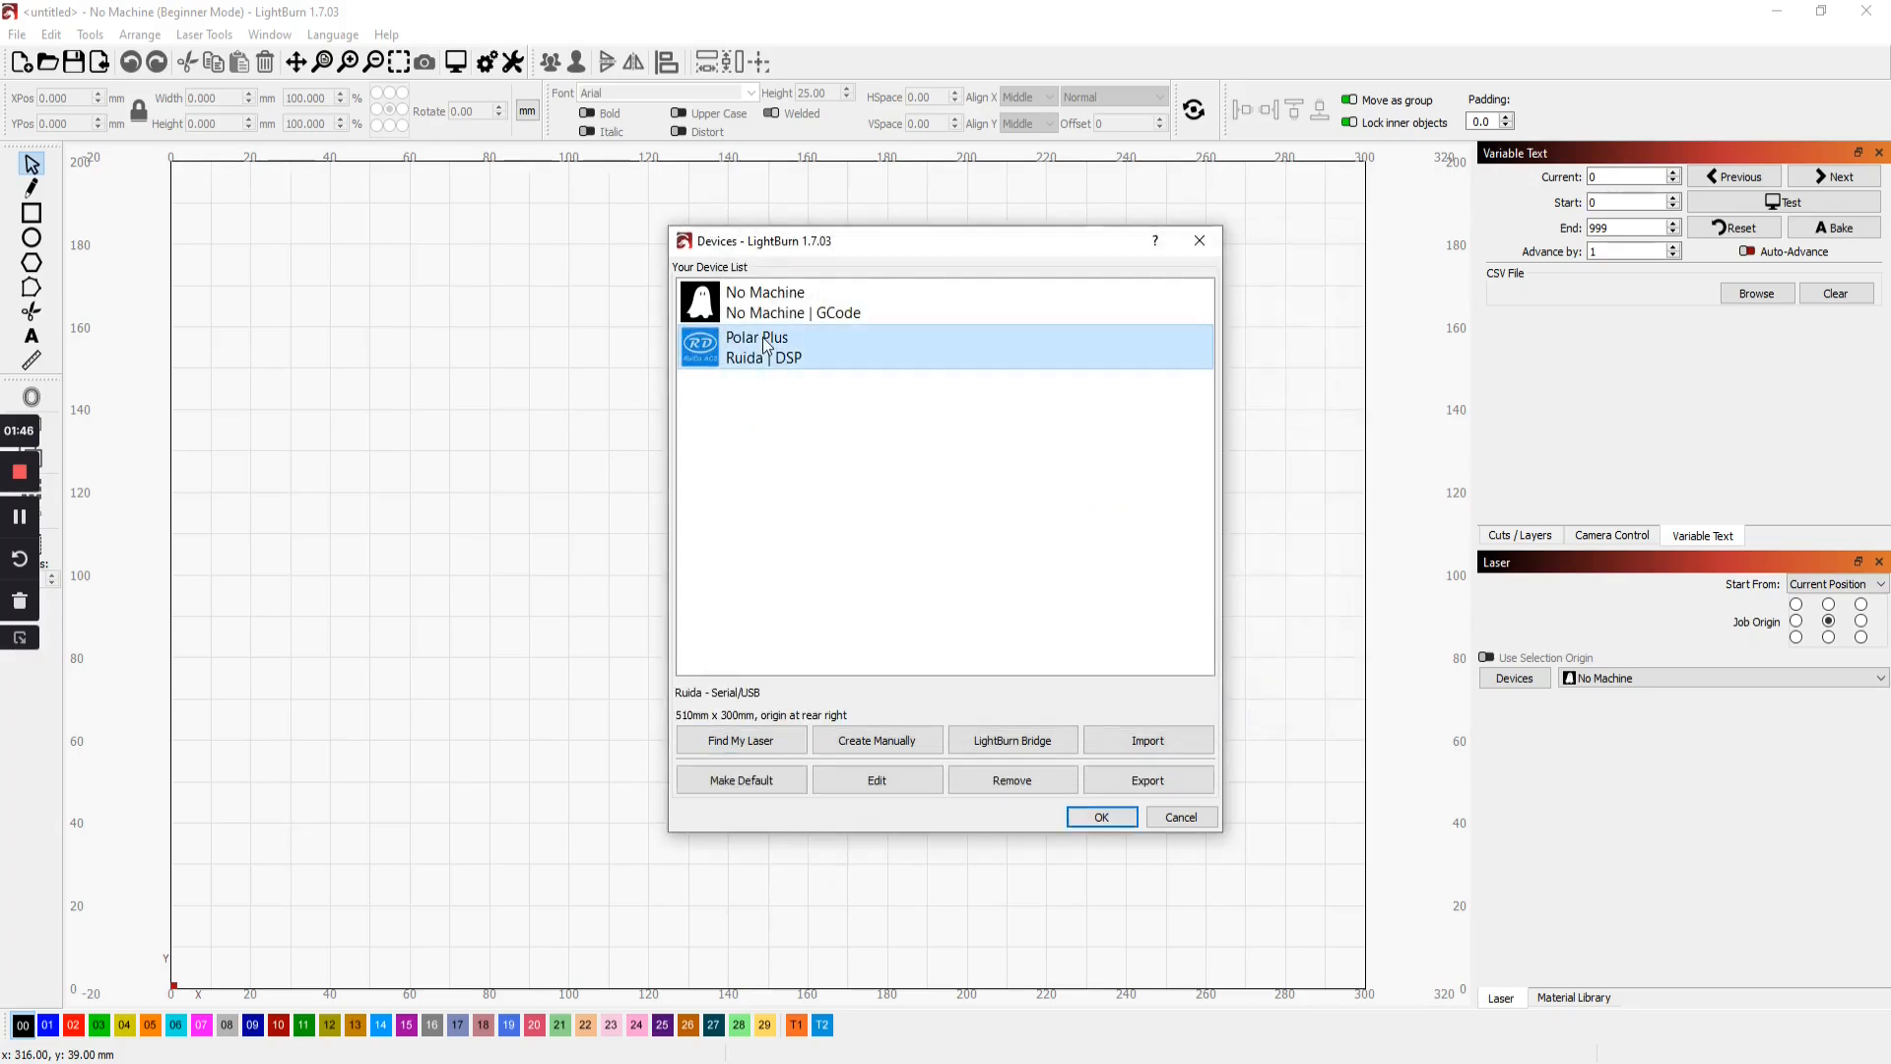
{"action": "left_click", "coordinate": [1101, 816]}
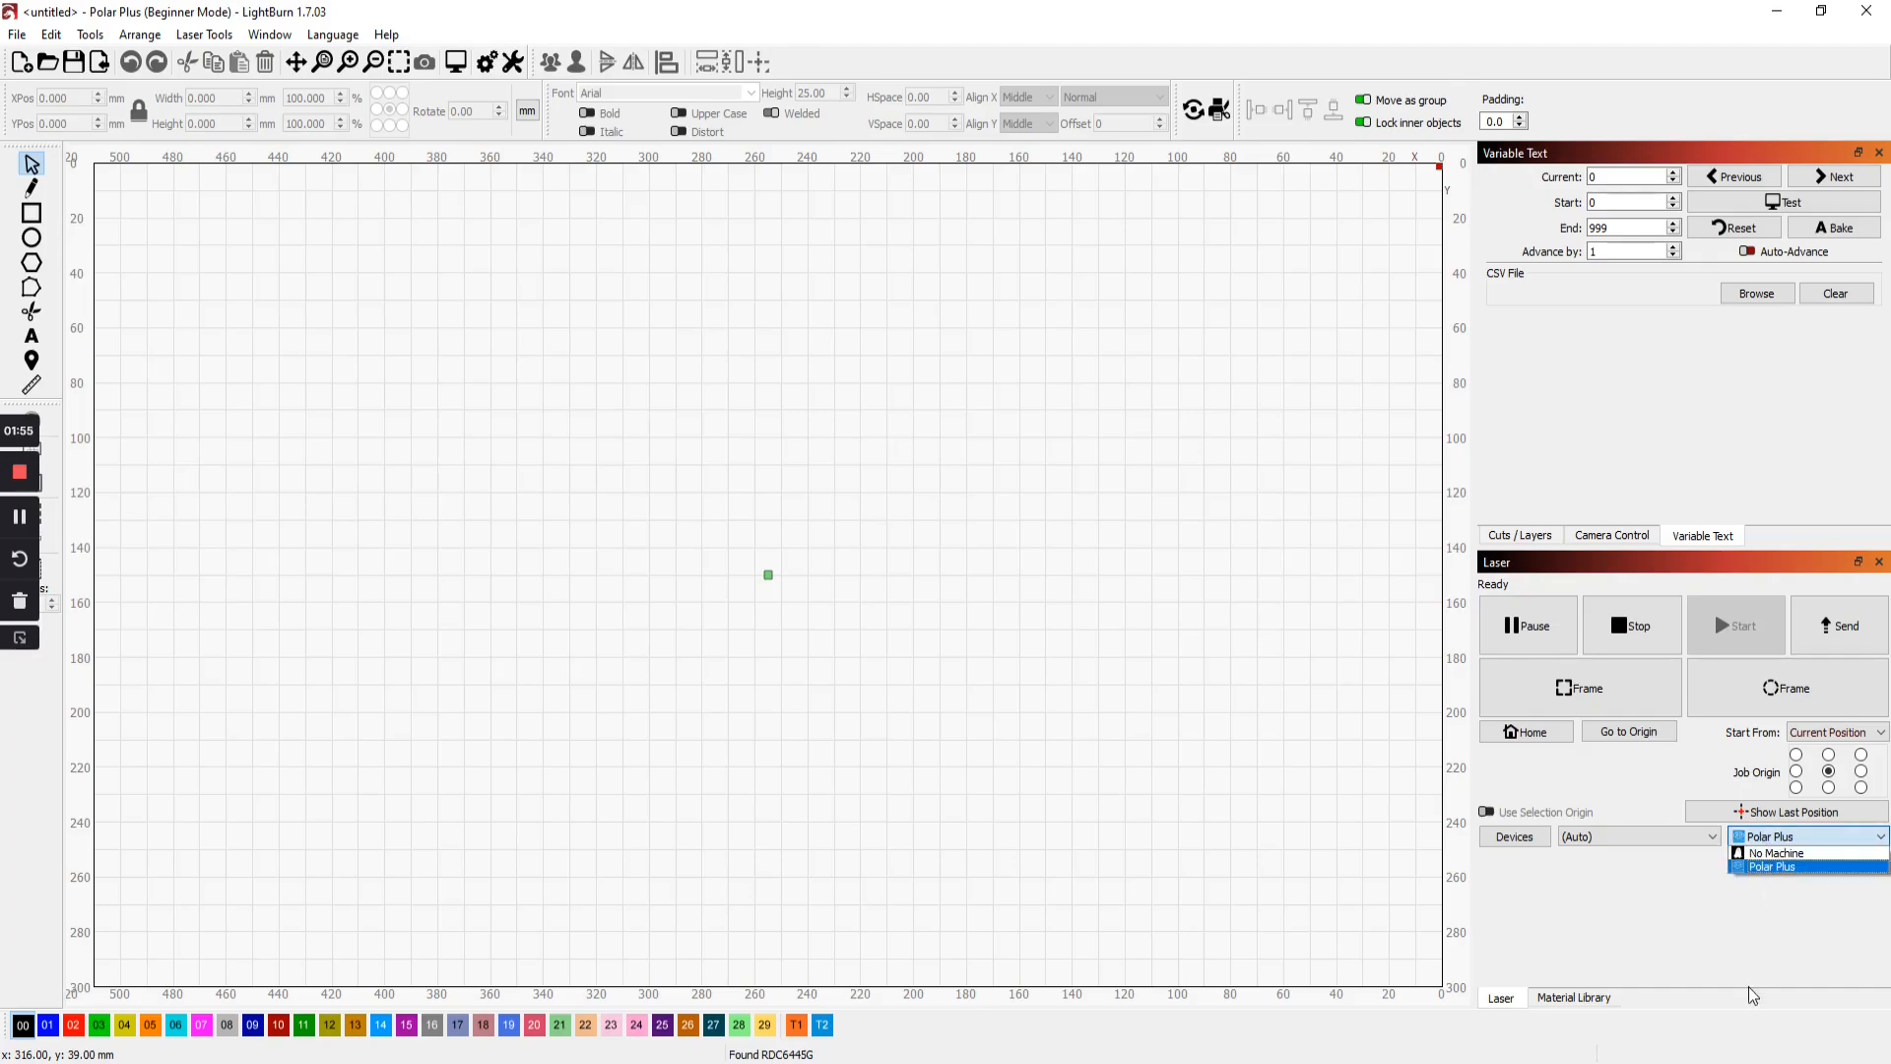
{"action": "left_click", "coordinate": [1796, 868]}
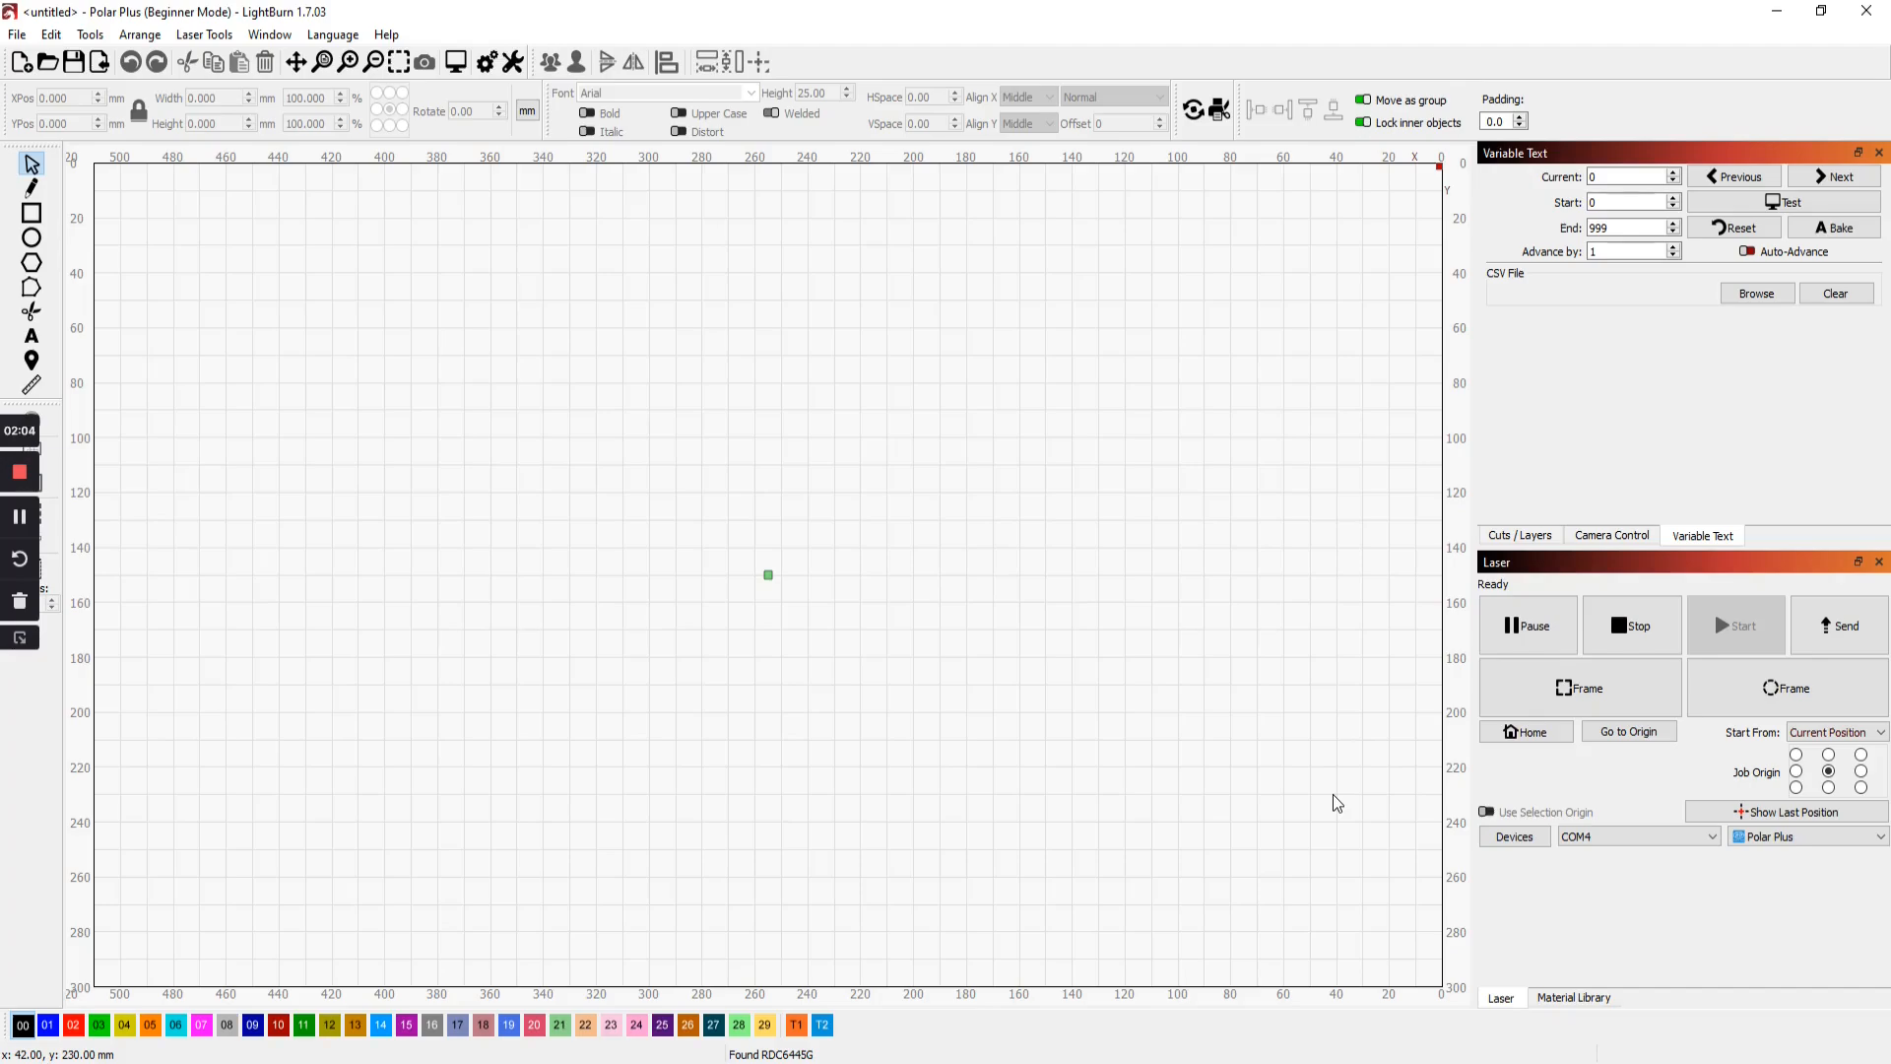
{"action": "mouse_move", "coordinate": [1379, 1007]}
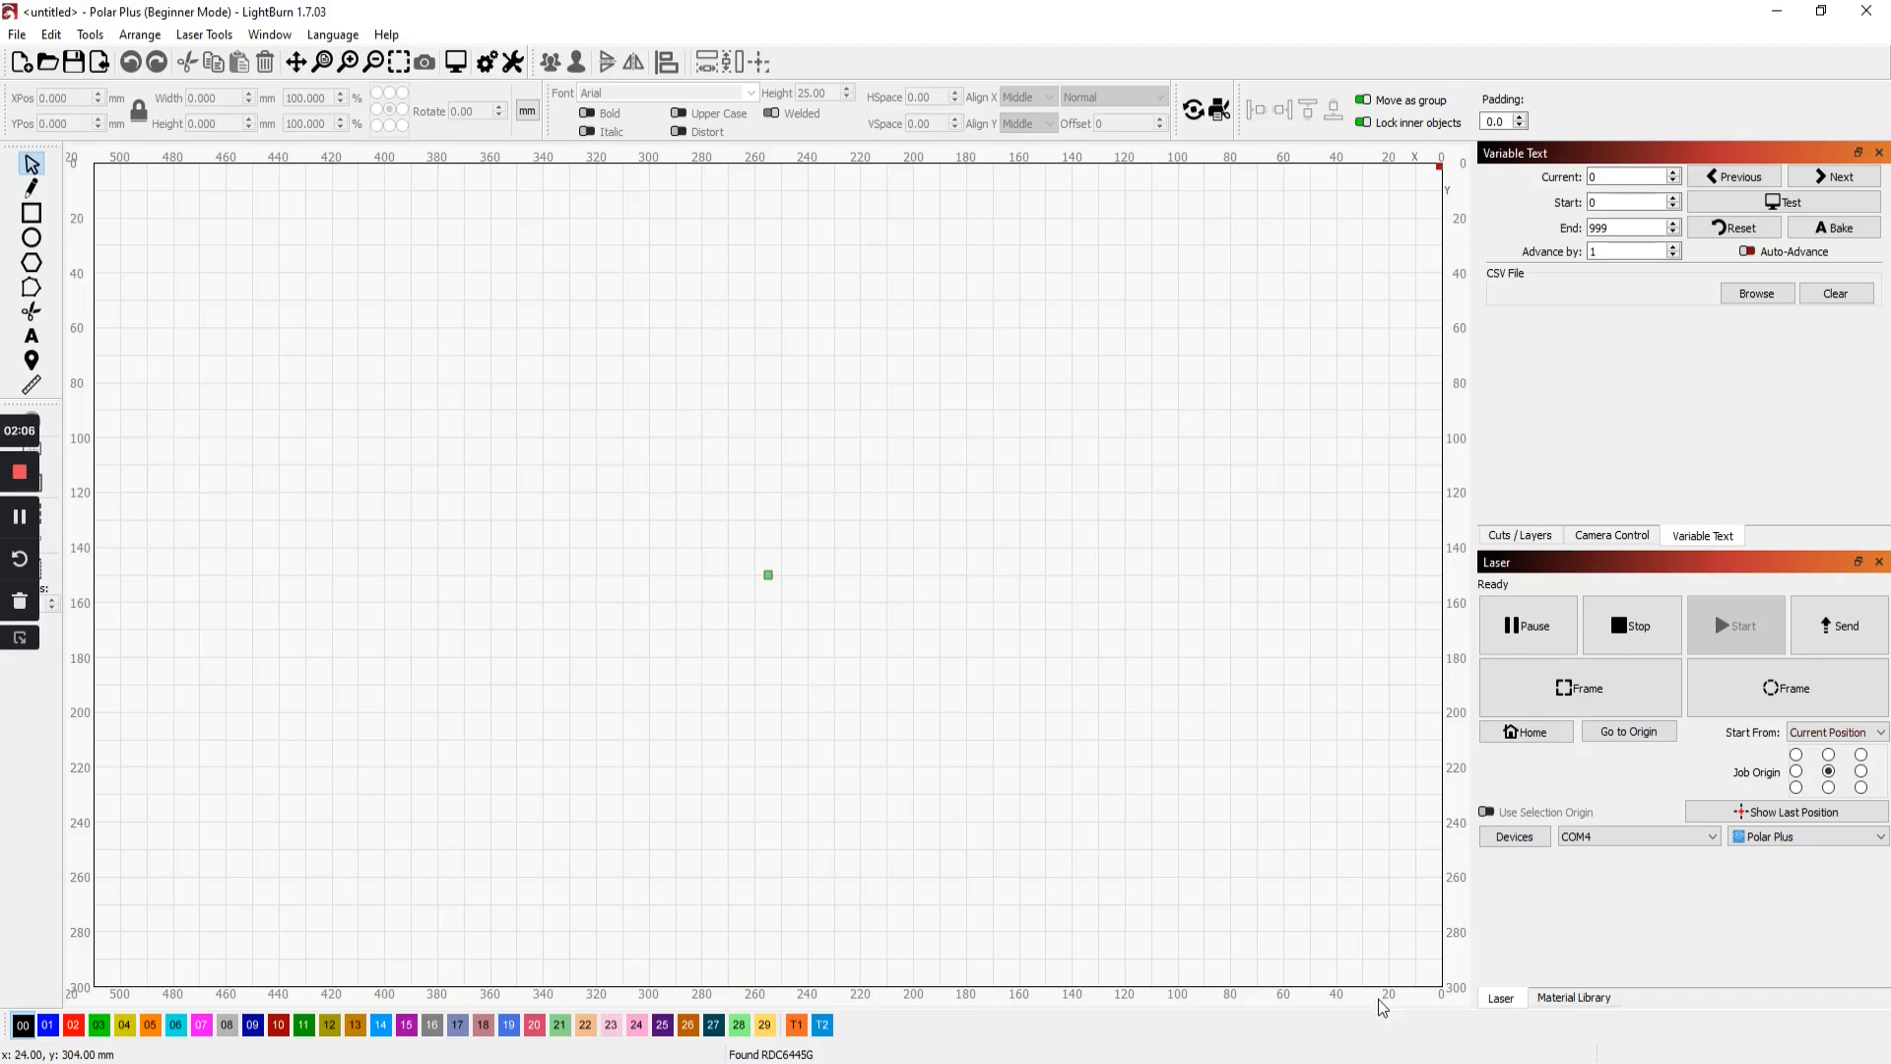
{"action": "mouse_move", "coordinate": [760, 835]}
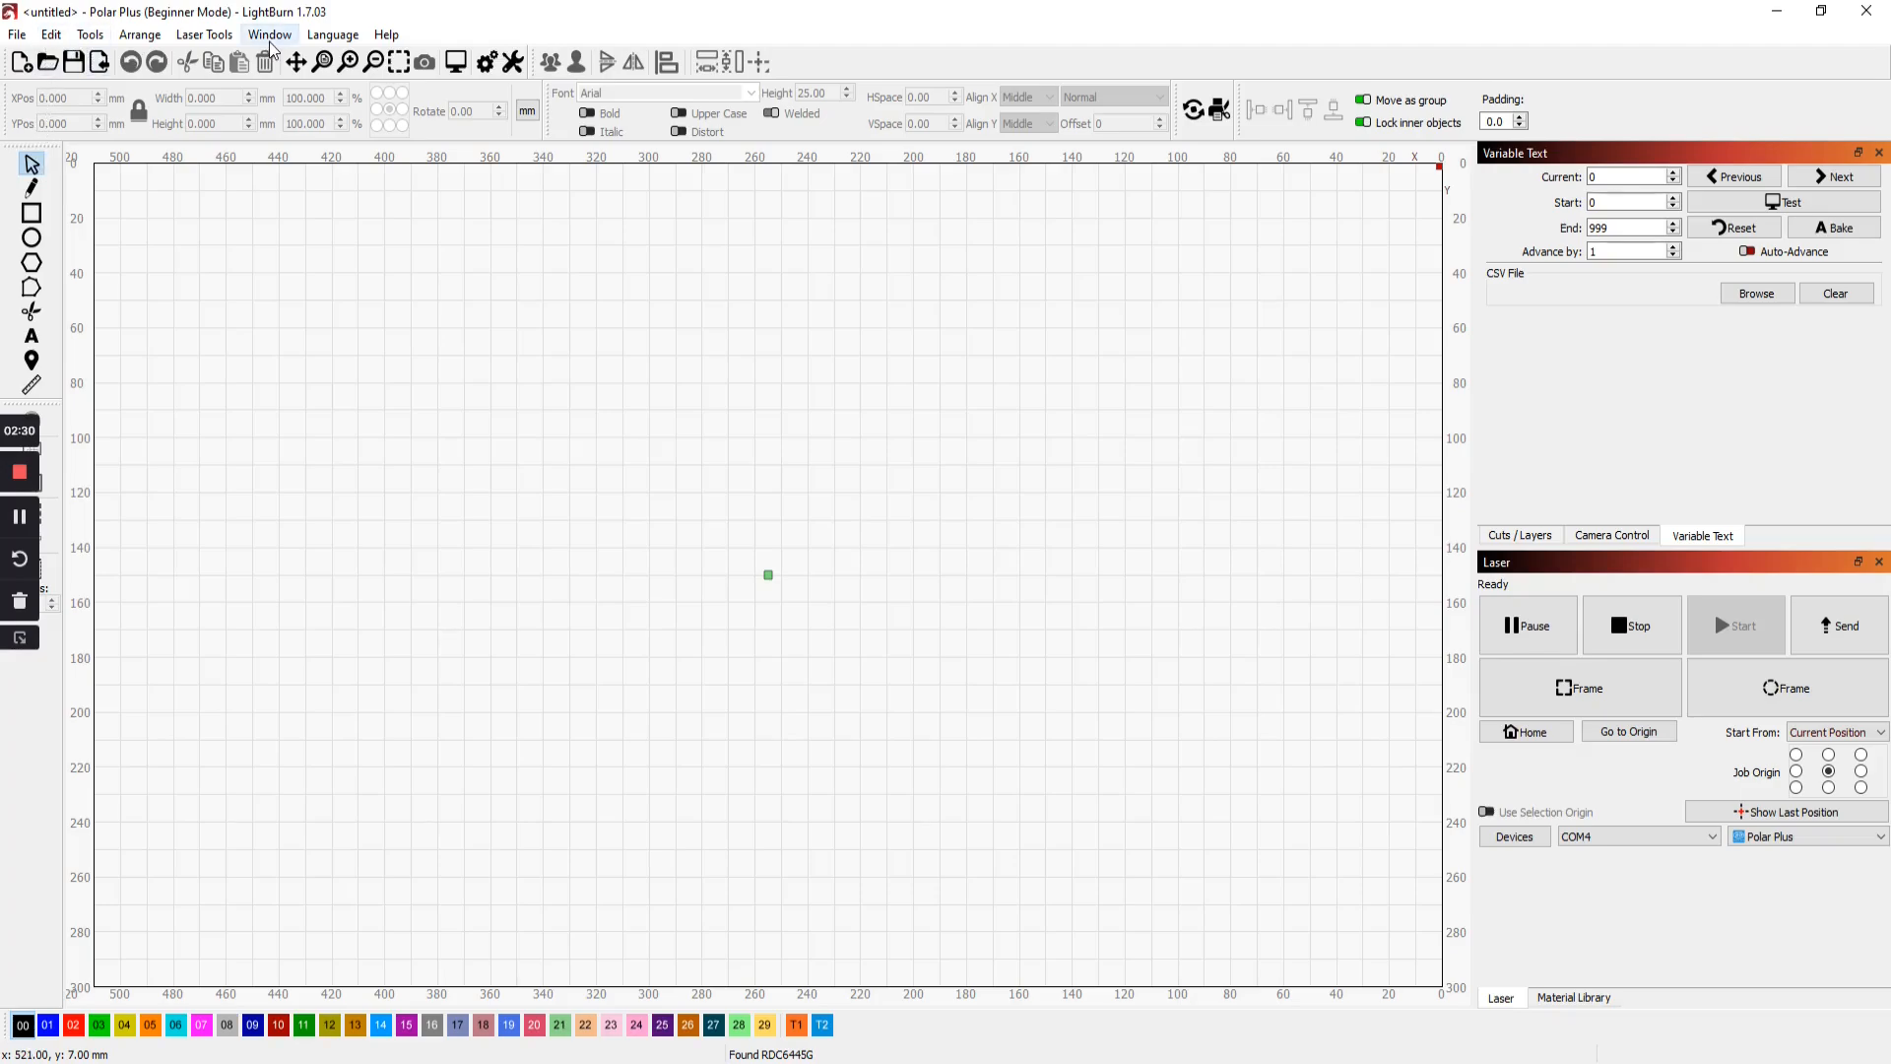
Show the Console panel and enable the Move panel from the Window menu
{"action": "left_click", "coordinate": [266, 36]}
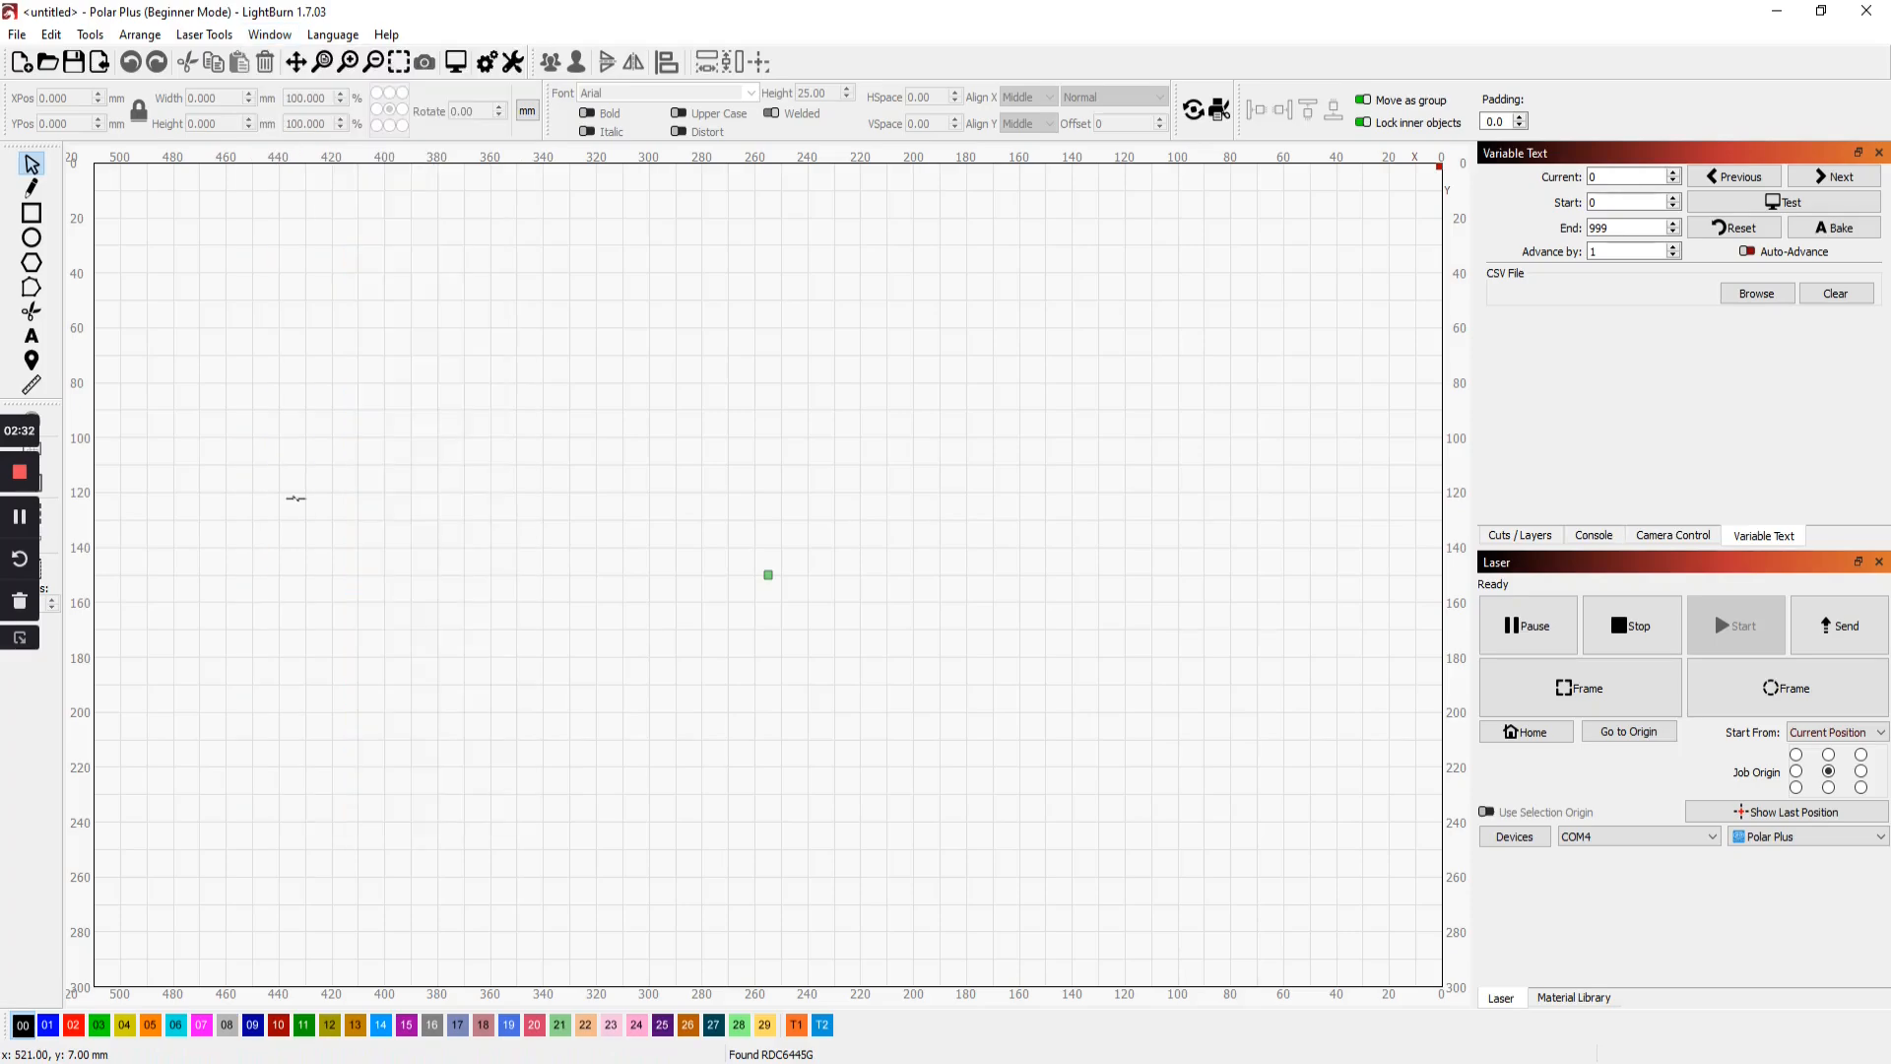
{"action": "left_click", "coordinate": [1594, 536]}
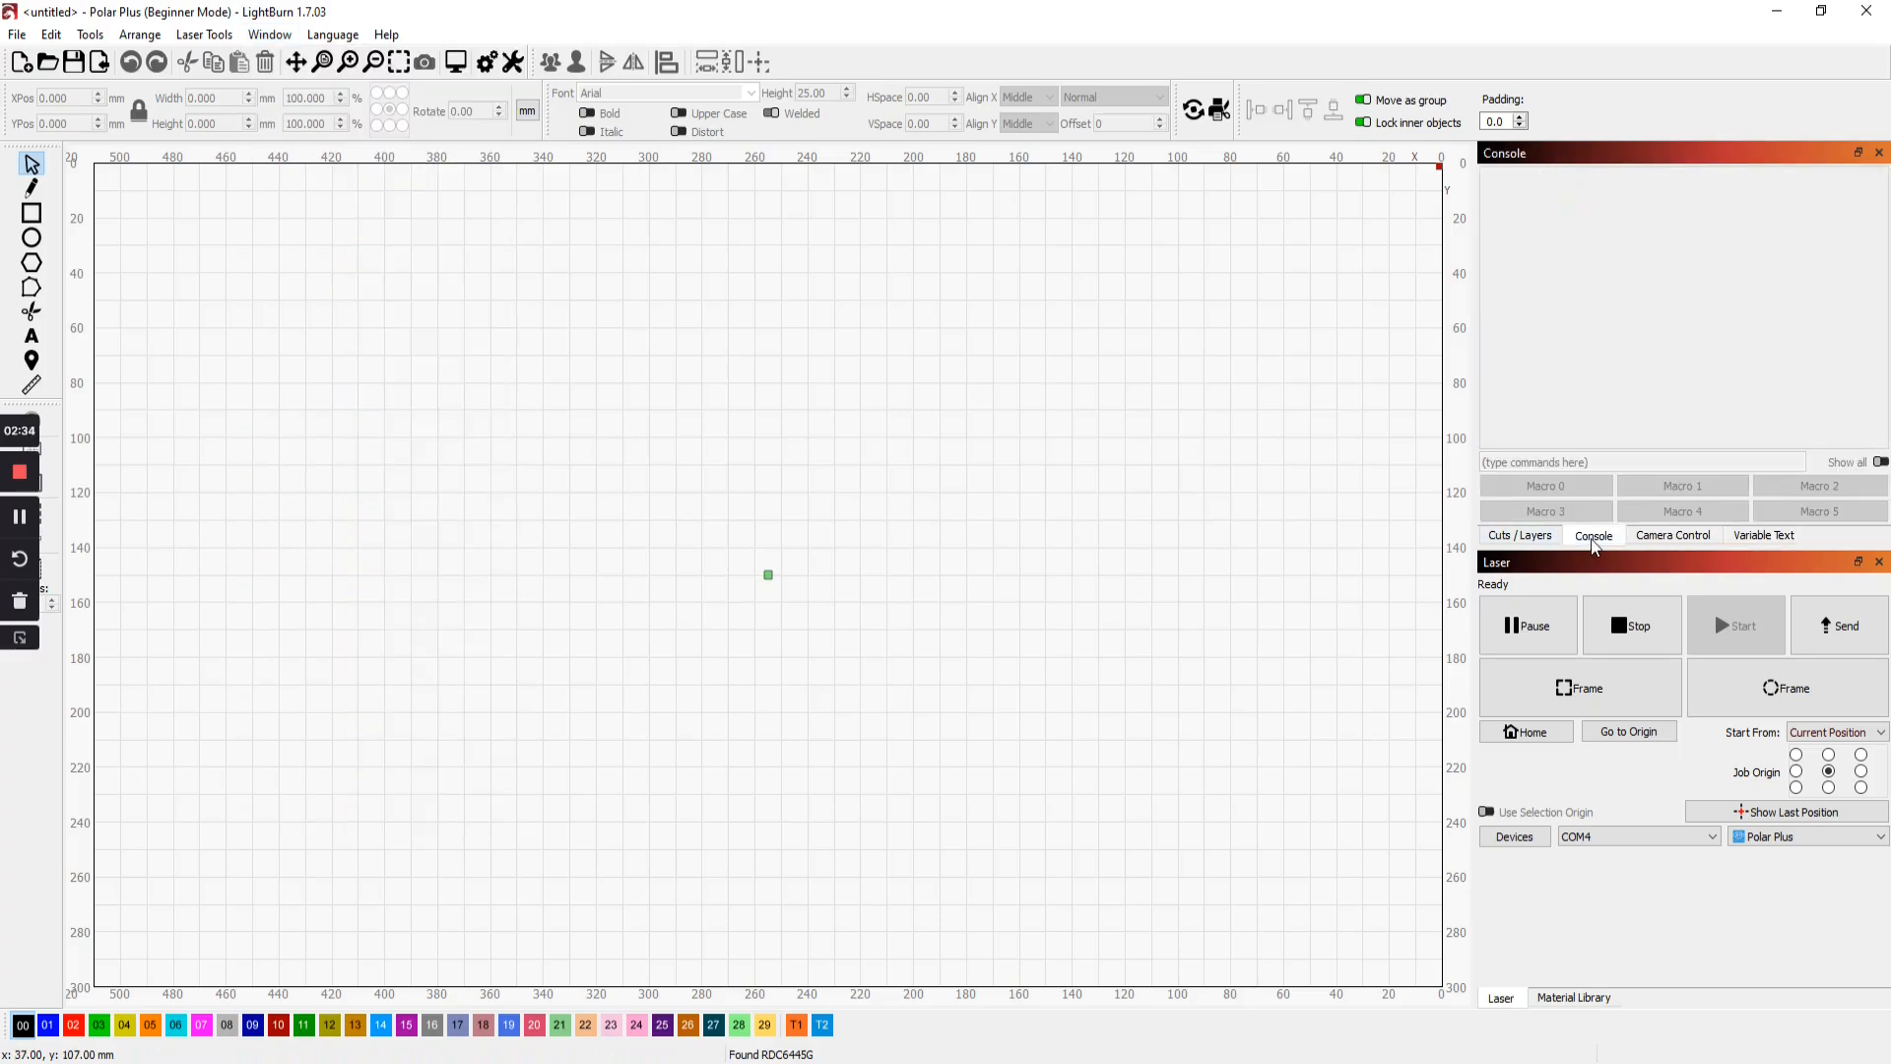
{"action": "mouse_move", "coordinate": [1556, 224]}
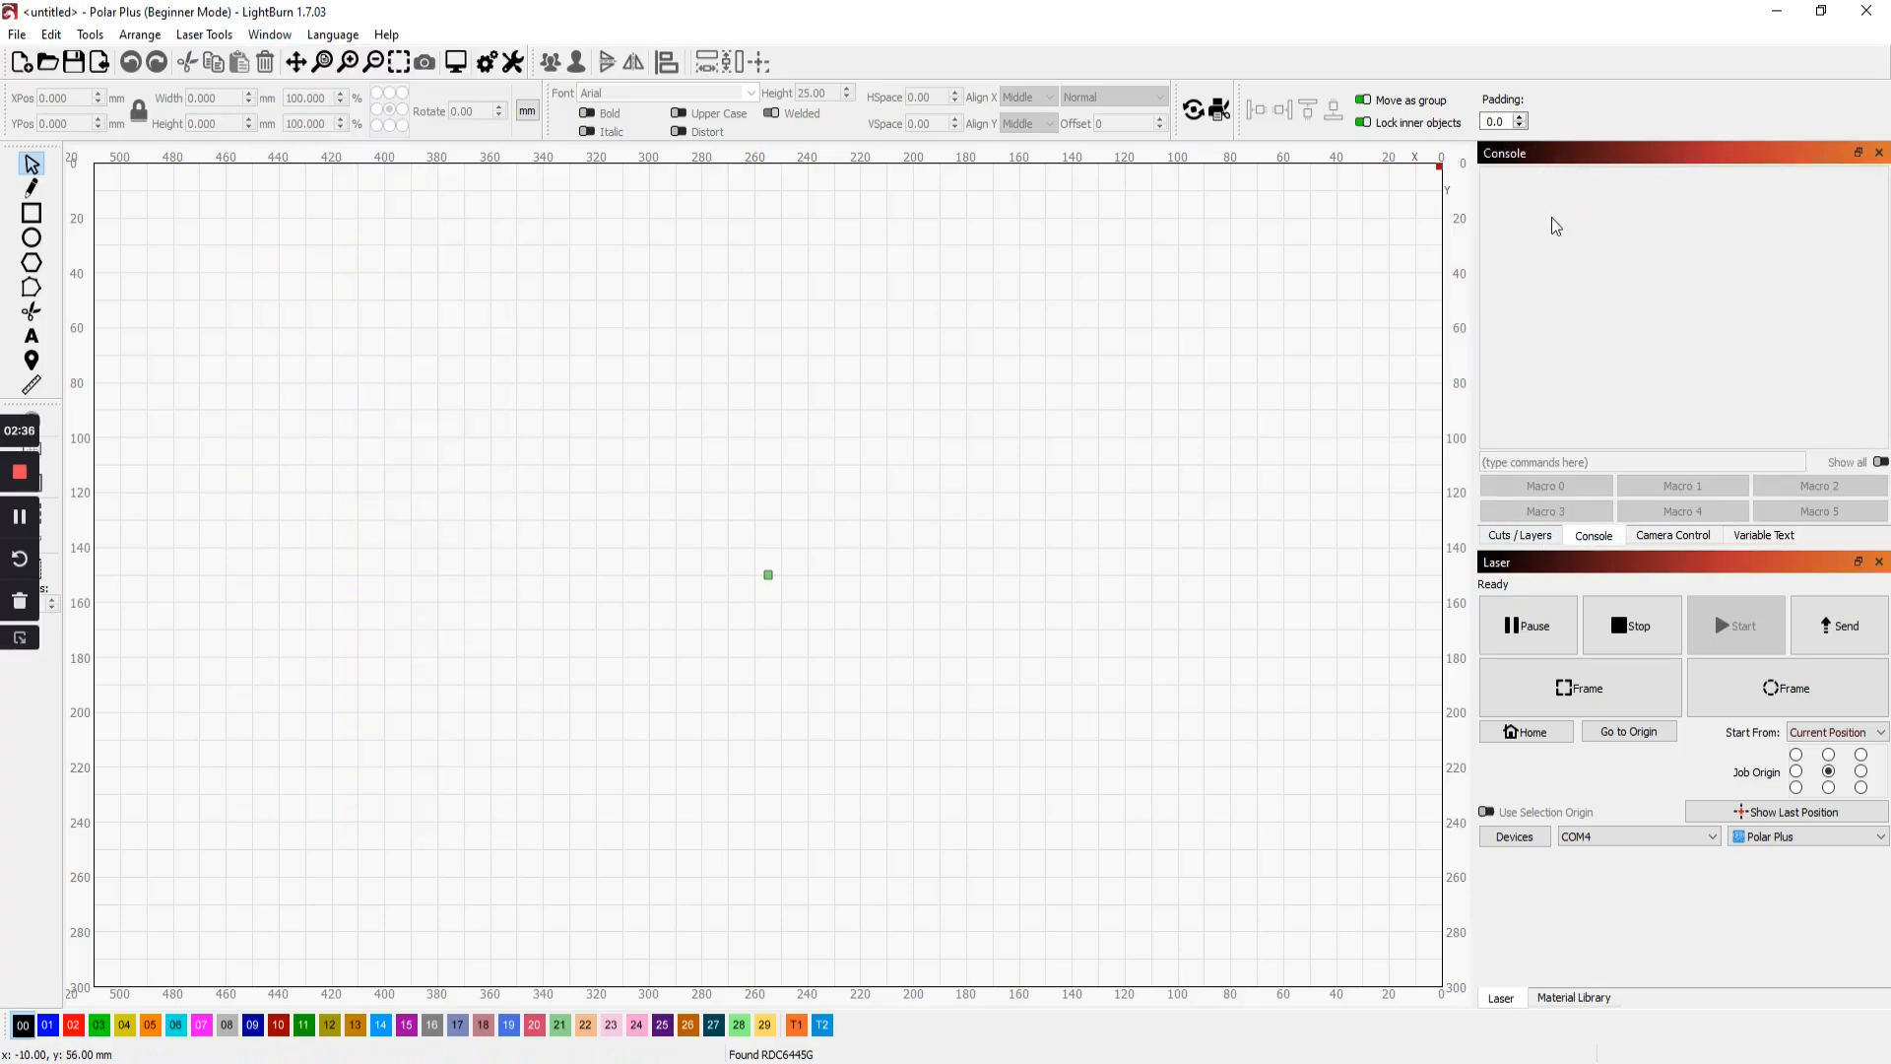
{"action": "mouse_move", "coordinate": [1505, 376]}
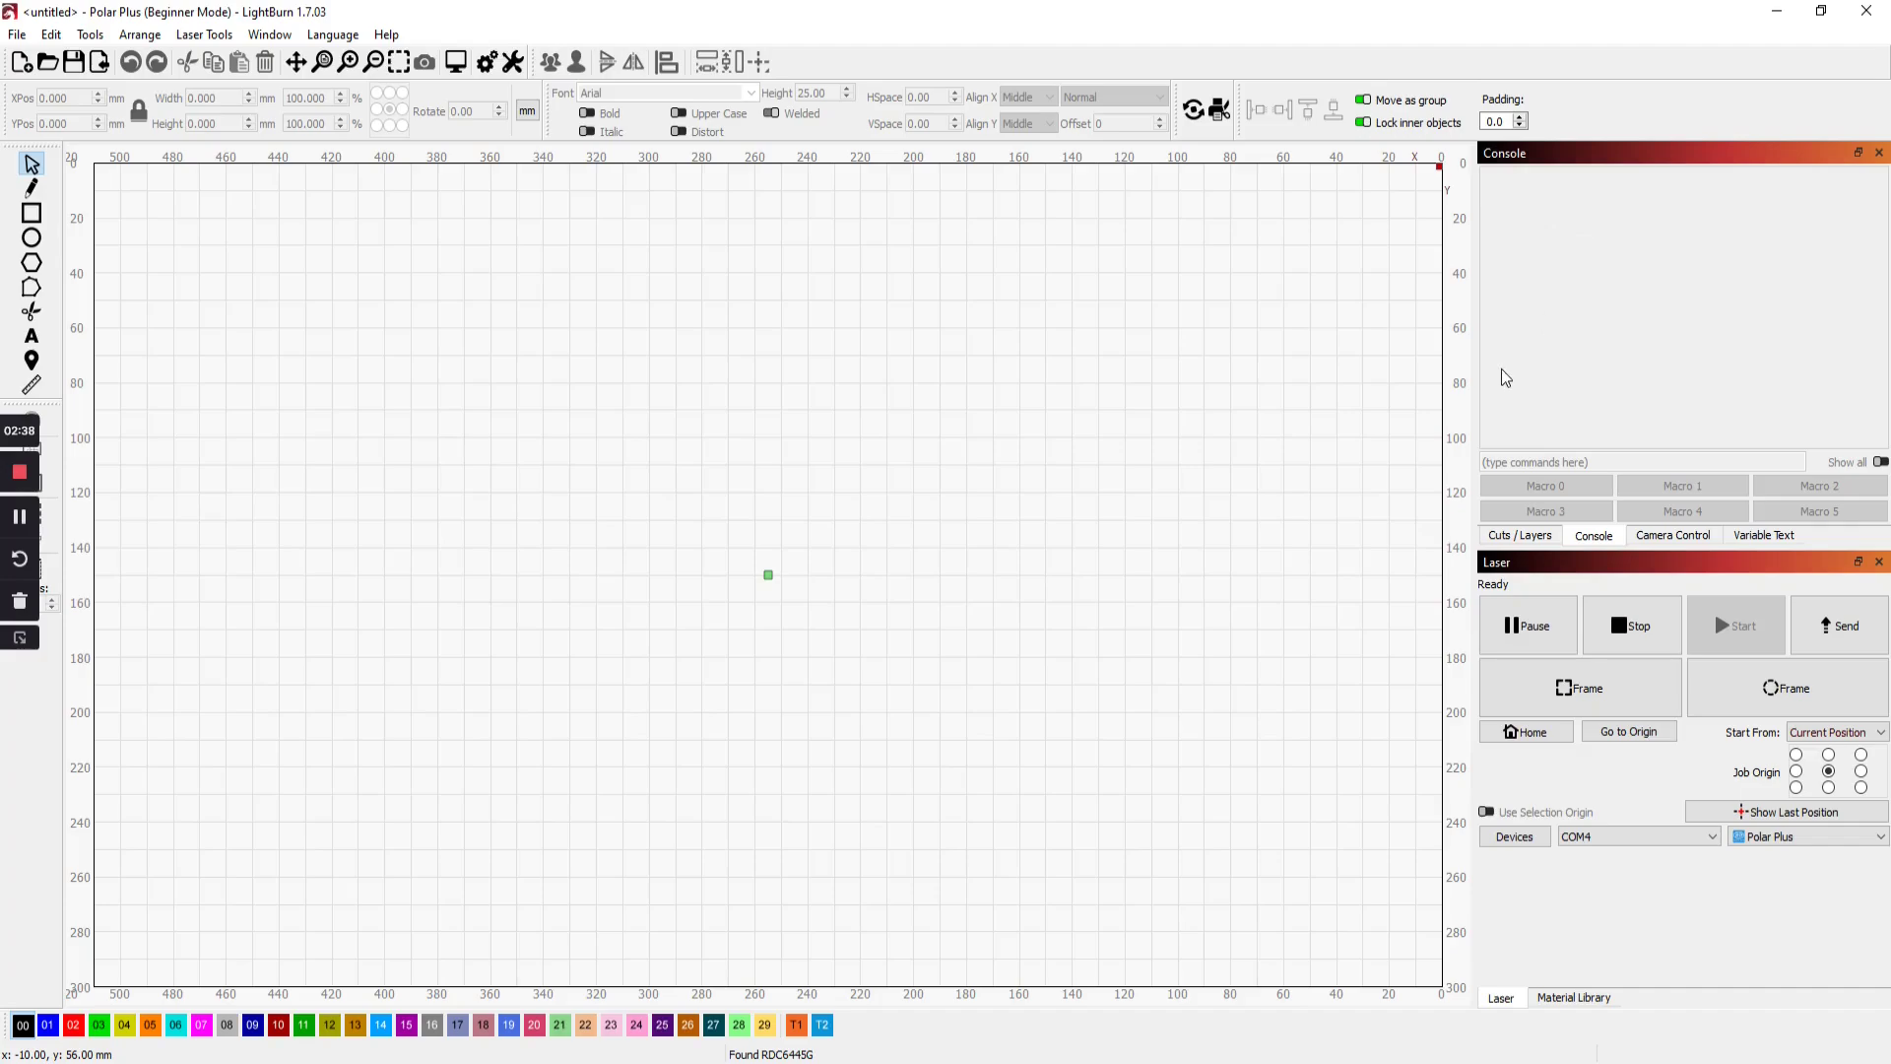
{"action": "mouse_move", "coordinate": [1599, 579]}
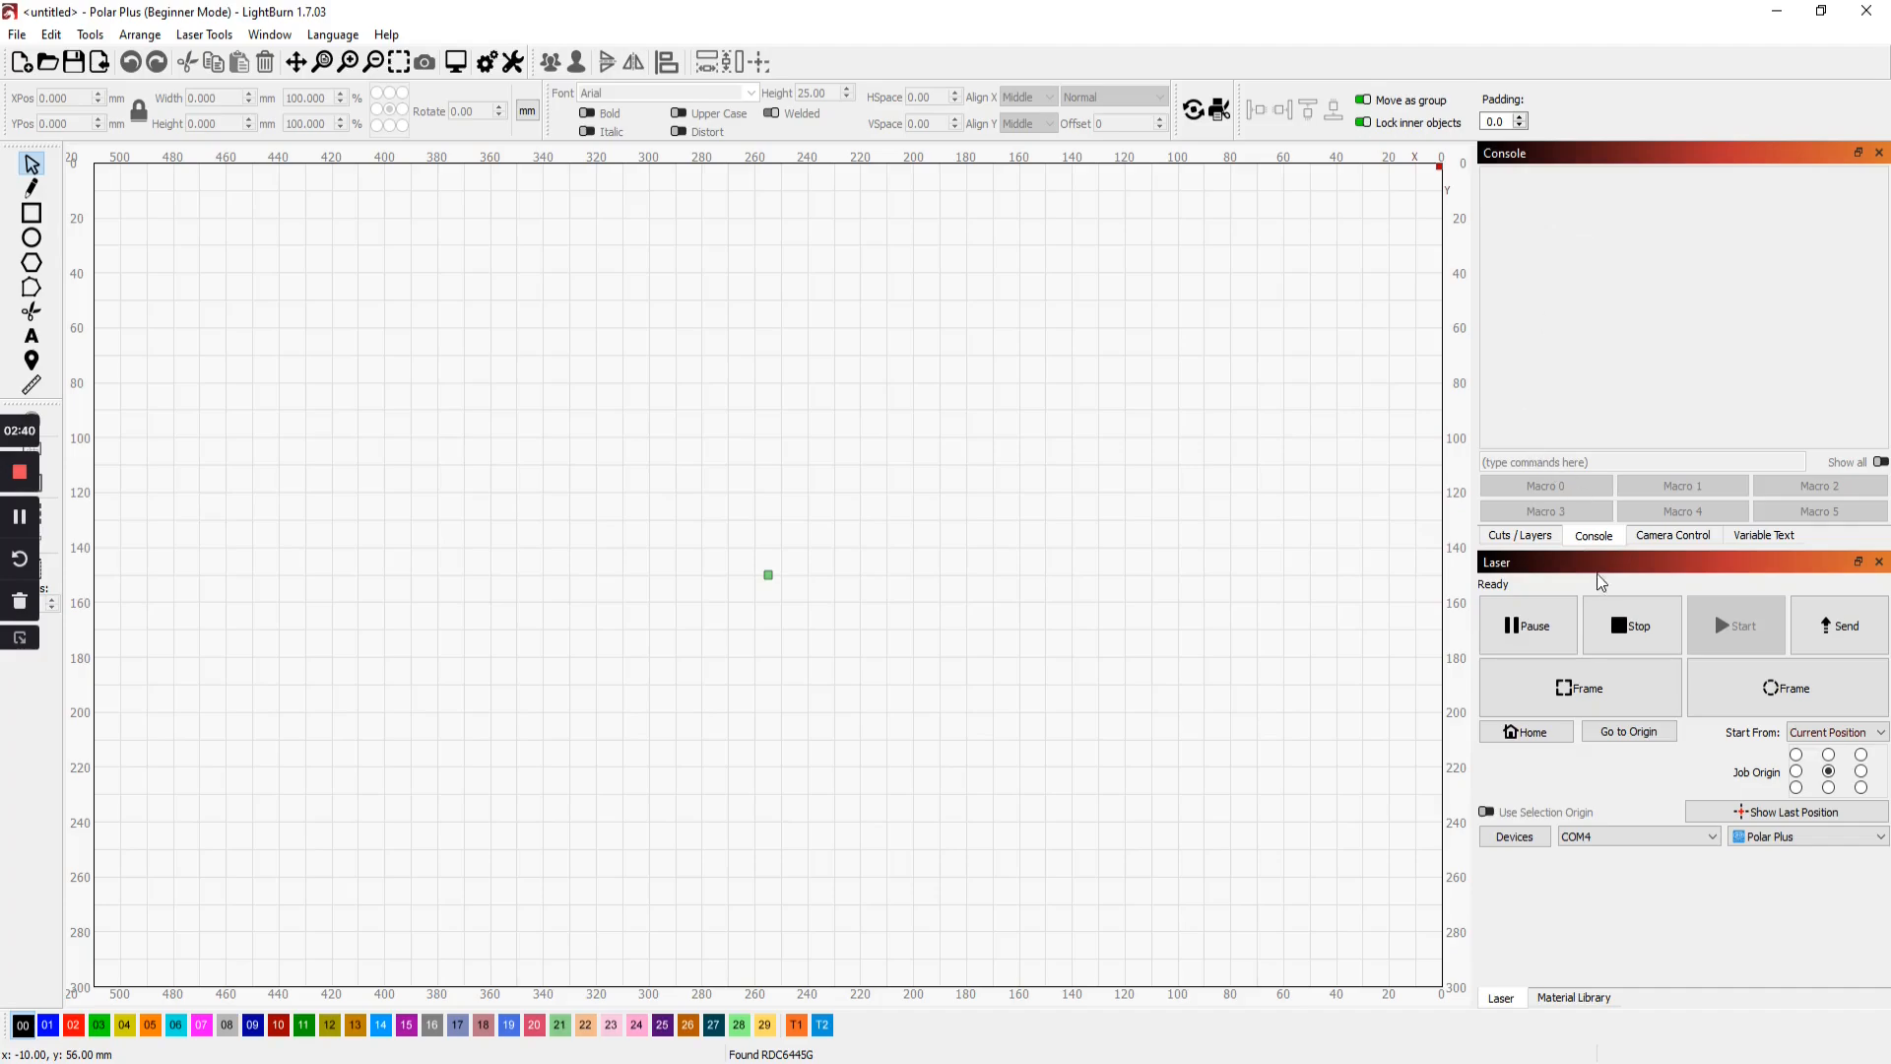
{"action": "left_click", "coordinate": [267, 35]}
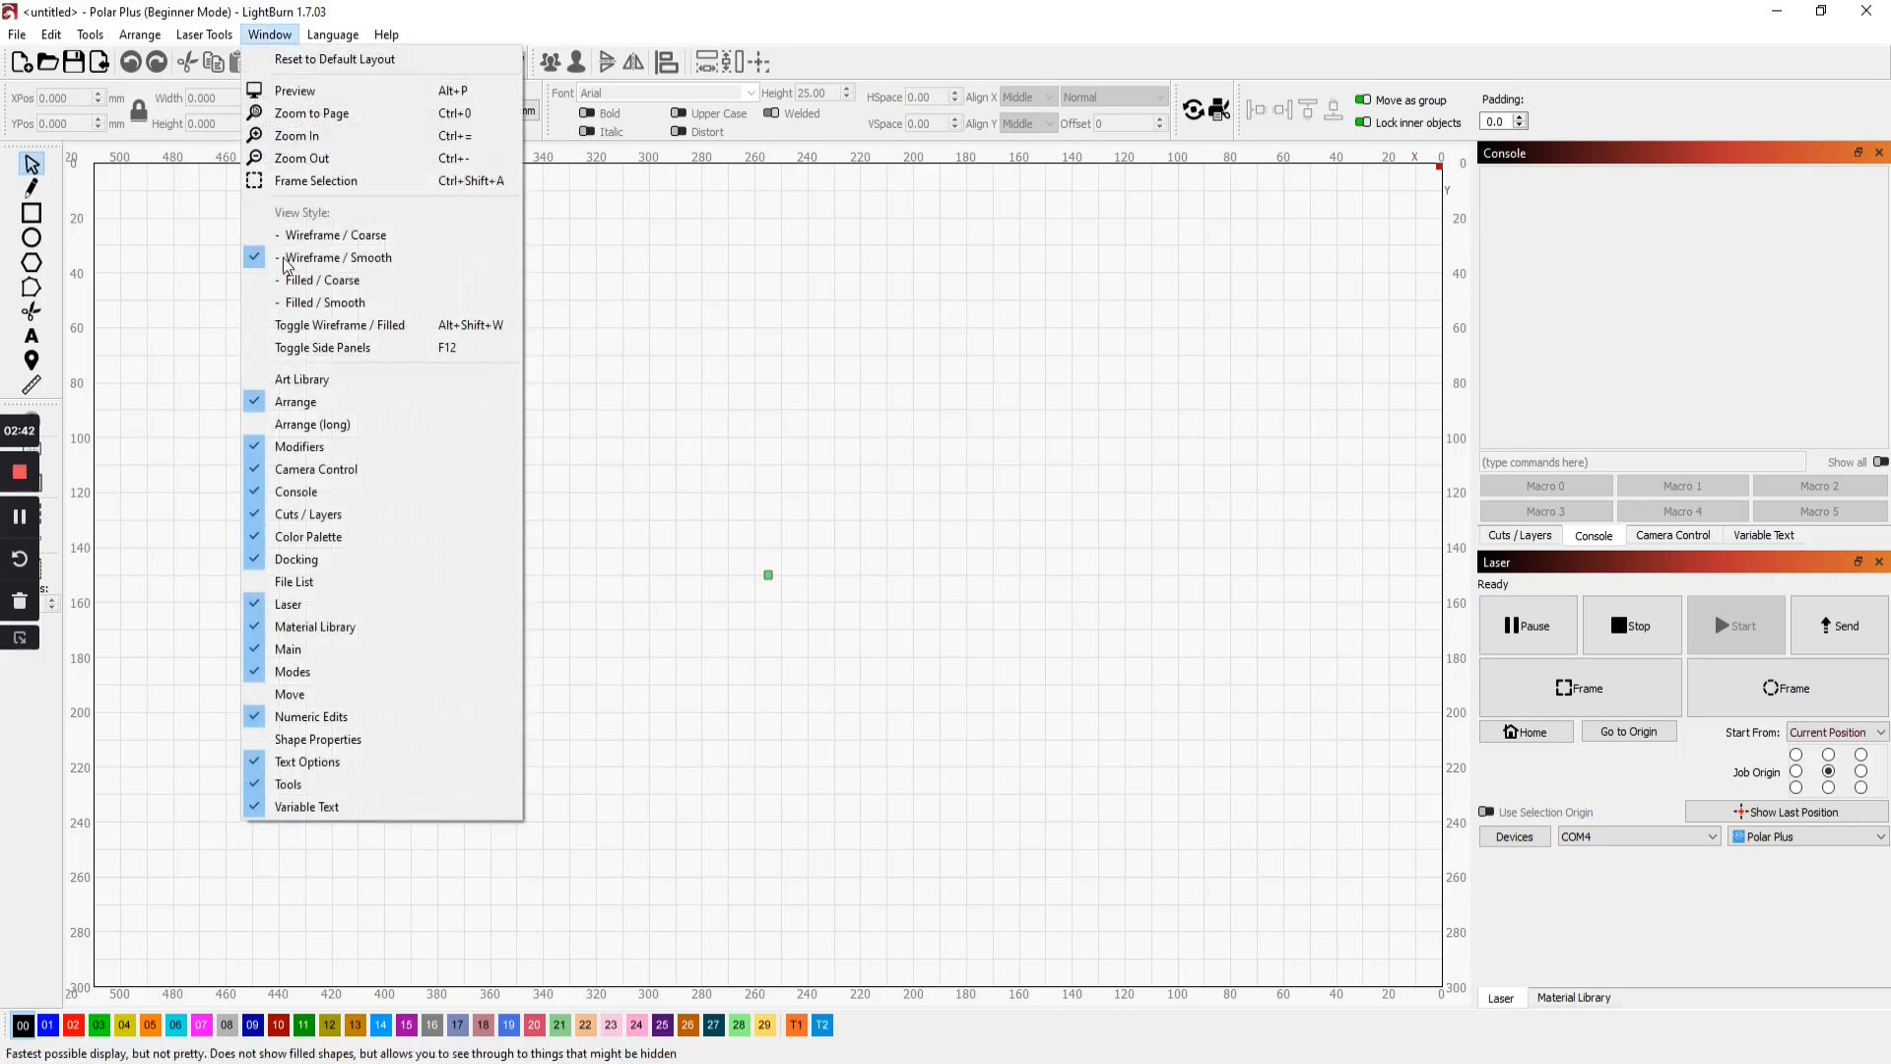
{"action": "mouse_move", "coordinate": [290, 693]}
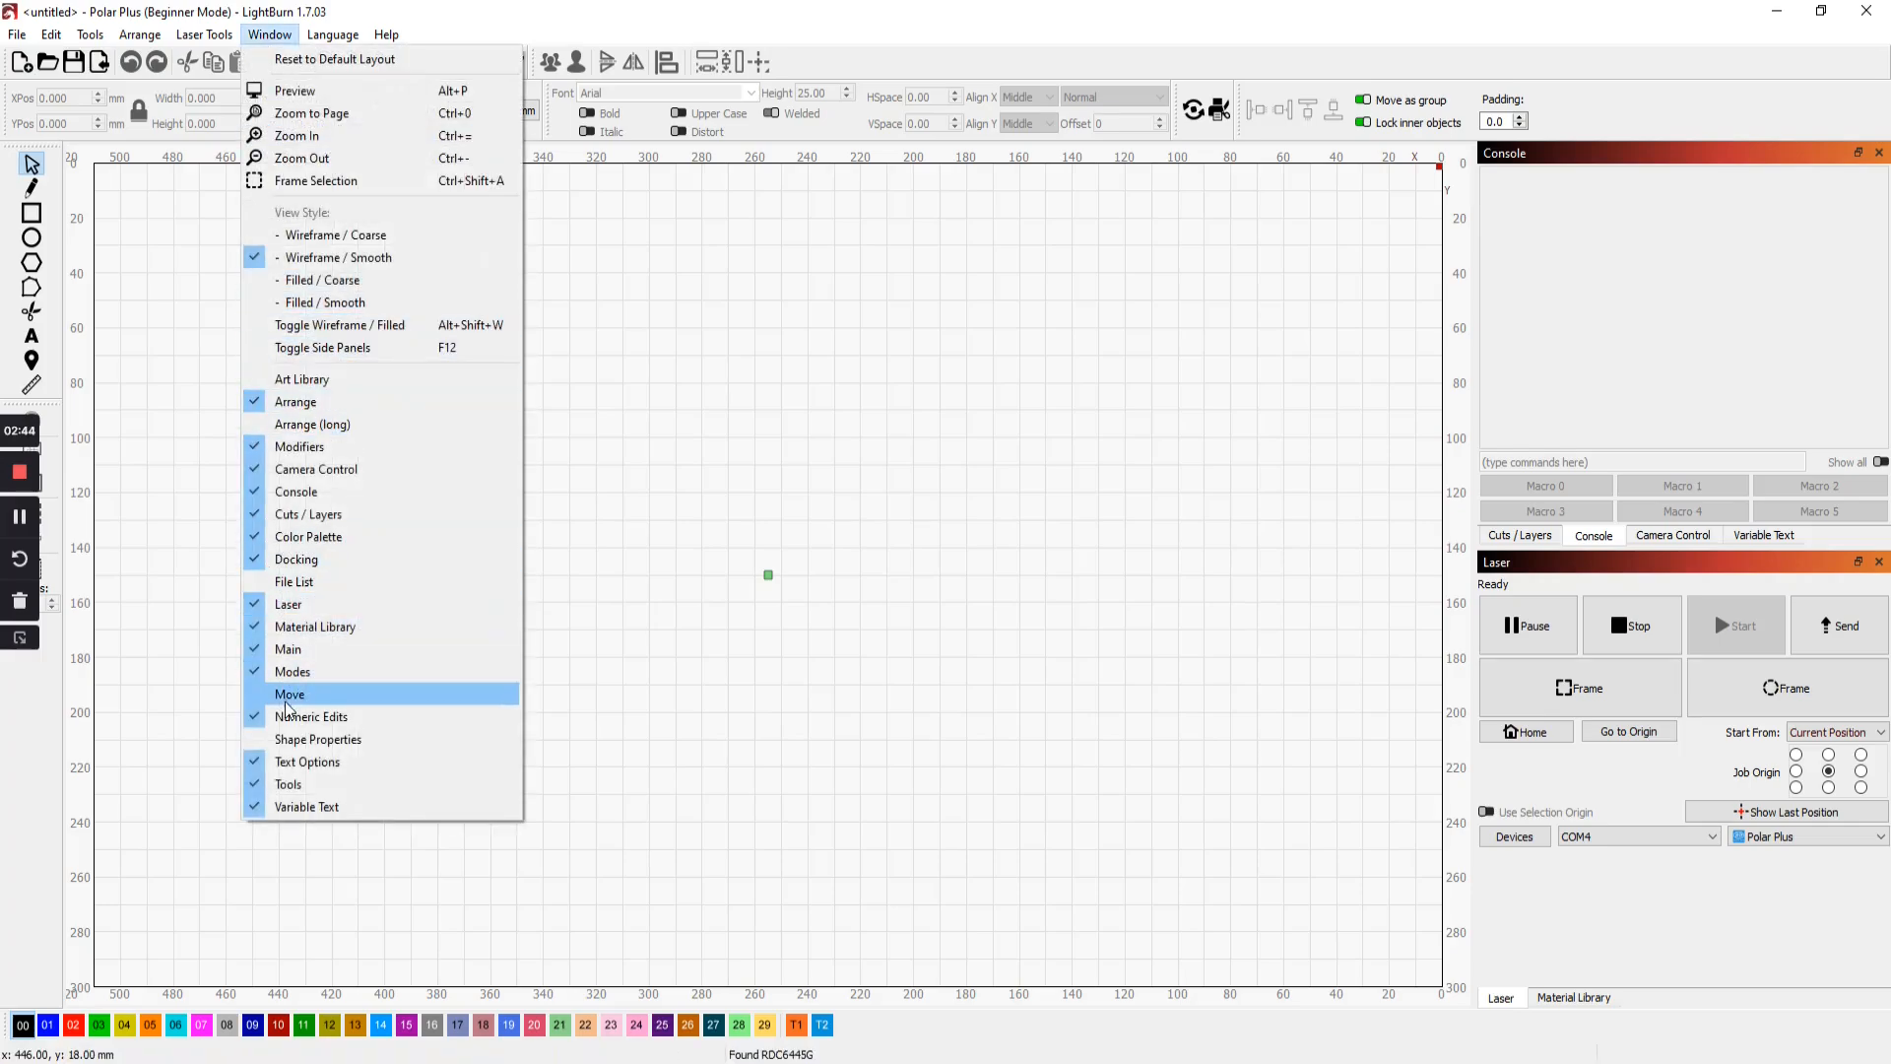
{"action": "left_click", "coordinate": [289, 693]}
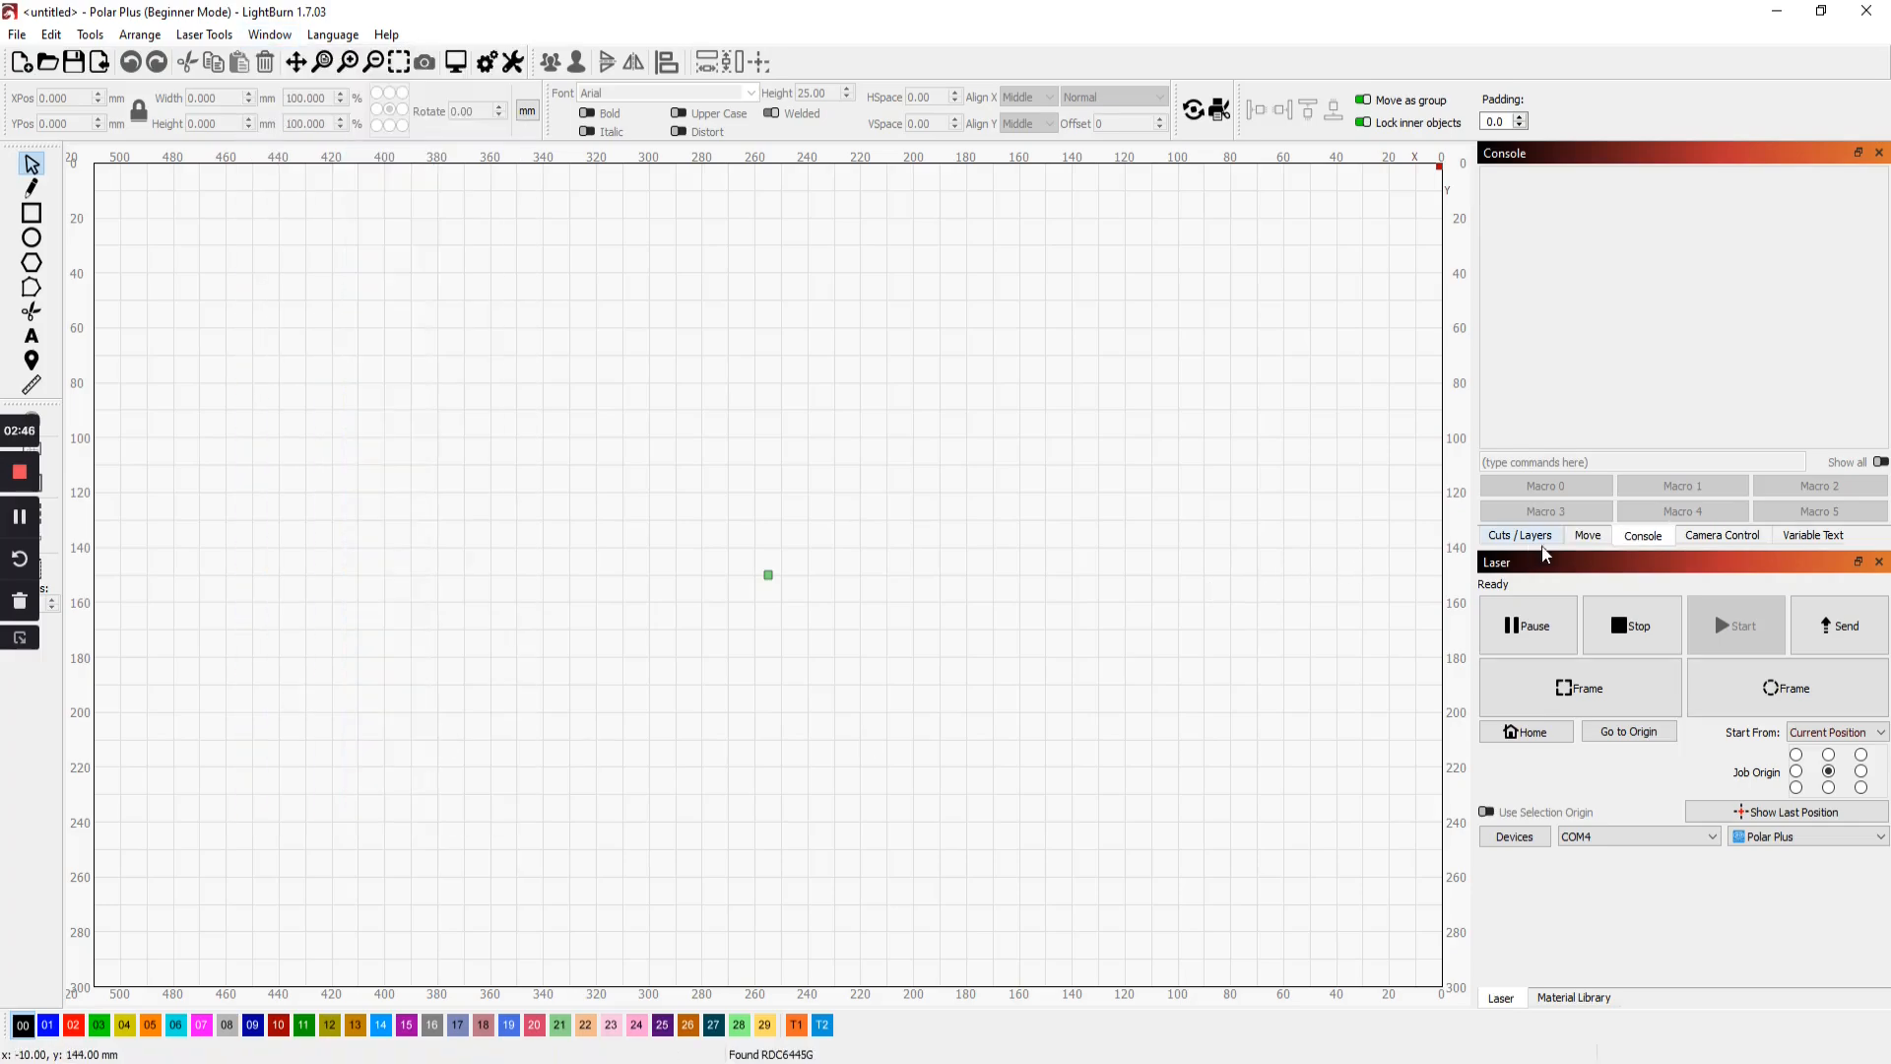
Bring the Move panel forward and read the laser head's current position
{"action": "left_click", "coordinate": [1586, 536]}
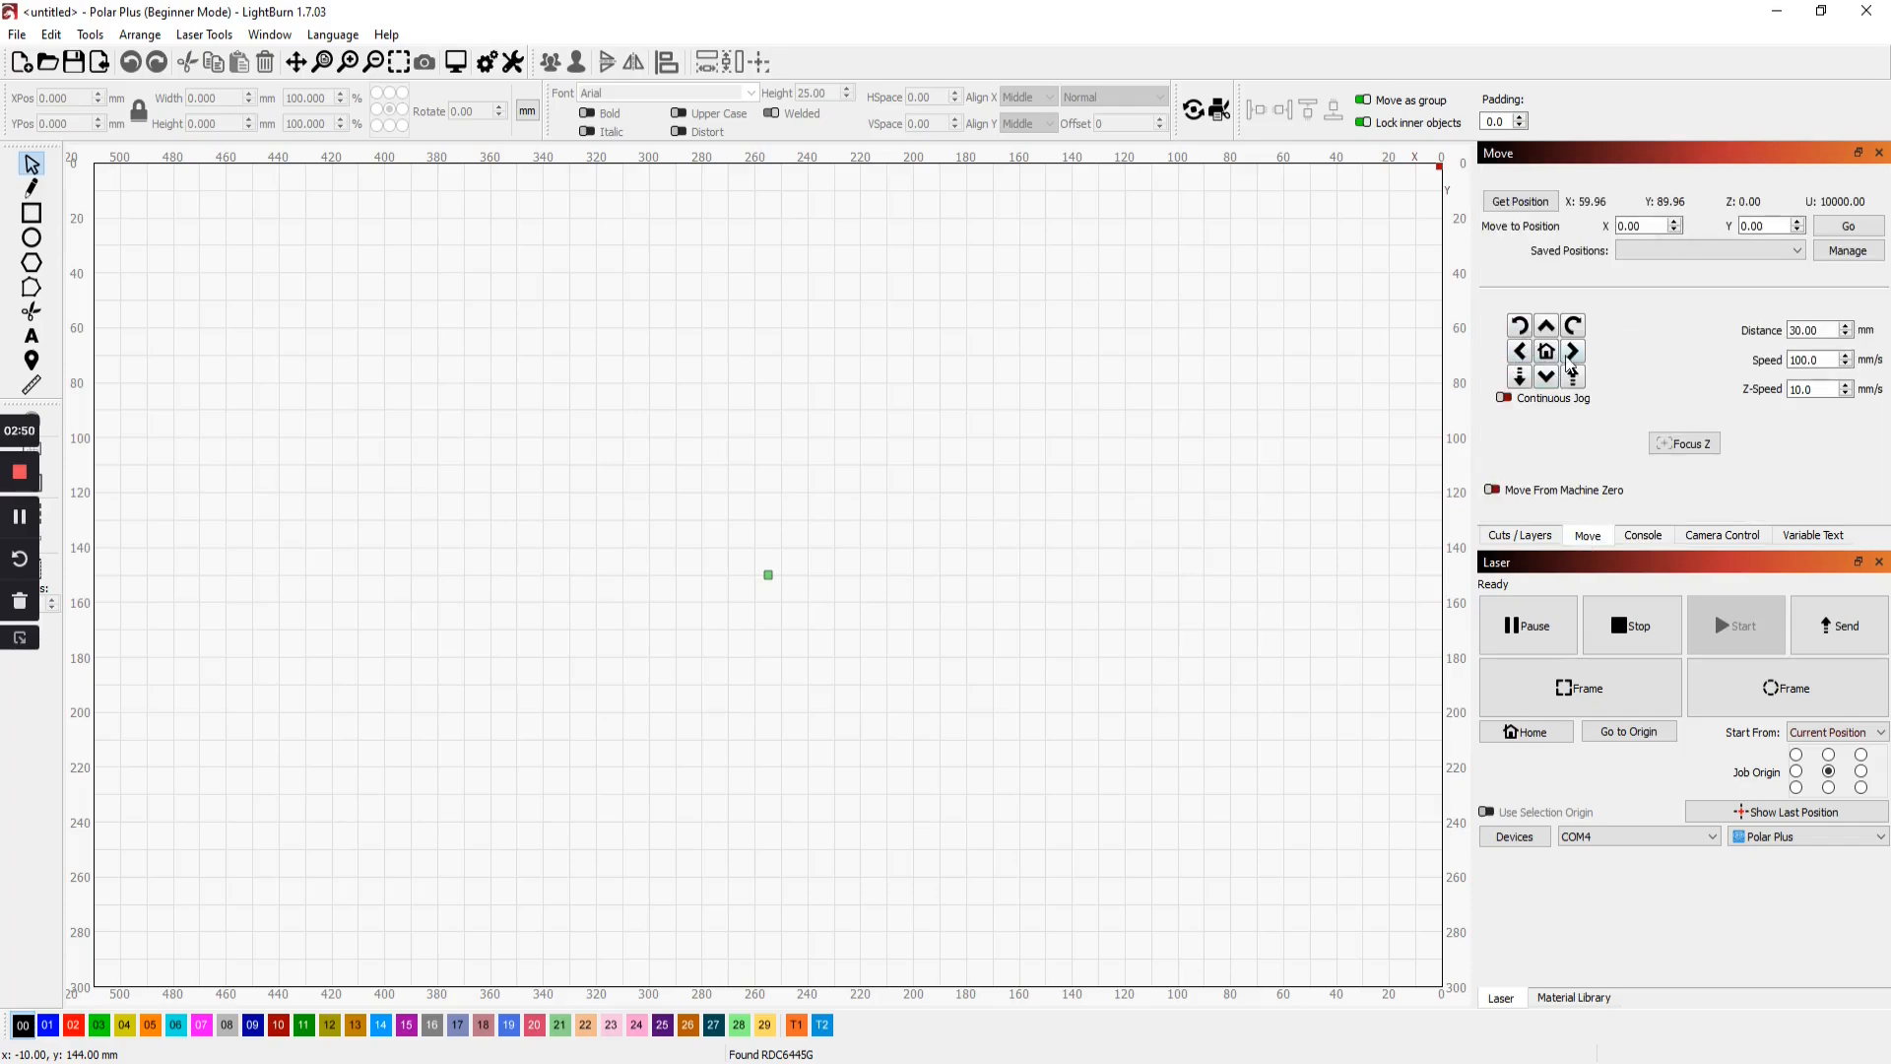
{"action": "left_click", "coordinate": [1521, 351]}
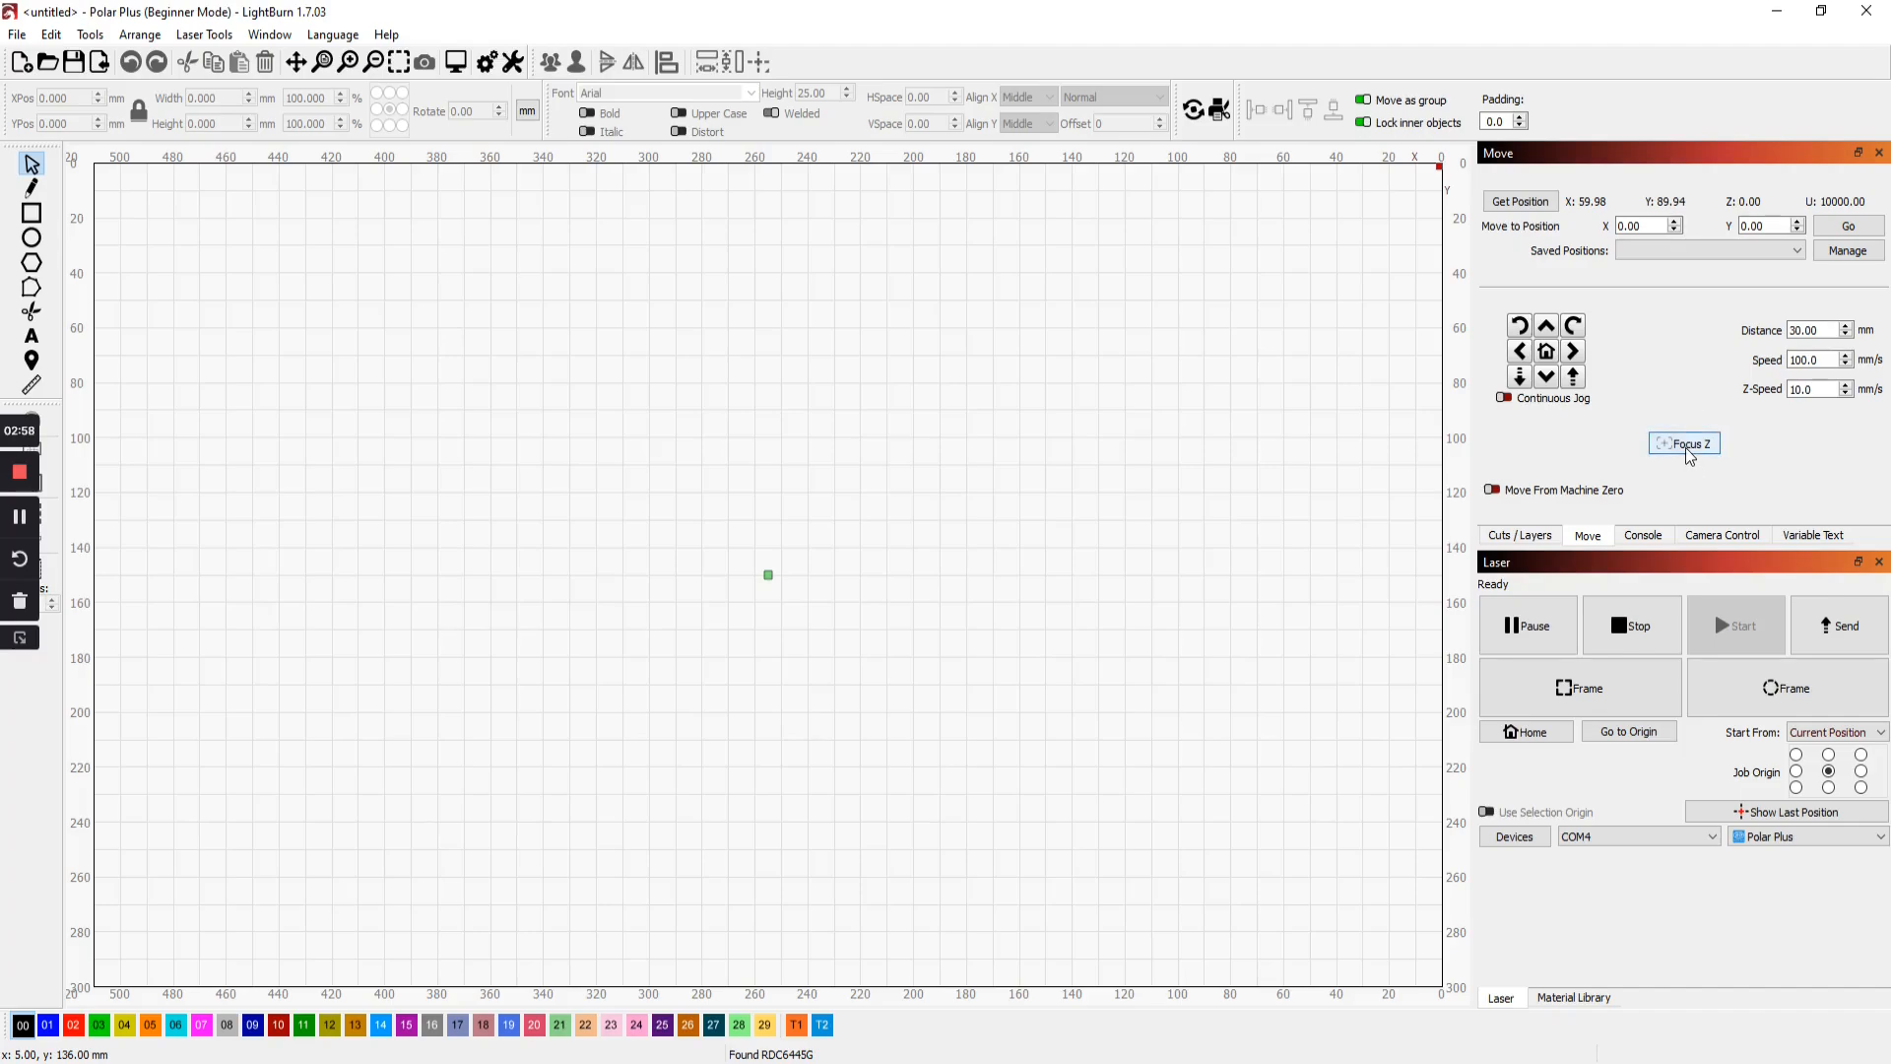
{"action": "mouse_move", "coordinate": [1686, 445]}
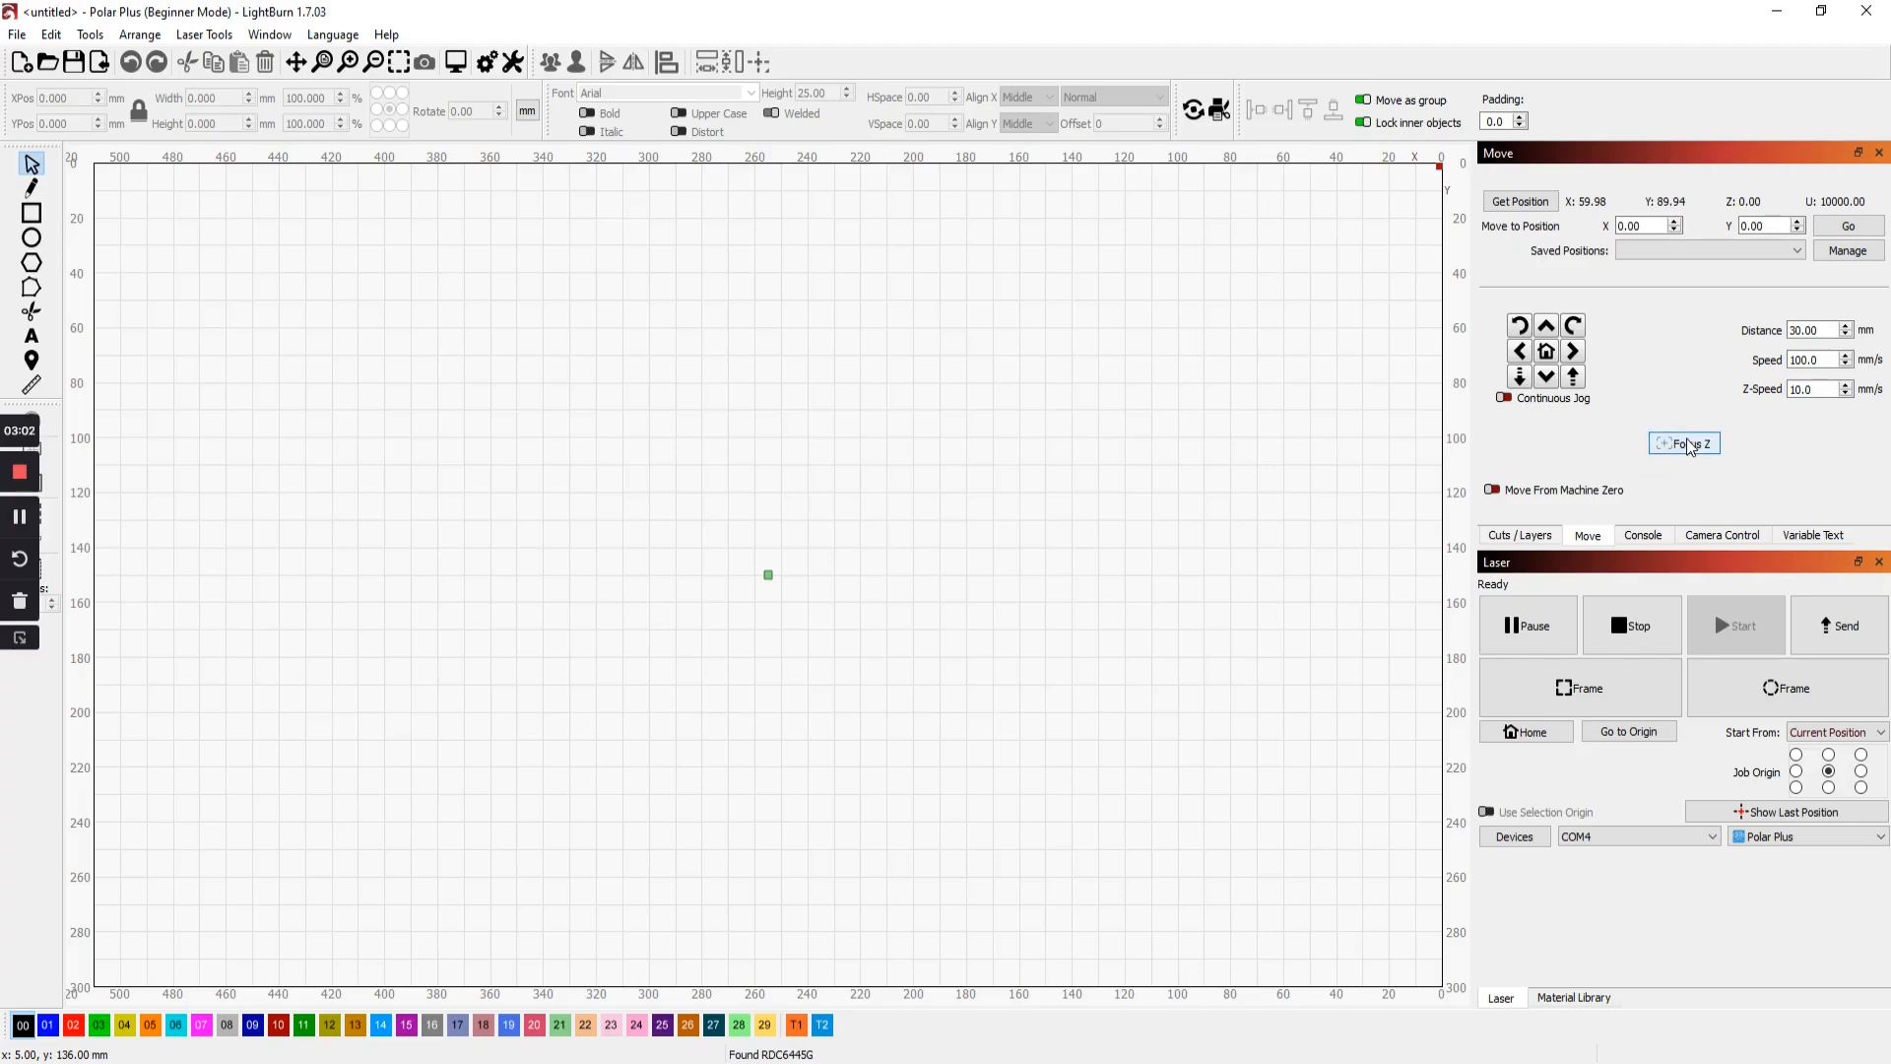
{"action": "mouse_move", "coordinate": [1686, 445]}
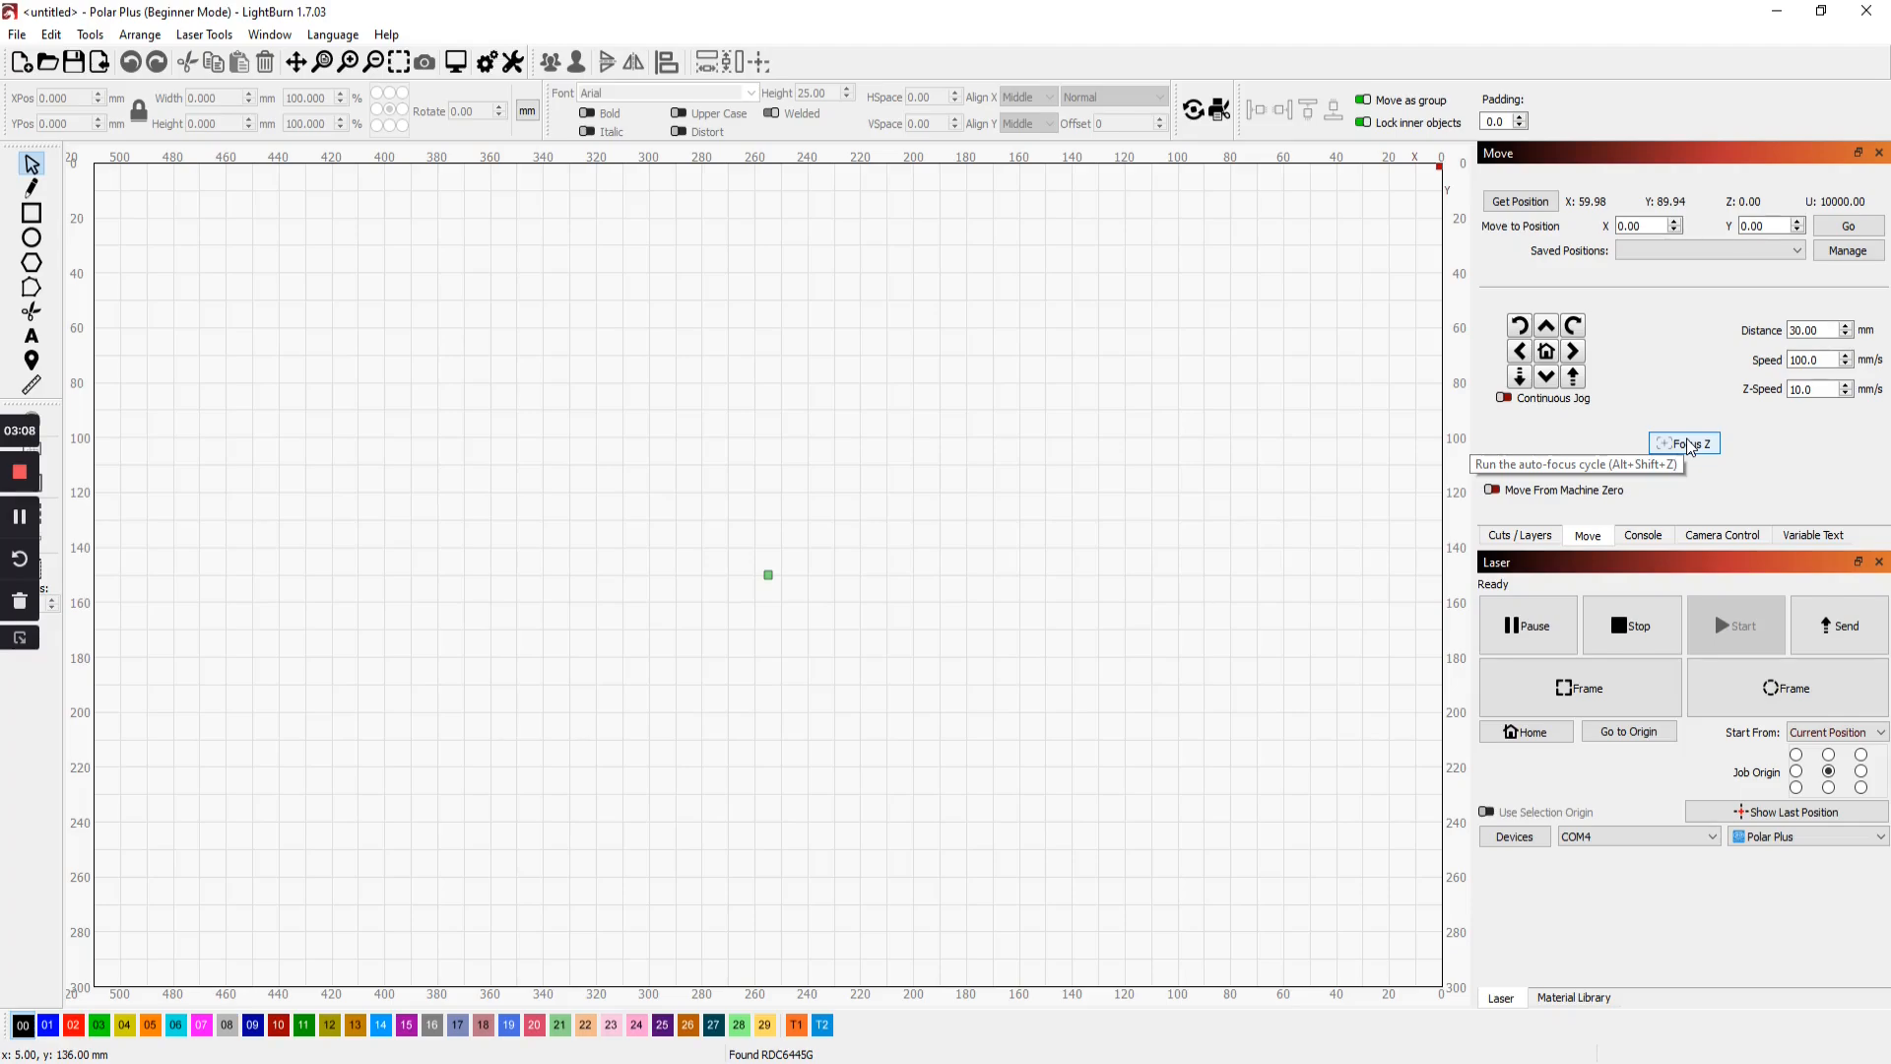
{"action": "mouse_move", "coordinate": [1316, 533]}
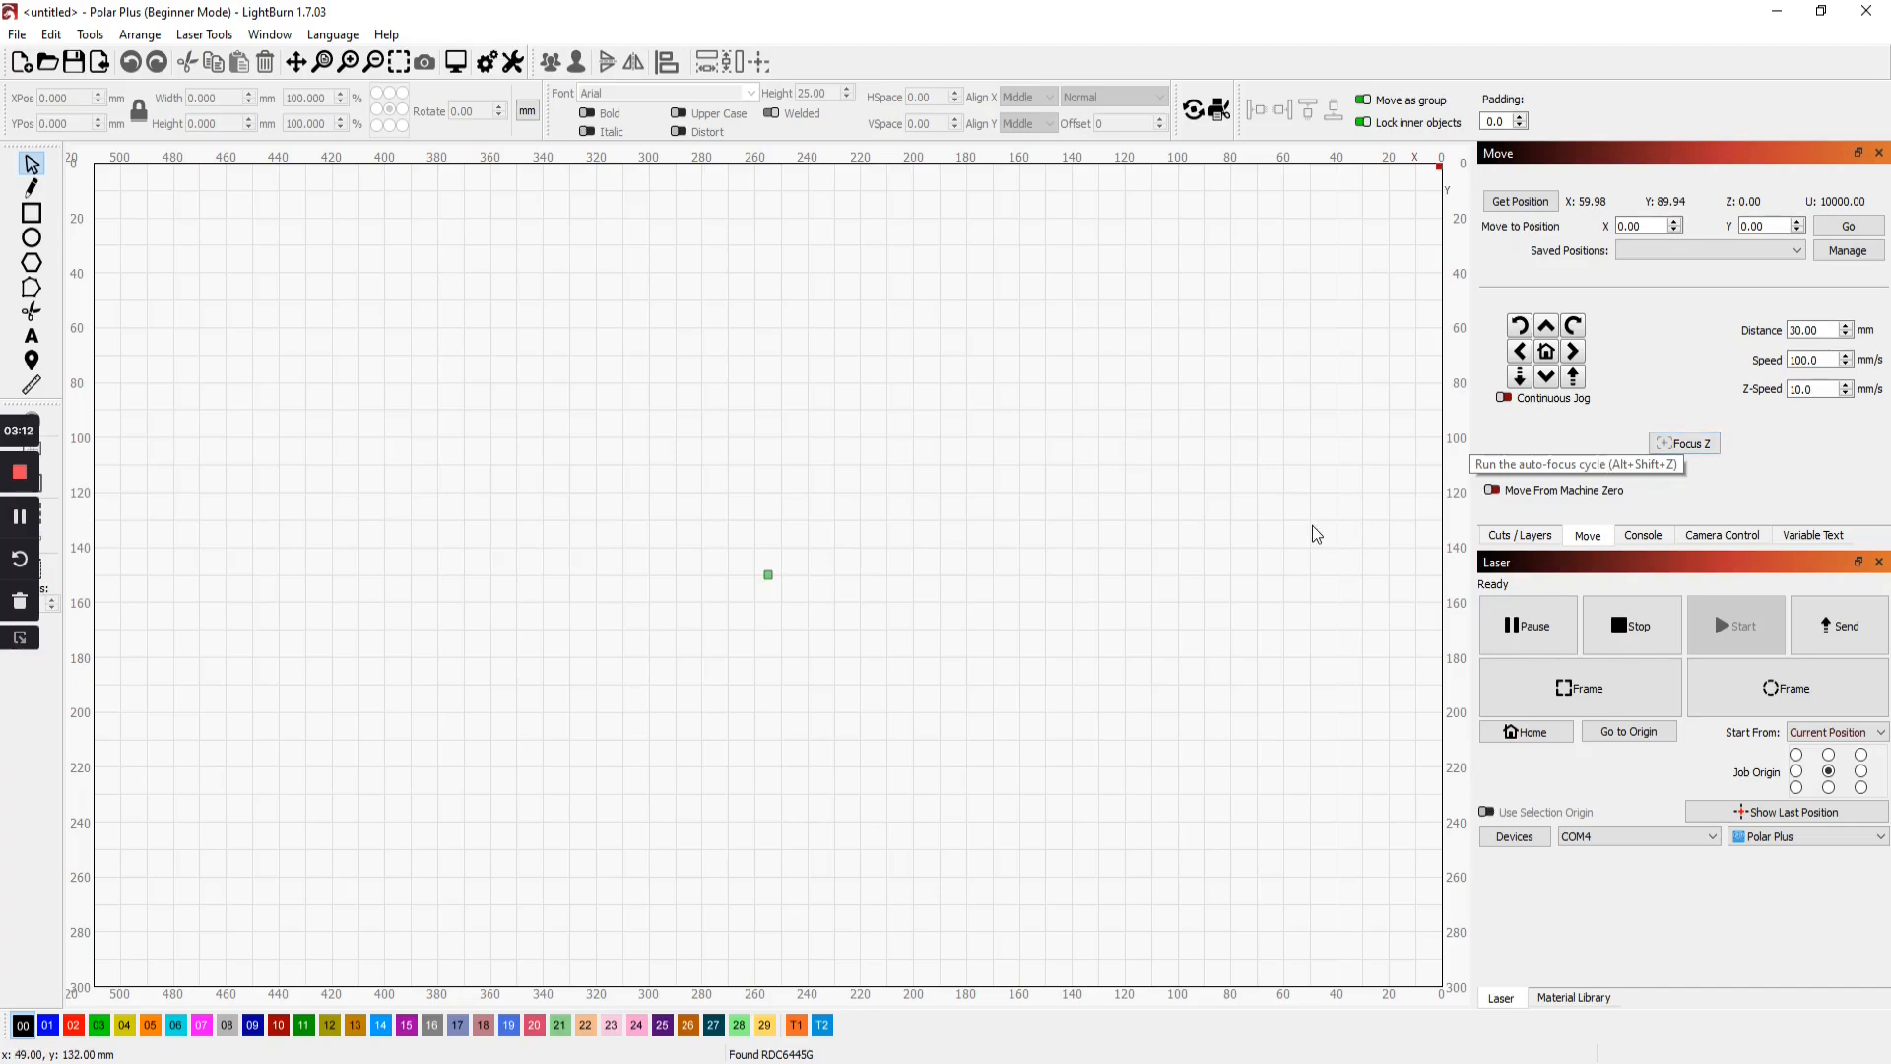
{"action": "mouse_move", "coordinate": [640, 305]}
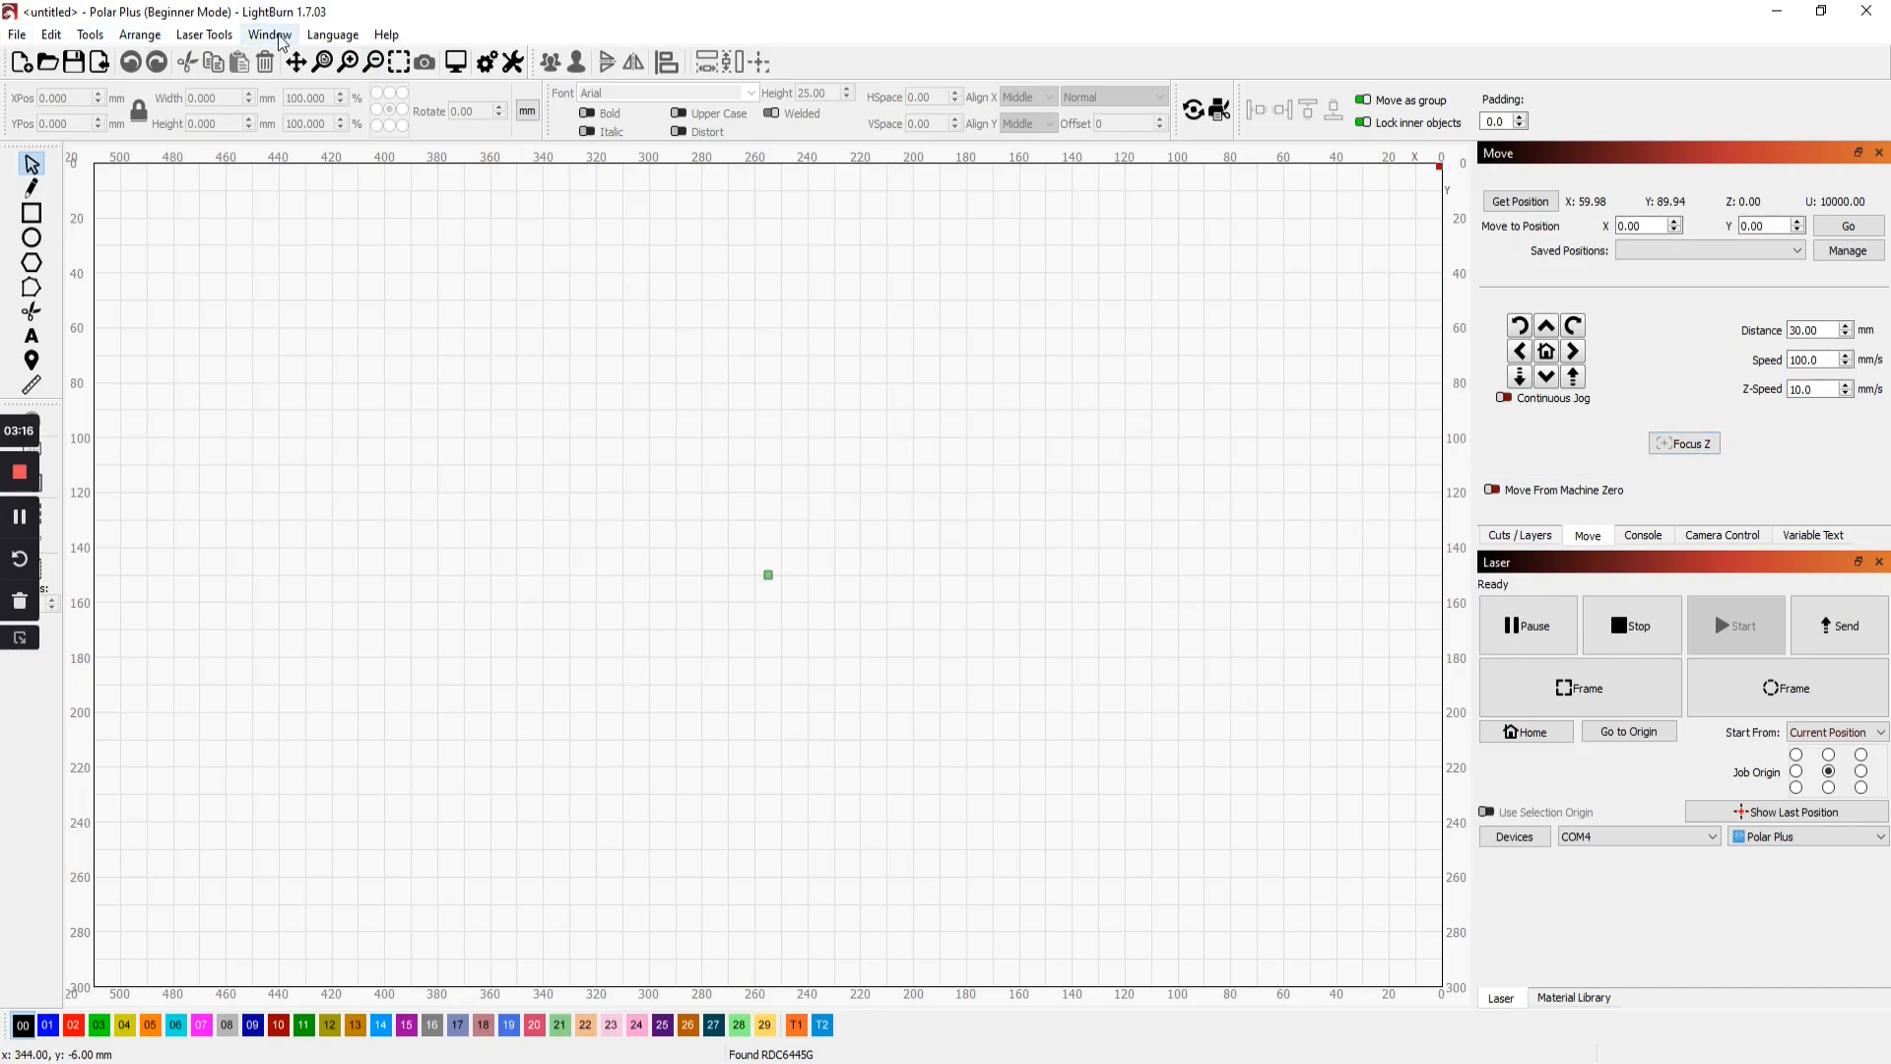
{"action": "mouse_move", "coordinate": [299, 35]}
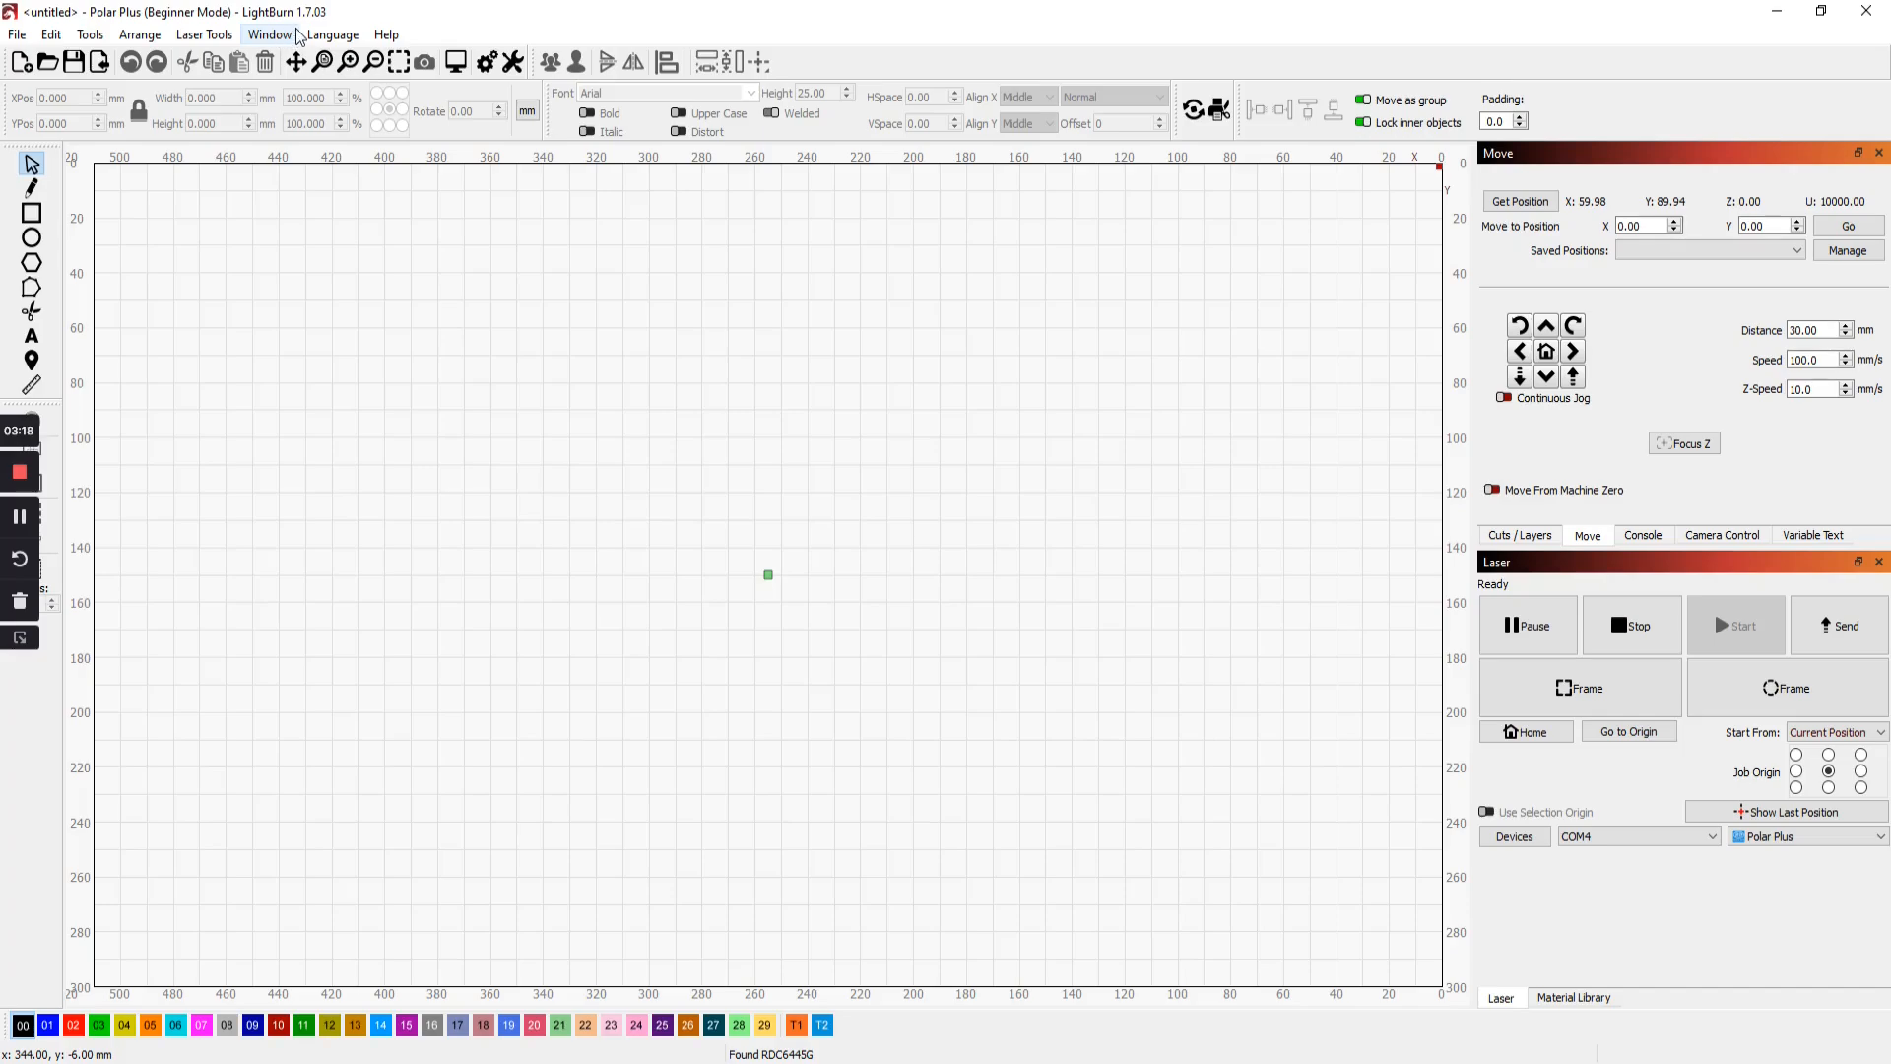
In Edit > Settings turn off beginner mode, review Units/Grid, then the Display page
{"action": "left_click", "coordinate": [47, 36]}
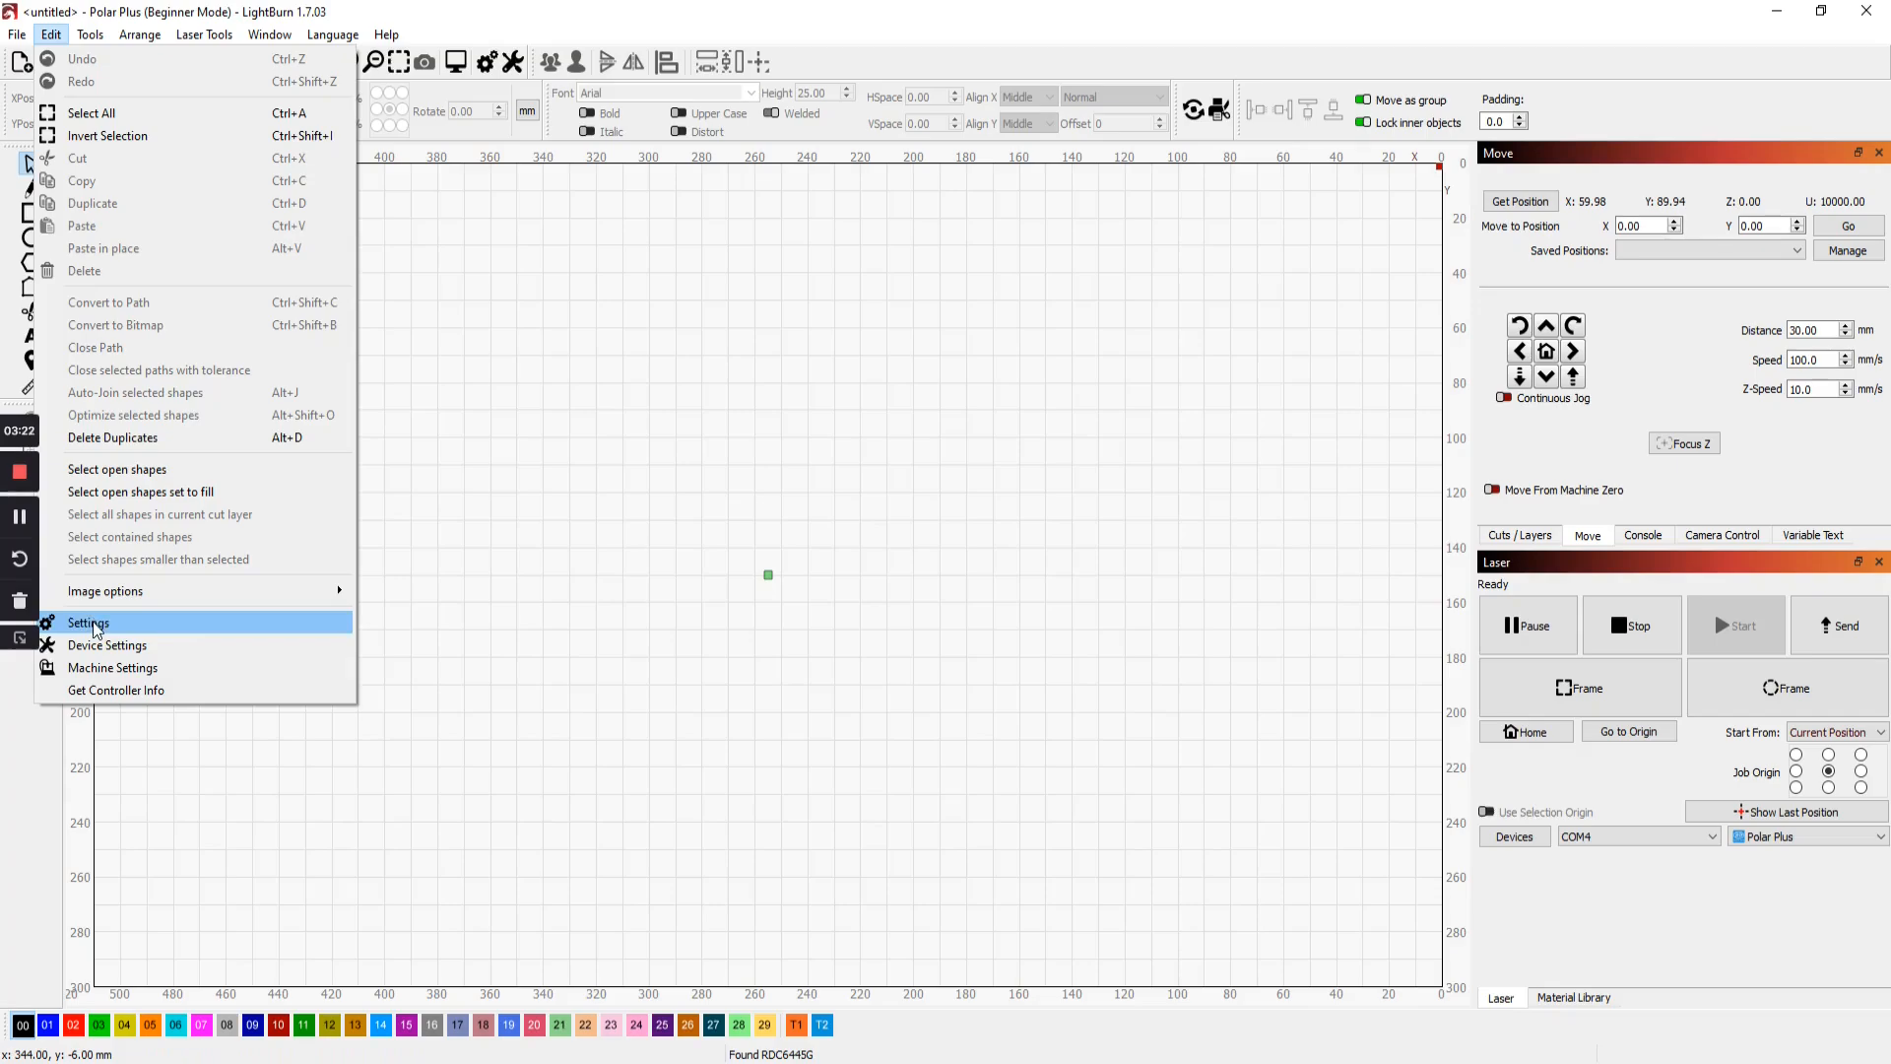
{"action": "left_click", "coordinate": [86, 622]}
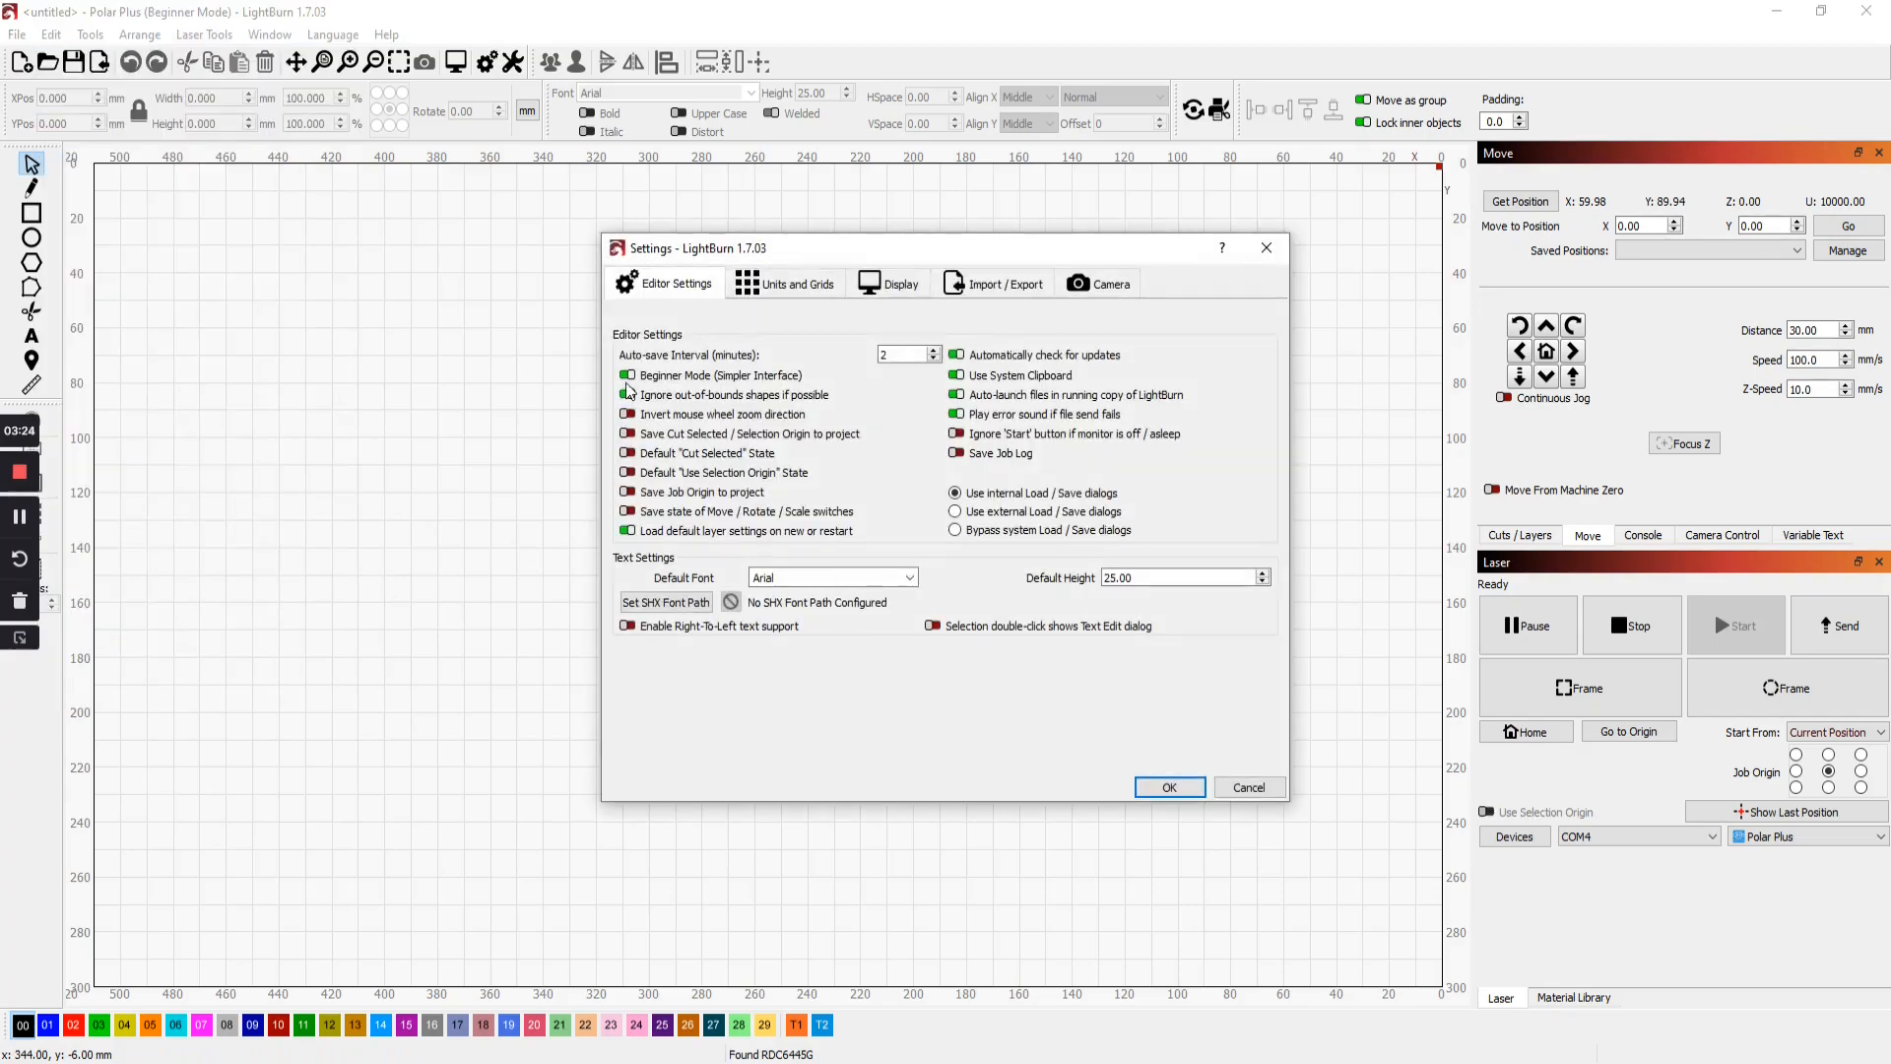
{"action": "mouse_move", "coordinate": [627, 374]}
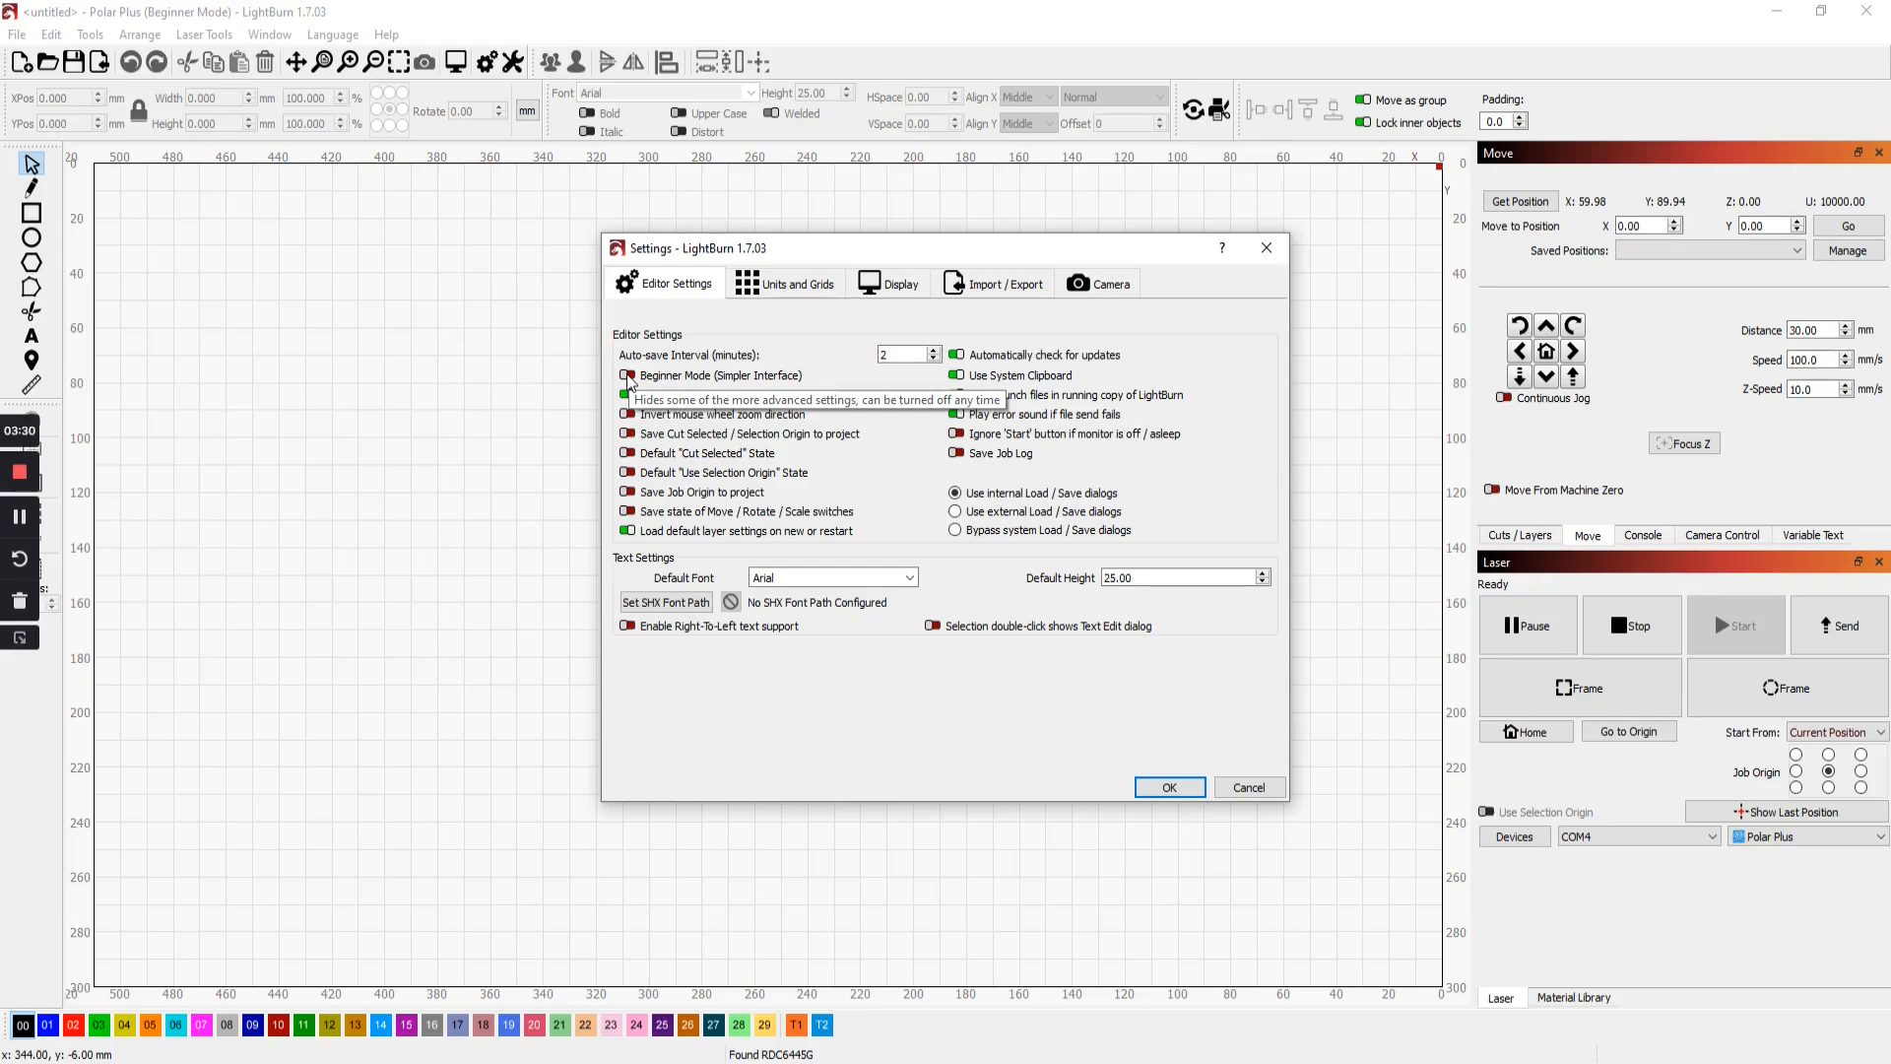
{"action": "left_click", "coordinate": [626, 374]}
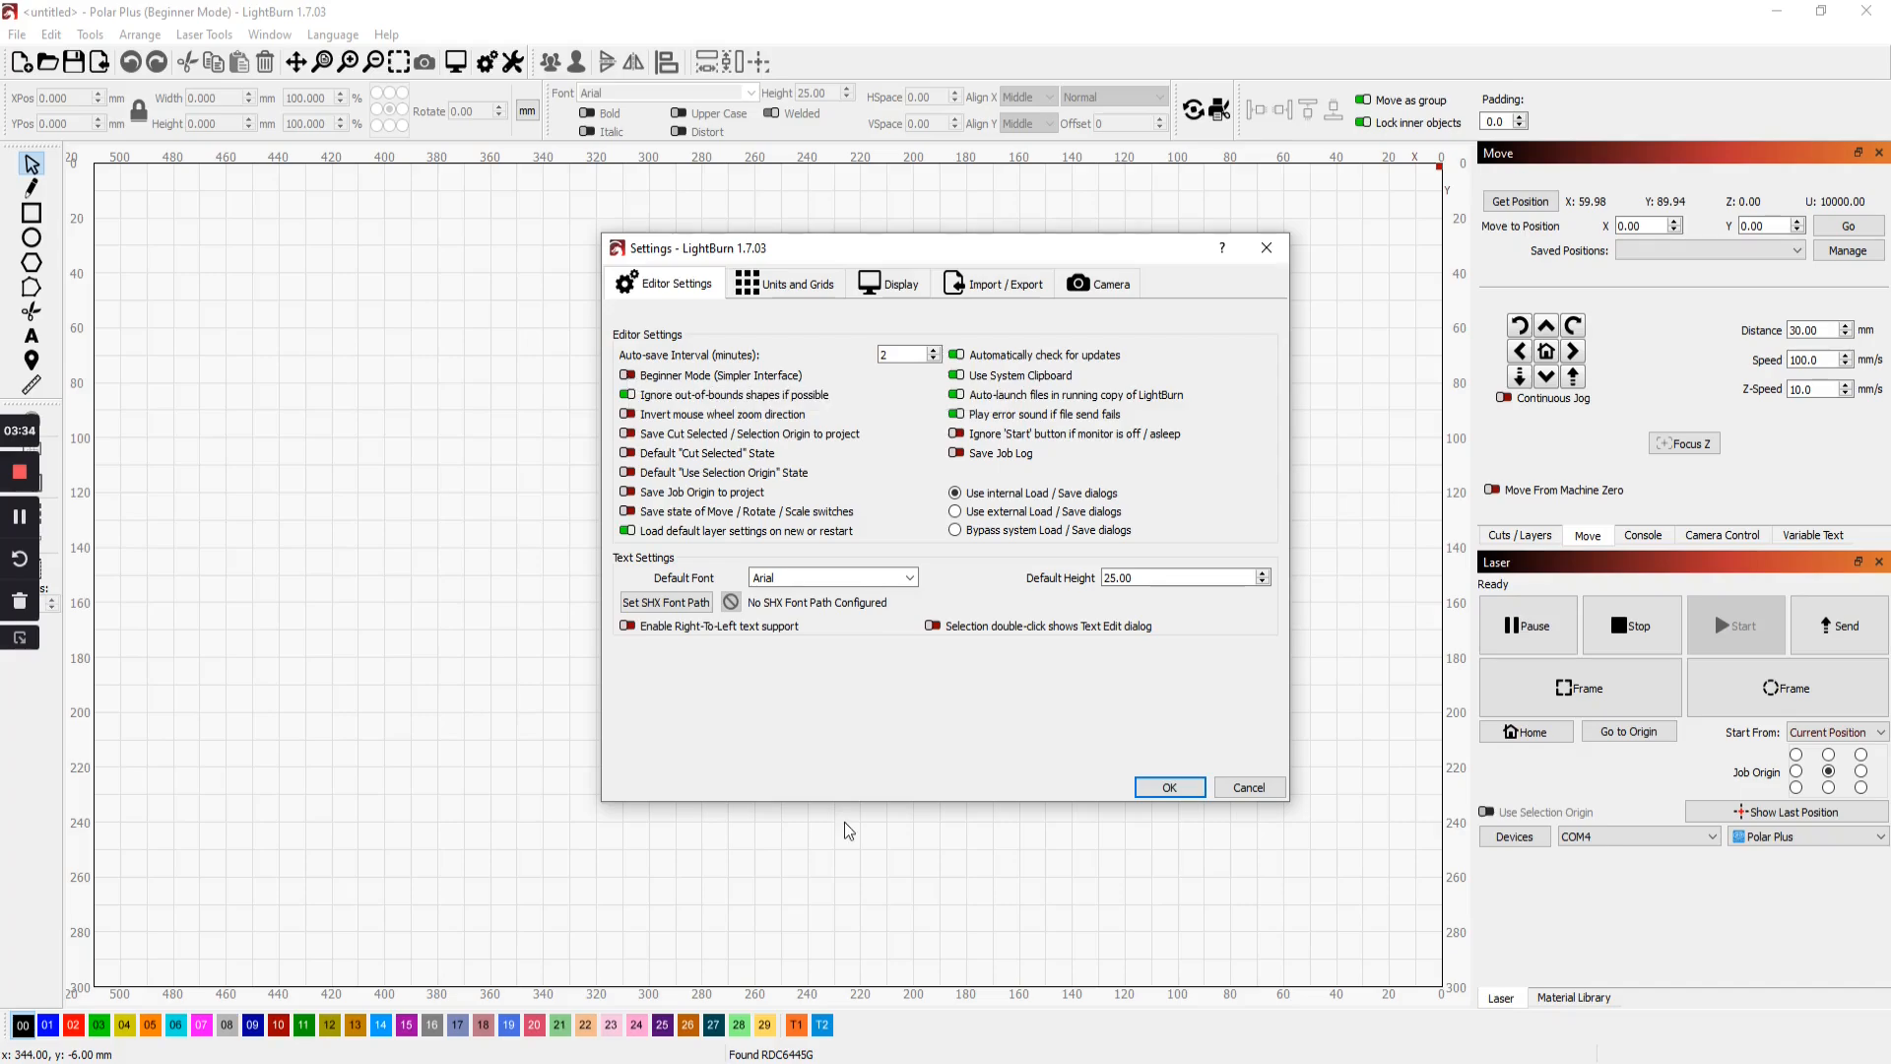
{"action": "mouse_move", "coordinate": [807, 311]}
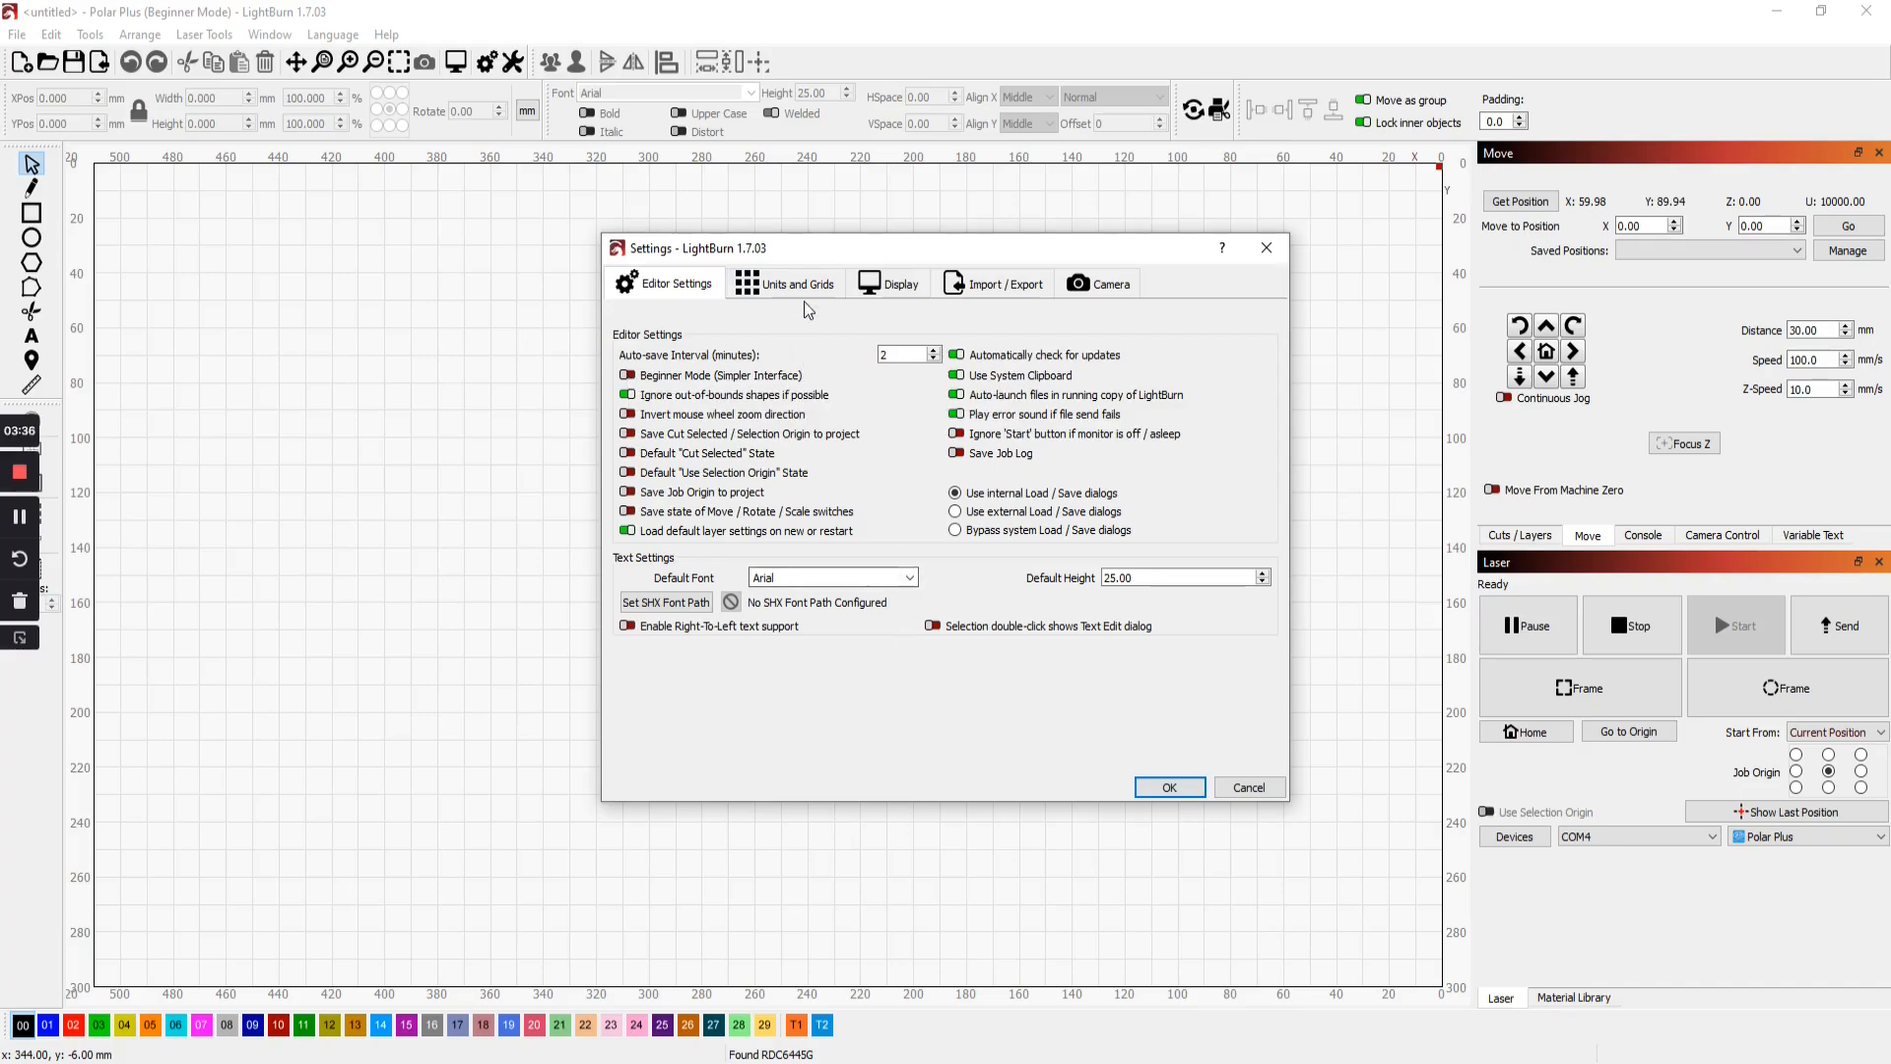
{"action": "left_click", "coordinate": [795, 284]}
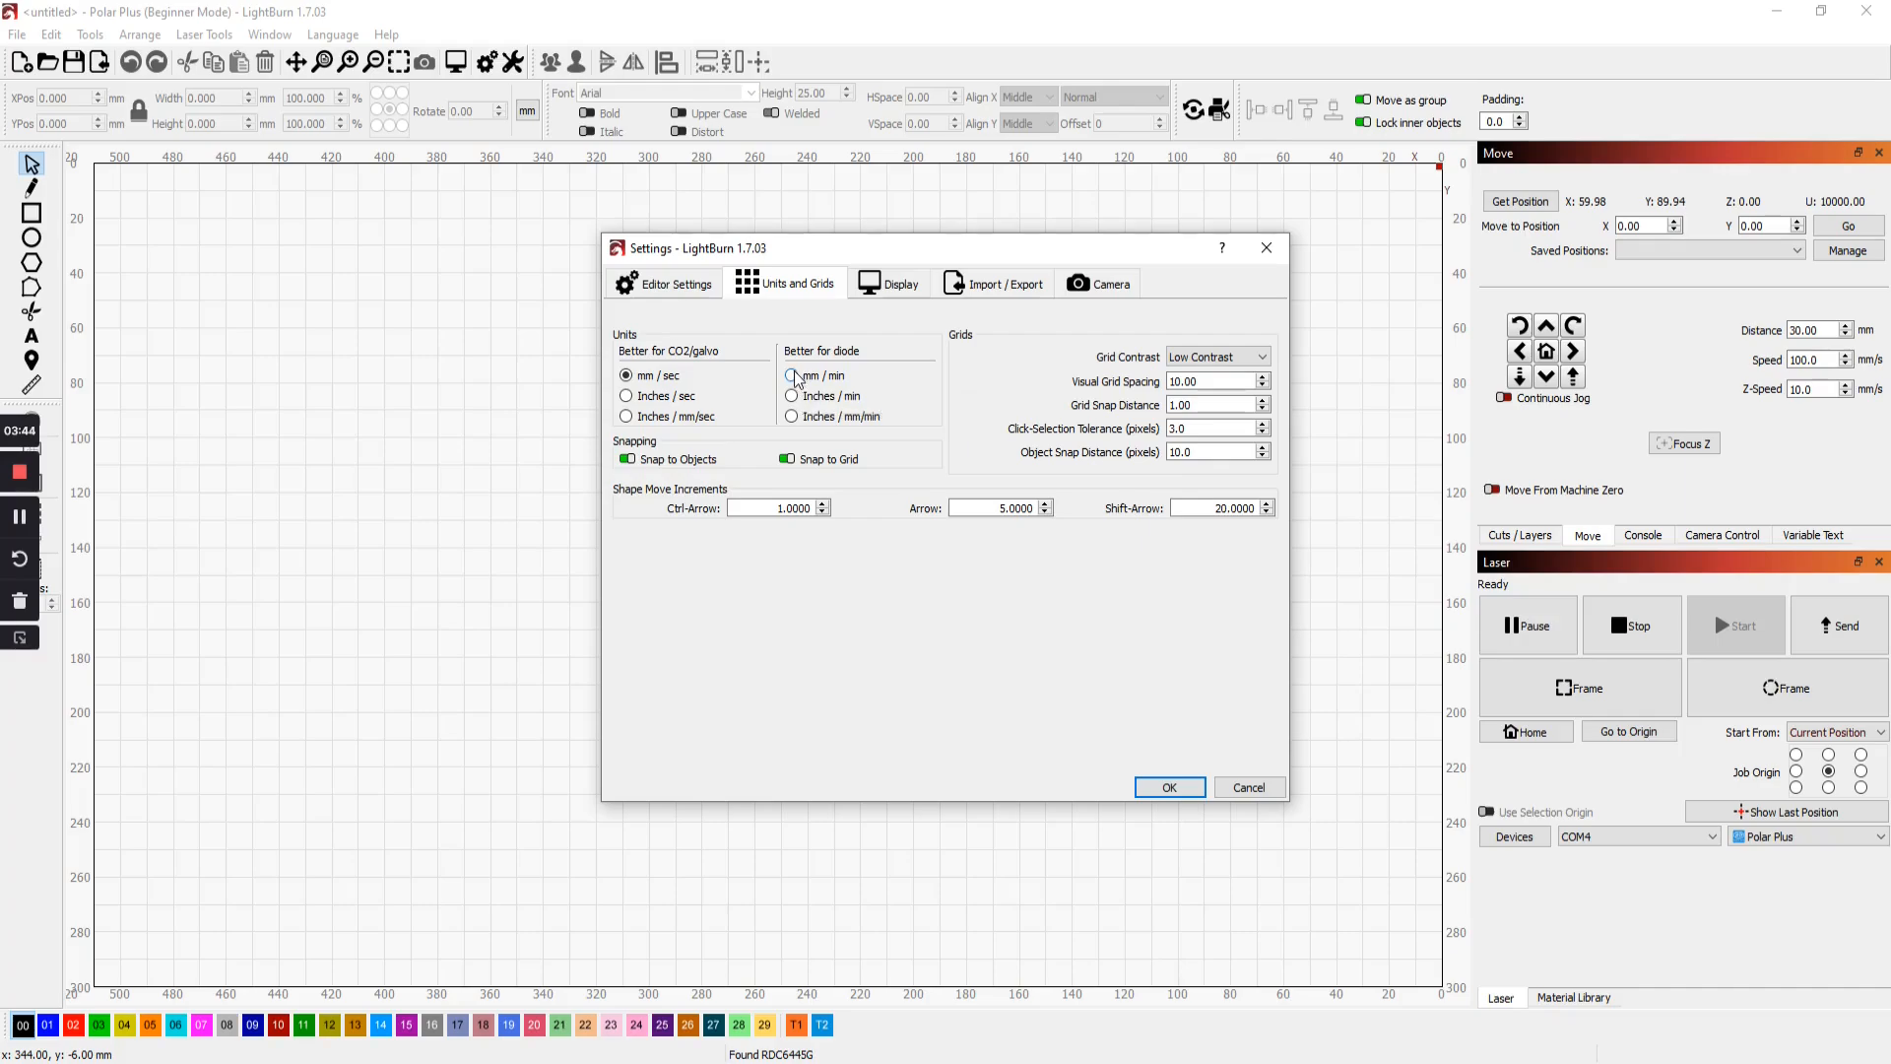
{"action": "left_click", "coordinate": [792, 374]}
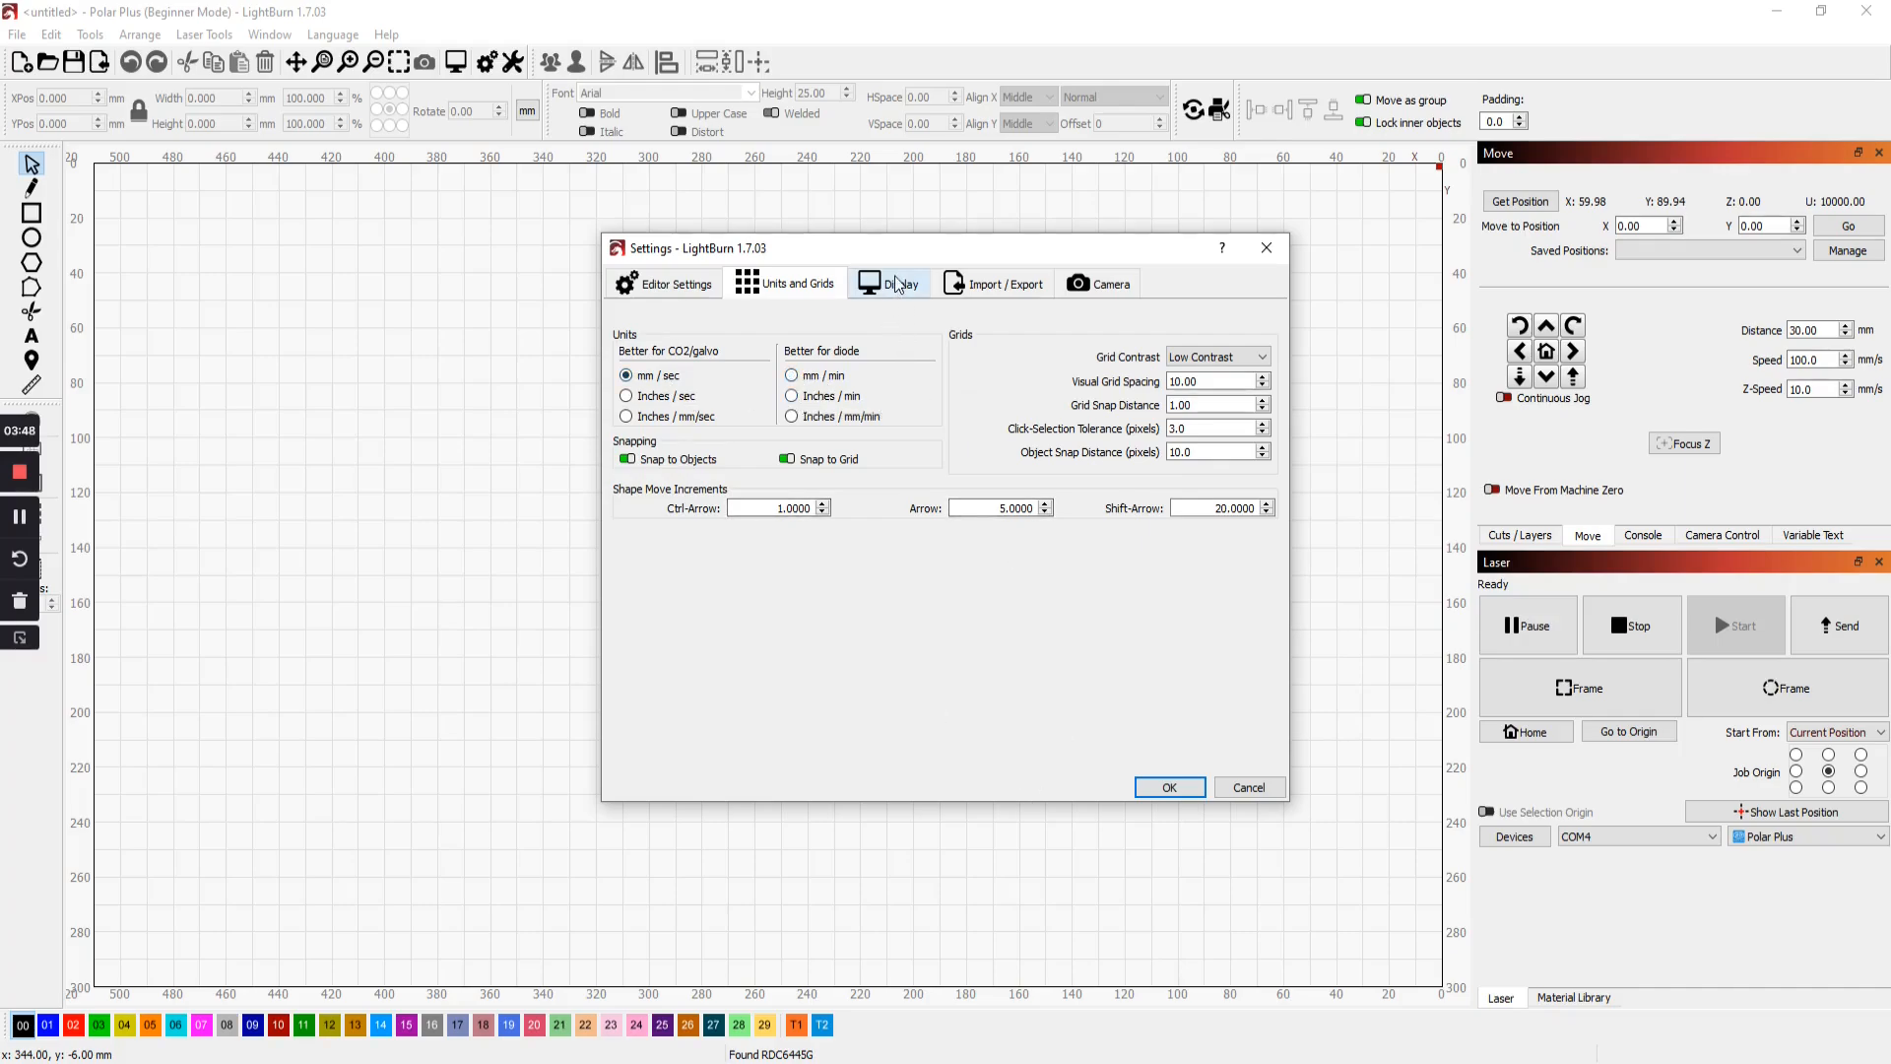
{"action": "left_click", "coordinate": [902, 283]}
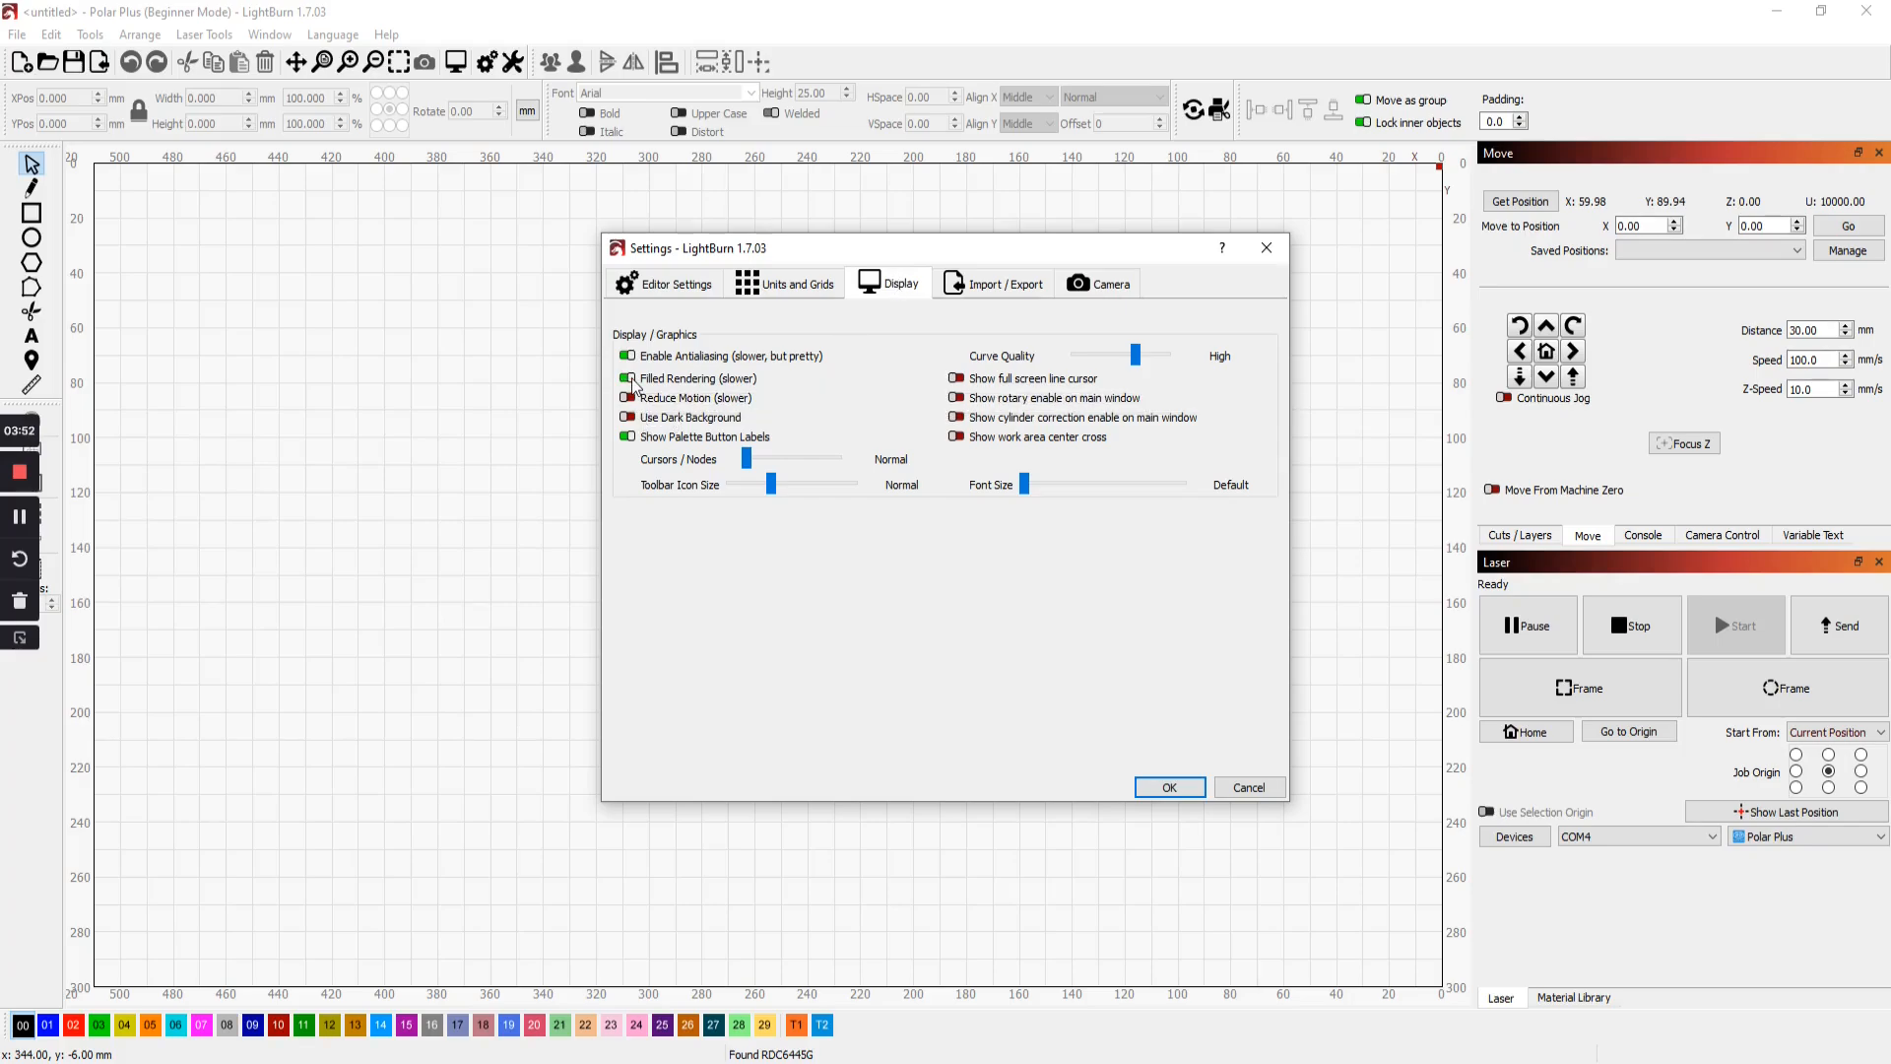
{"action": "mouse_move", "coordinate": [638, 386]}
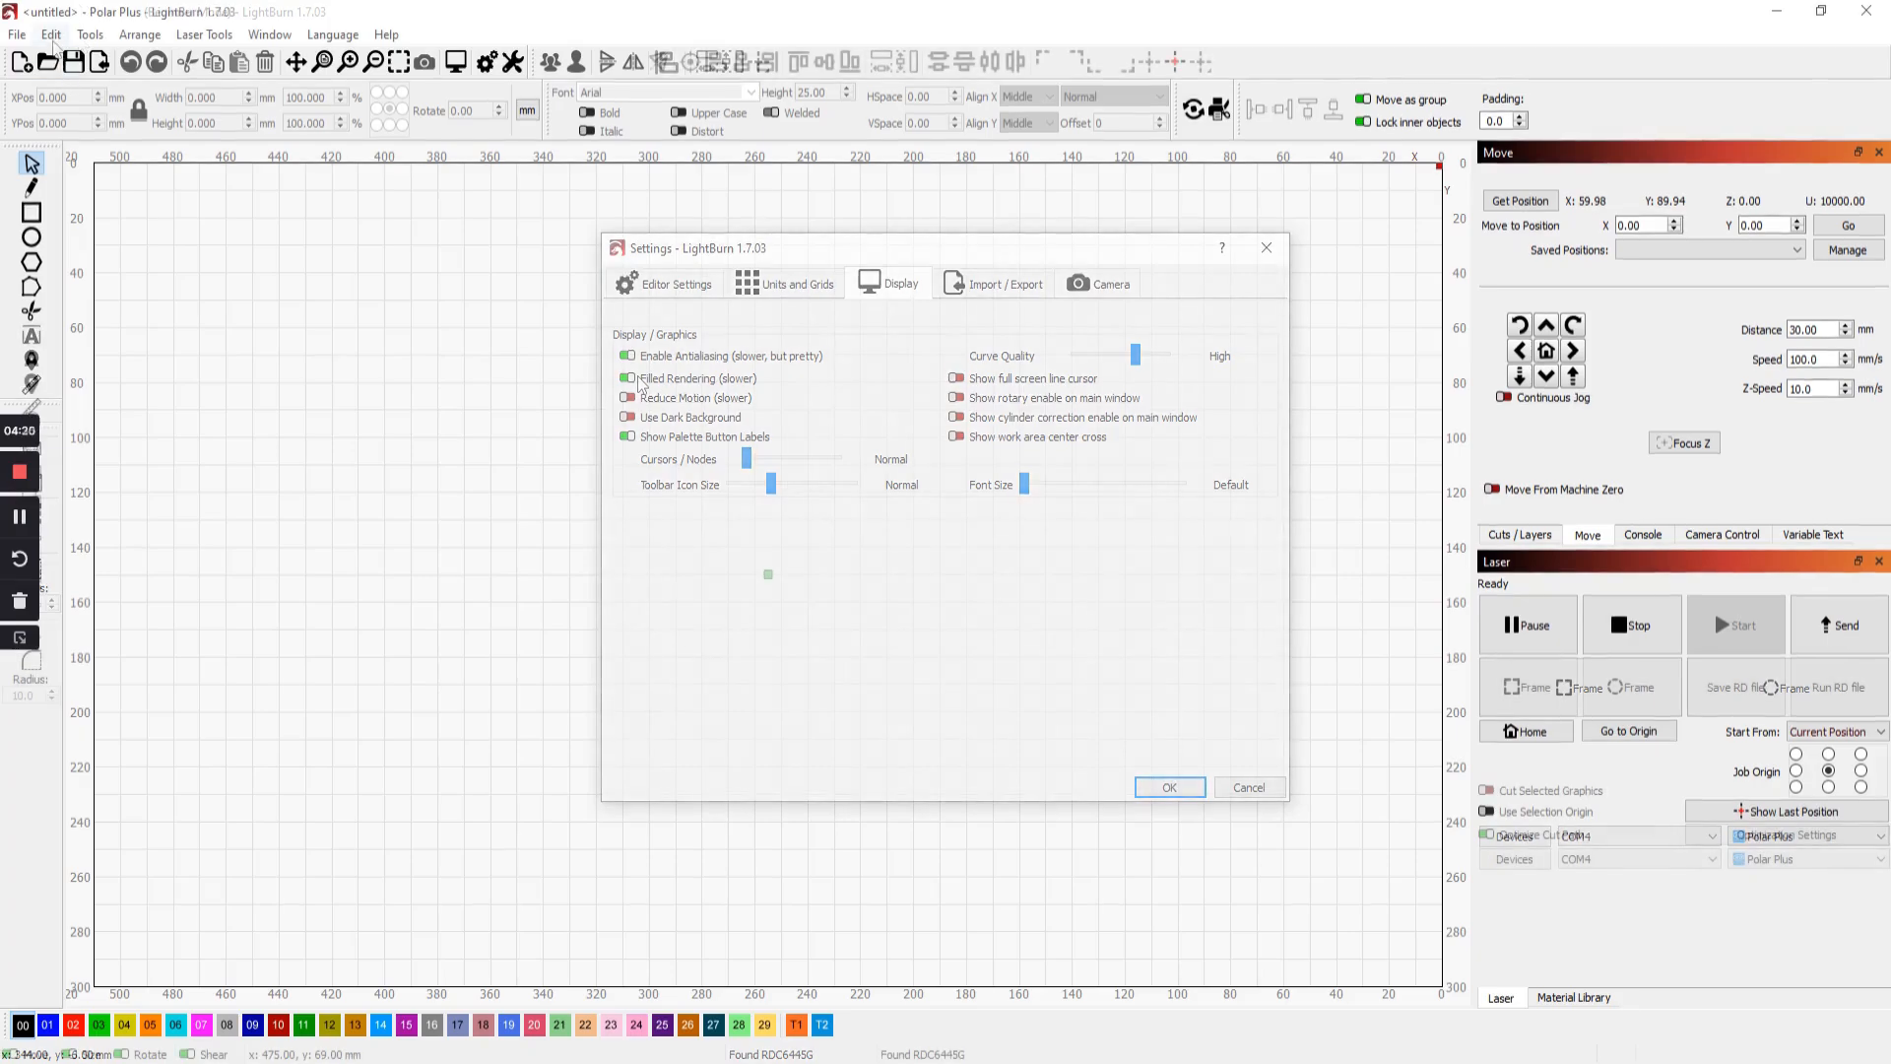
In Polar Plus Device Settings enable Z axis and Optimize Z moves, then confirm
{"action": "left_click", "coordinate": [53, 35]}
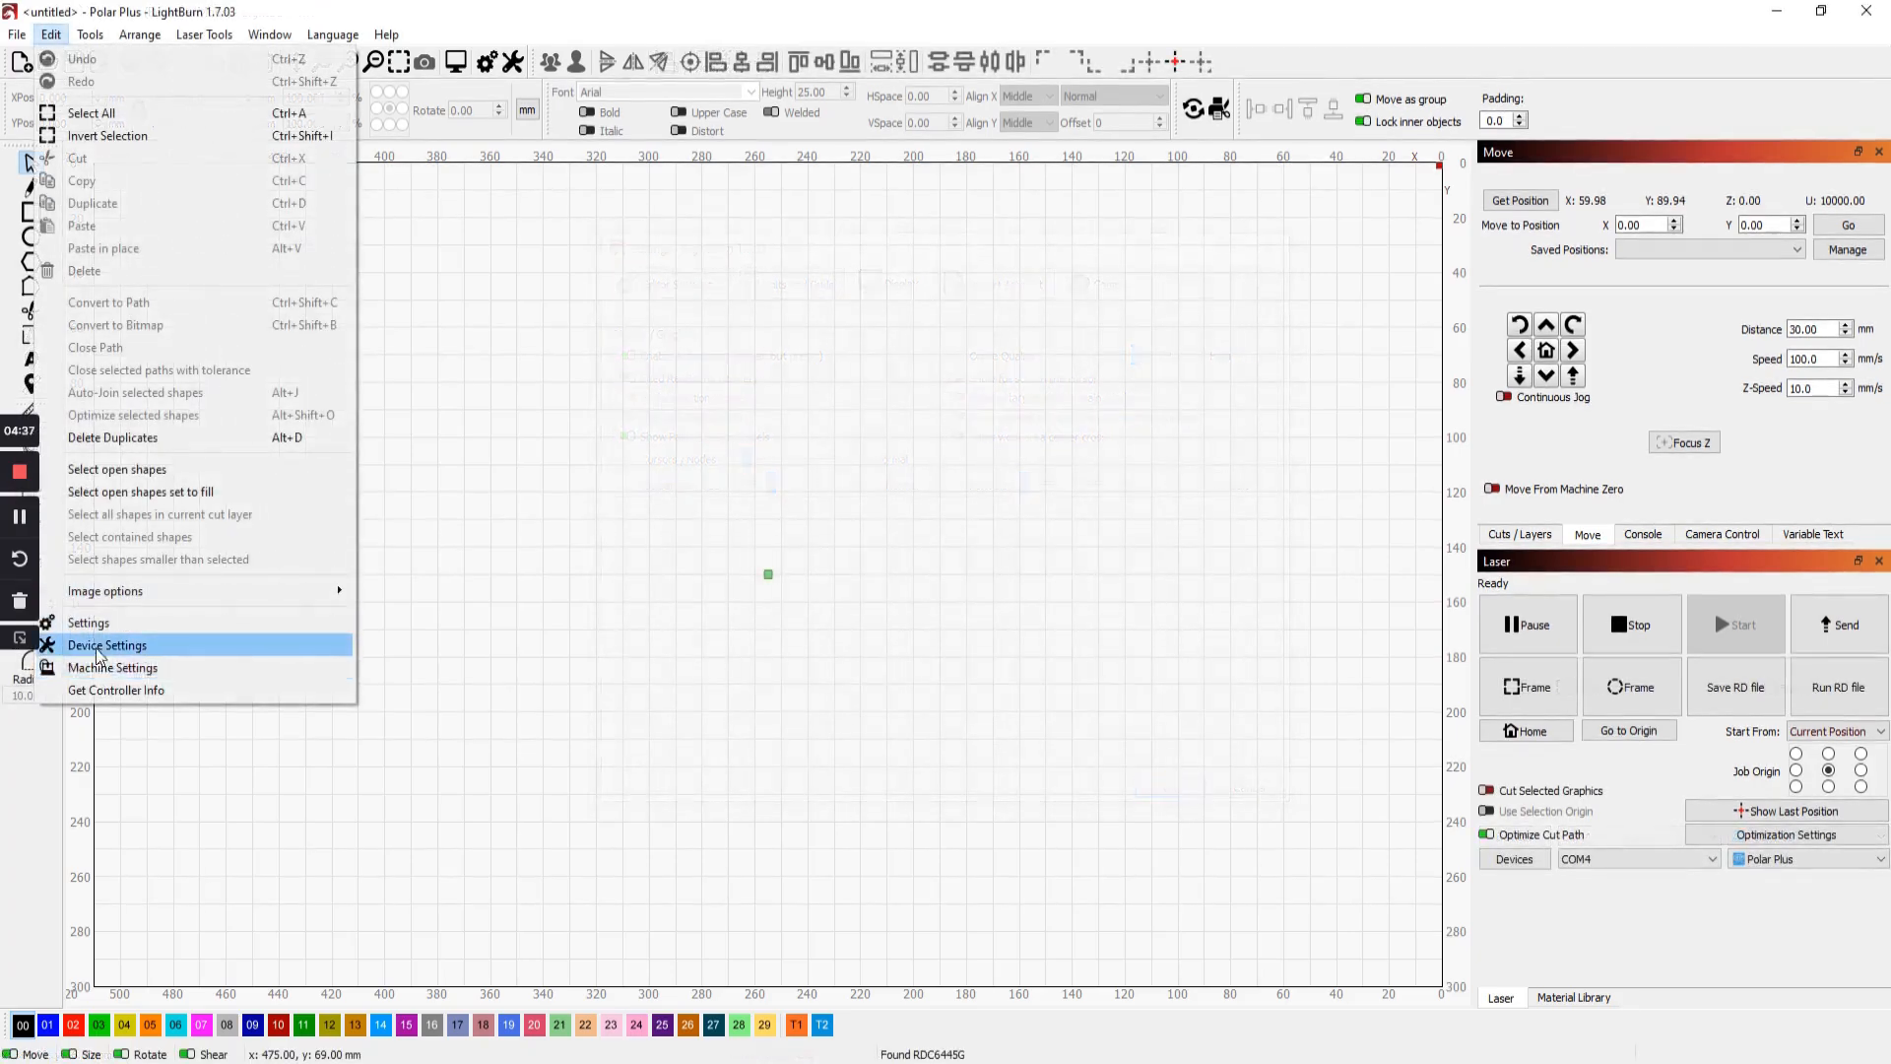
{"action": "left_click", "coordinate": [106, 644]}
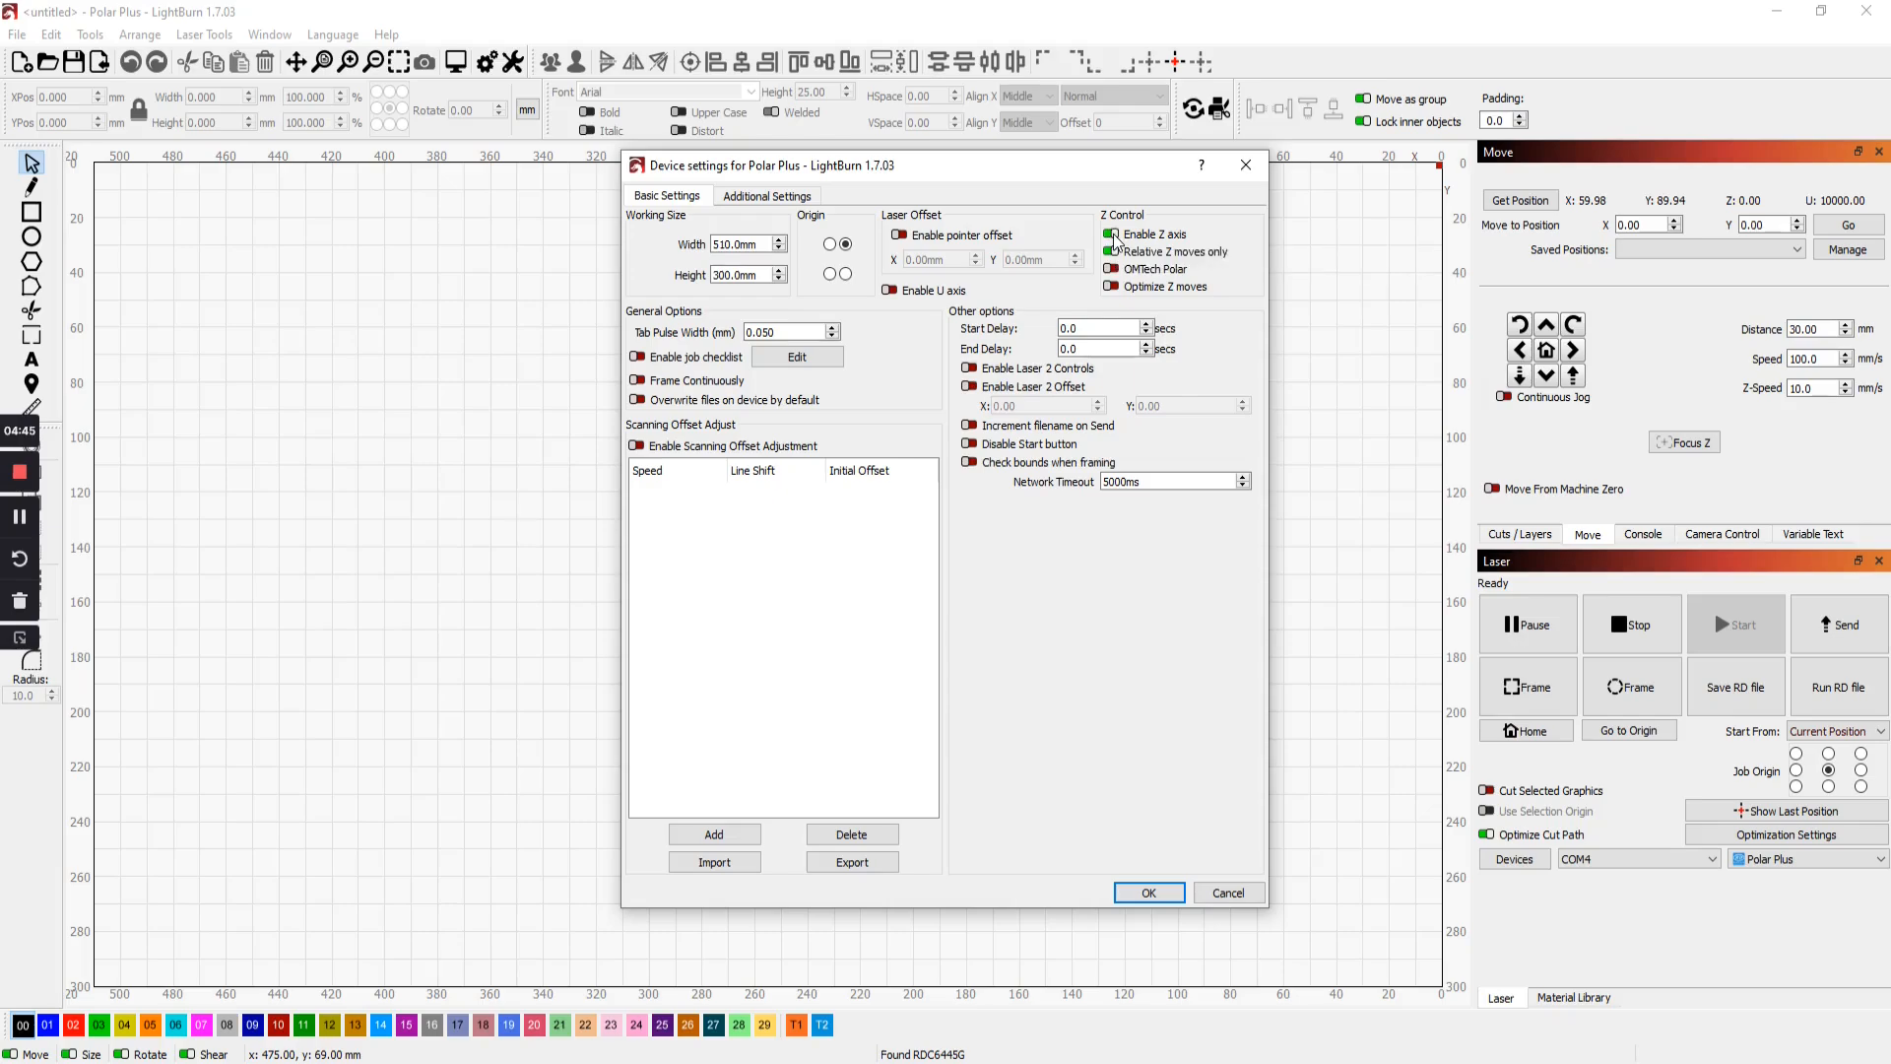
{"action": "left_click", "coordinate": [1111, 252]}
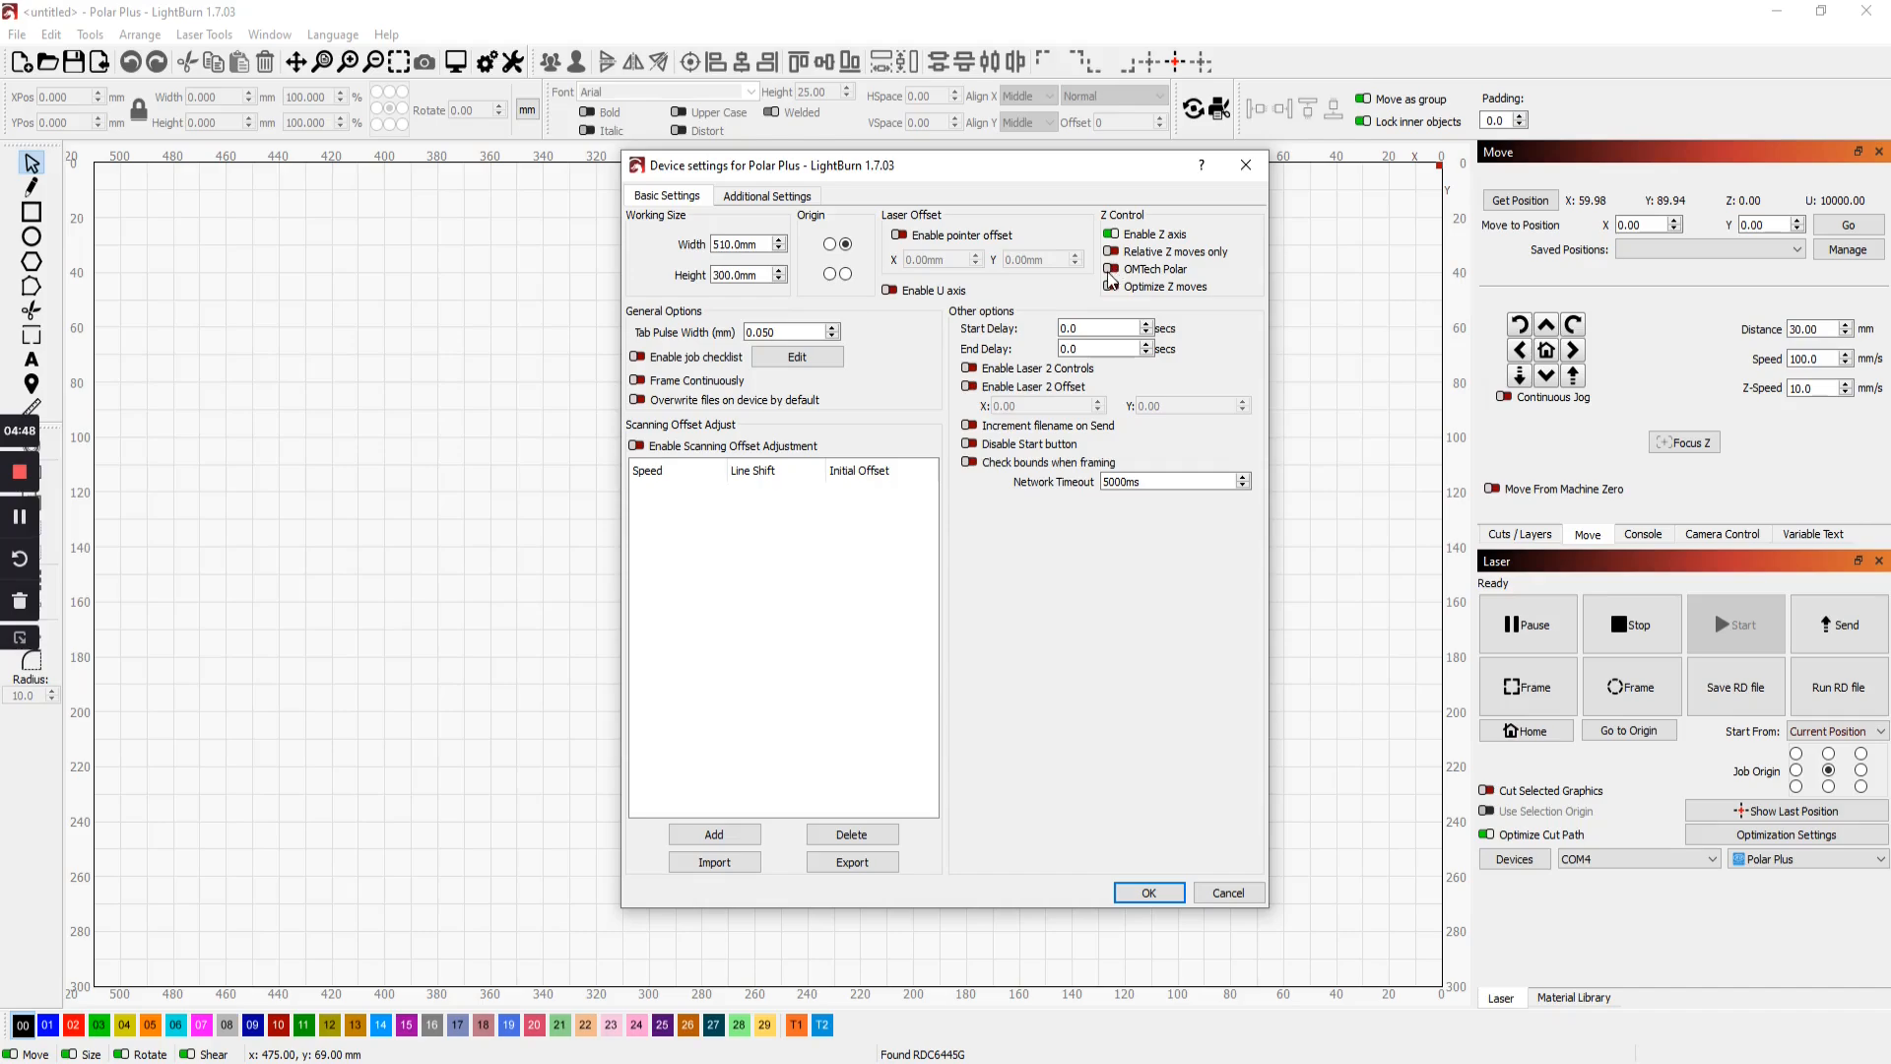
{"action": "mouse_move", "coordinate": [1113, 287]}
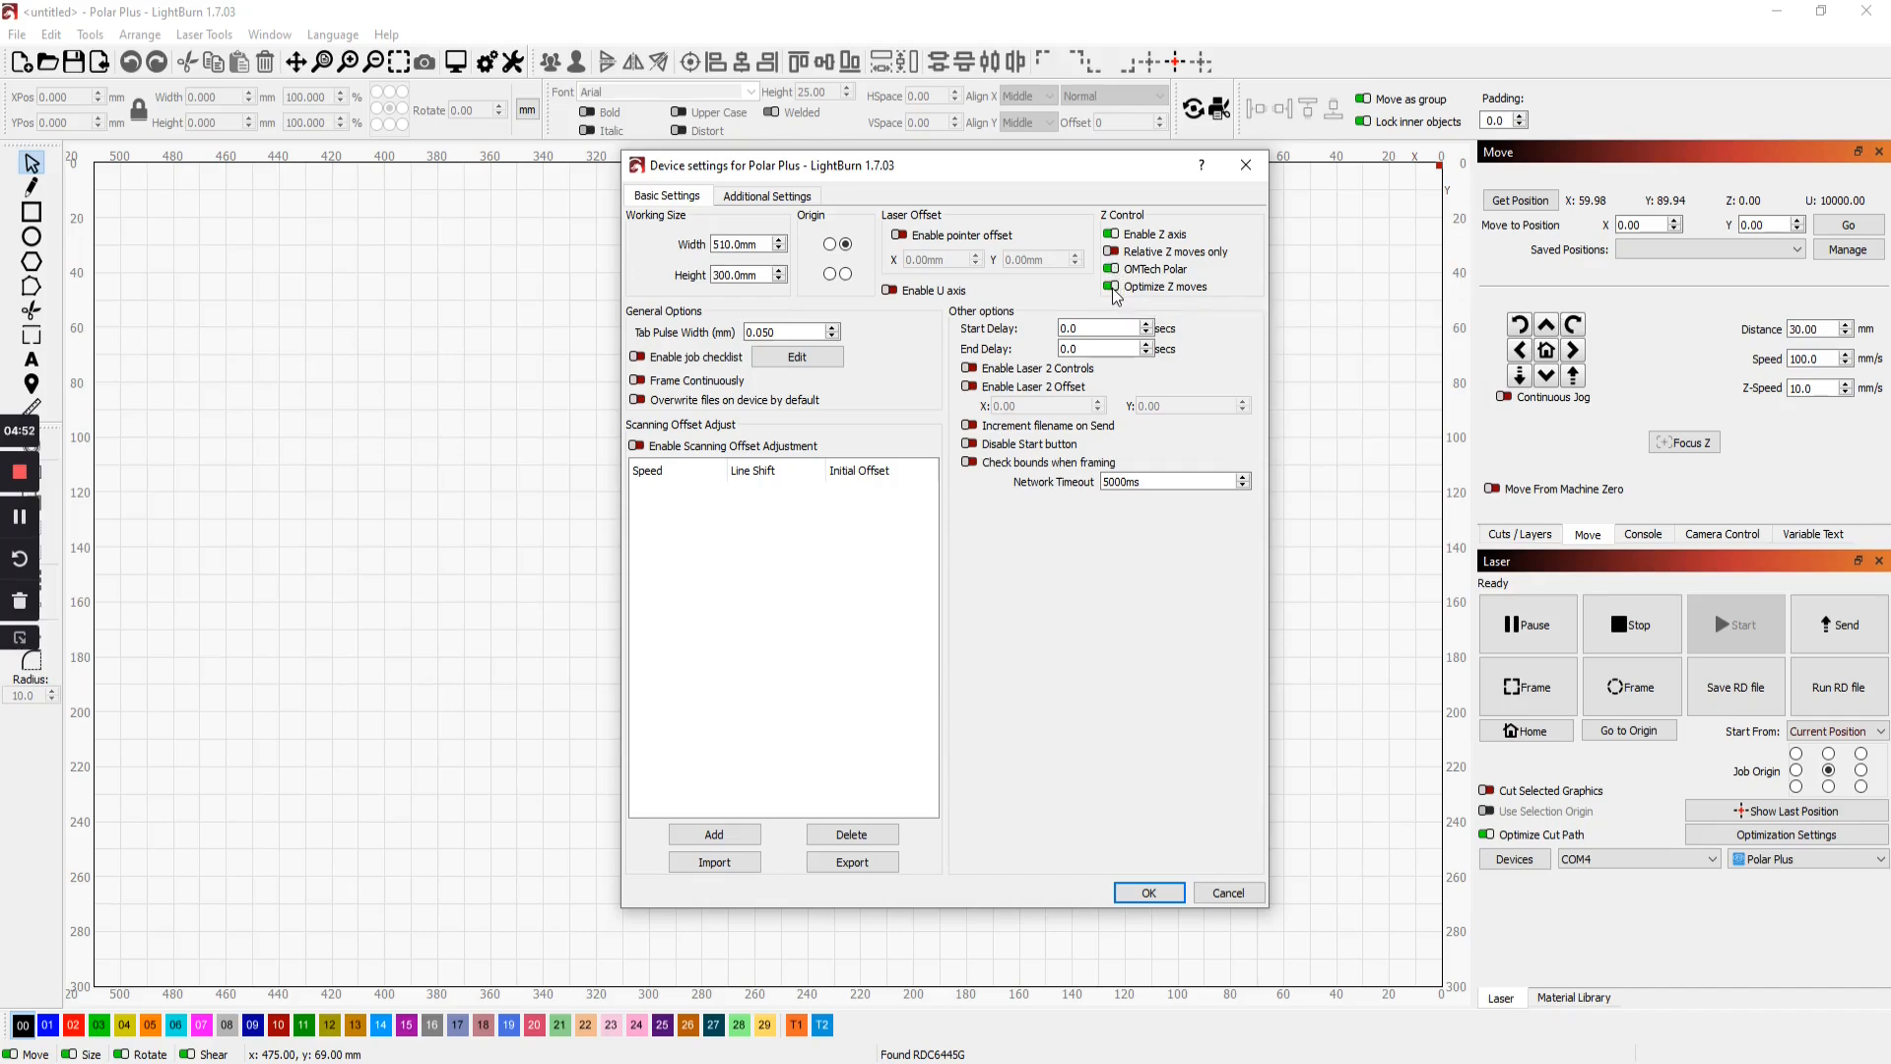
{"action": "left_click", "coordinate": [1150, 892]}
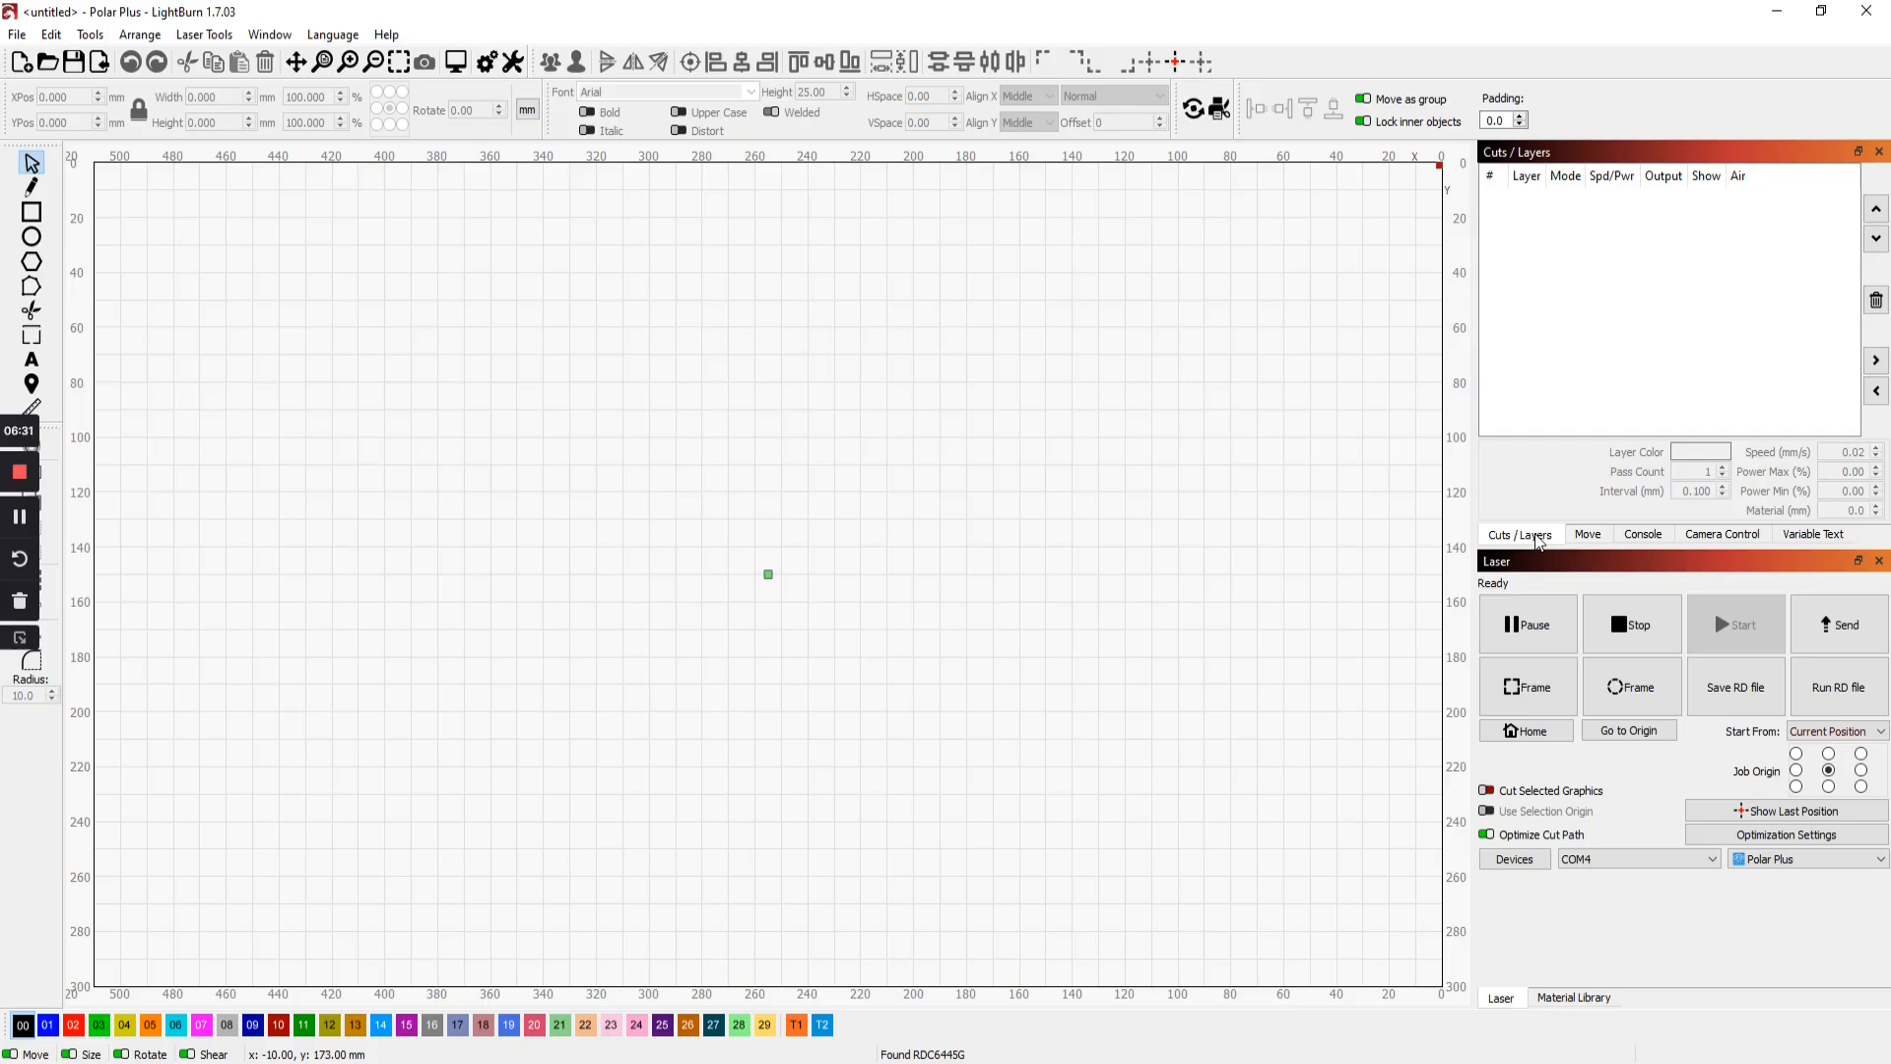
Show the Camera Control panel, which lists no camera
{"action": "left_click", "coordinate": [1722, 534]}
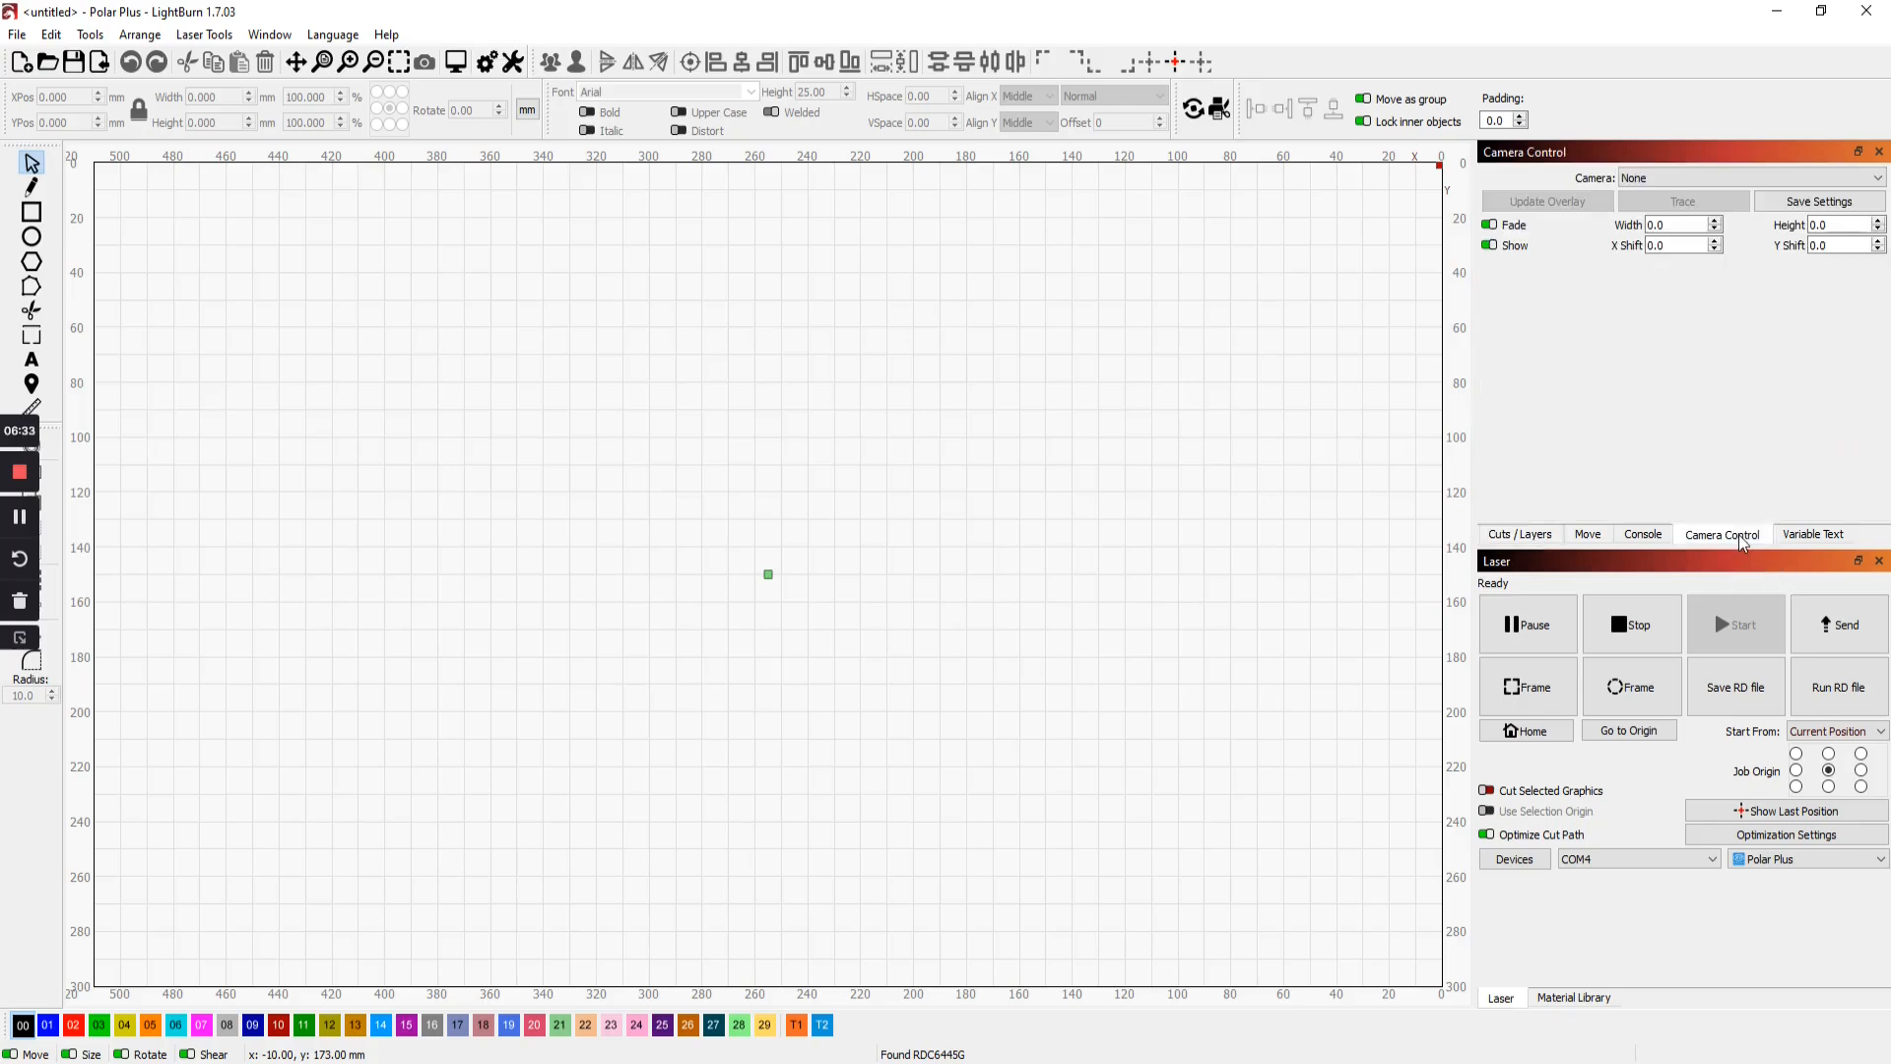
{"action": "mouse_move", "coordinate": [1676, 358]}
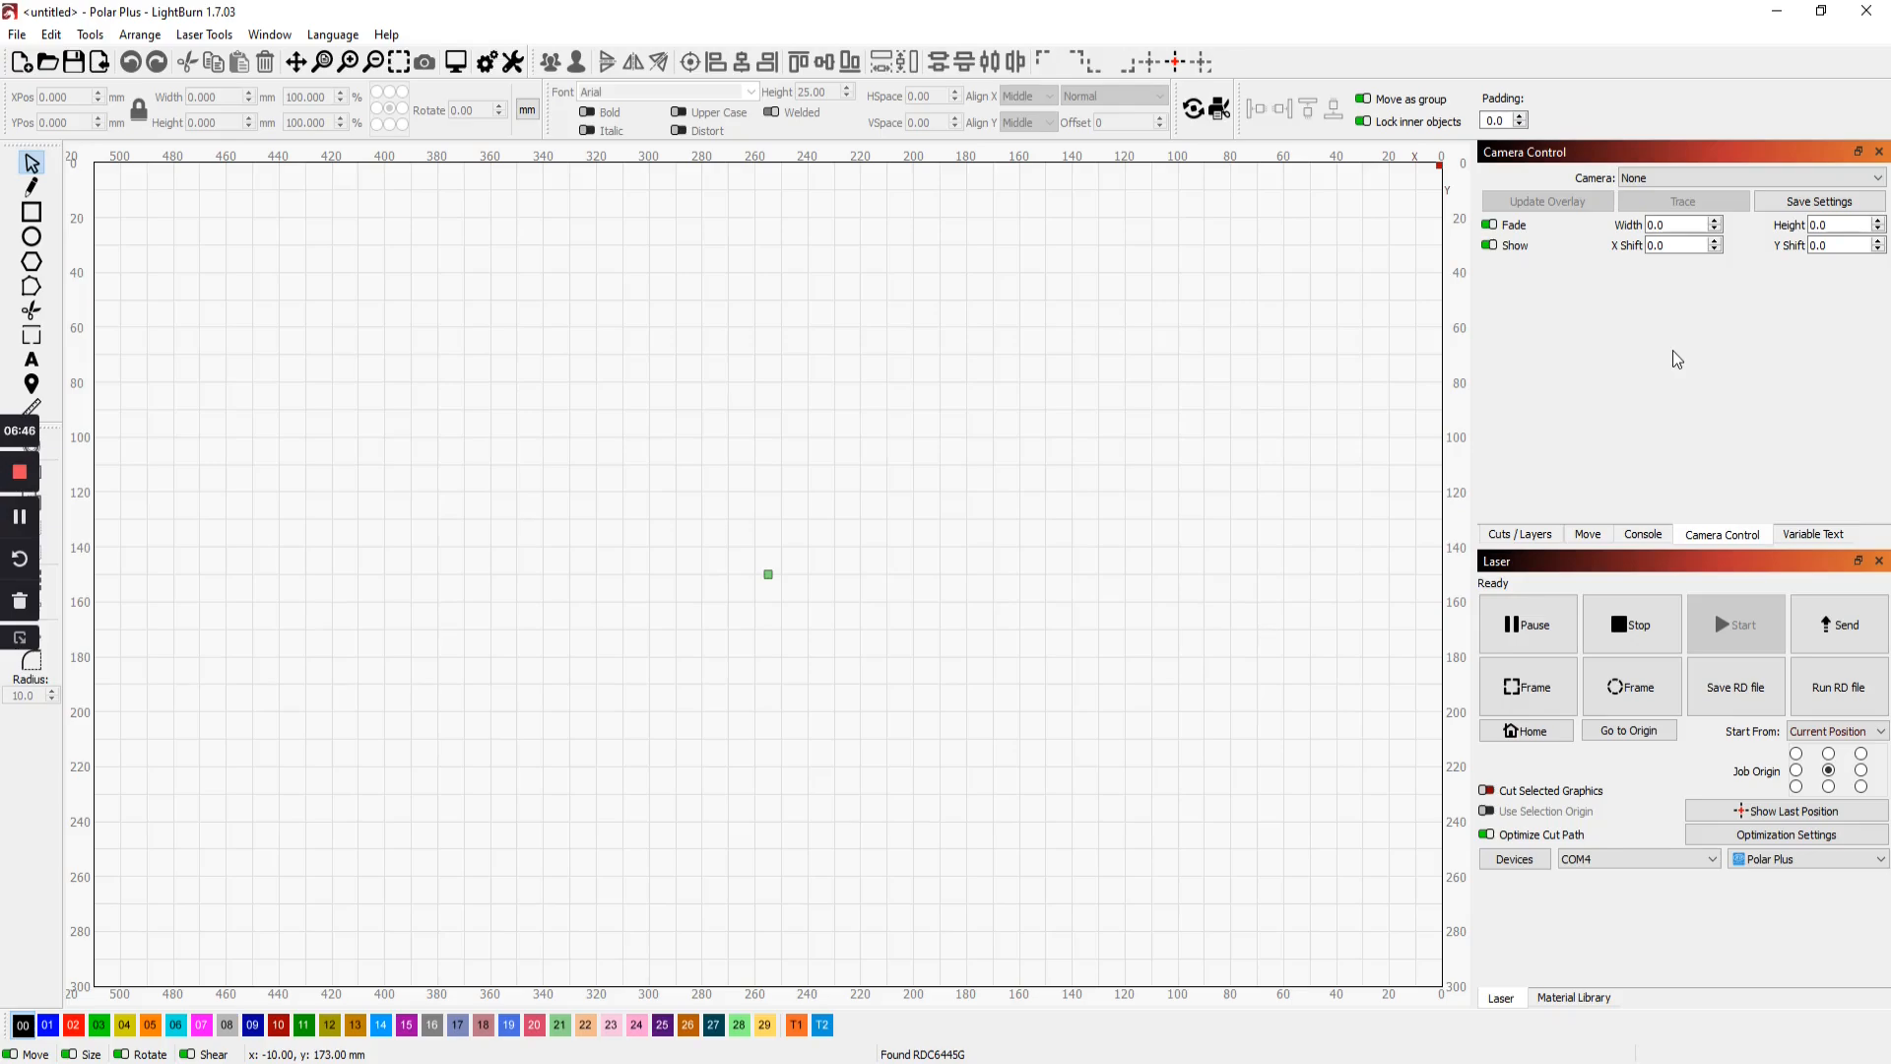
{"action": "mouse_move", "coordinate": [1619, 489]}
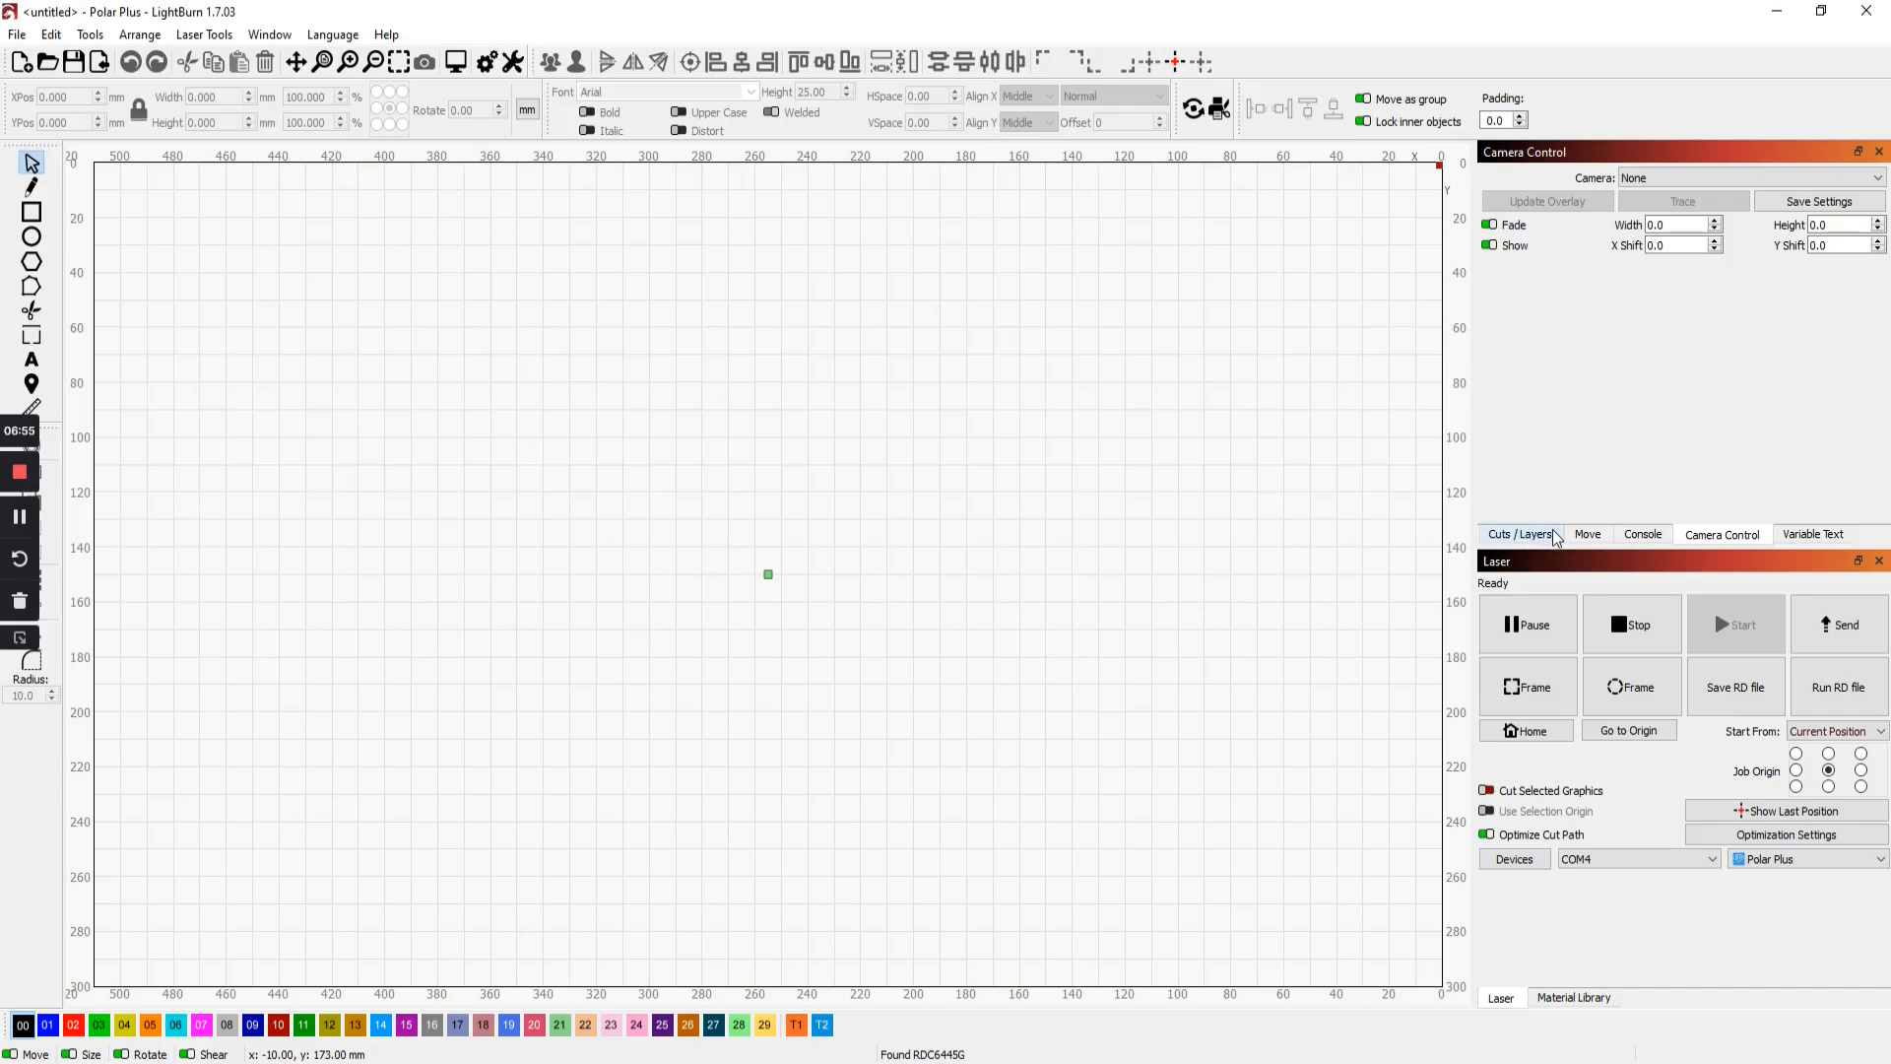
Load the LOGO project with LAST LEG, wood-grain square and WOODWORKS into the workspace
{"action": "left_click", "coordinate": [1520, 534]}
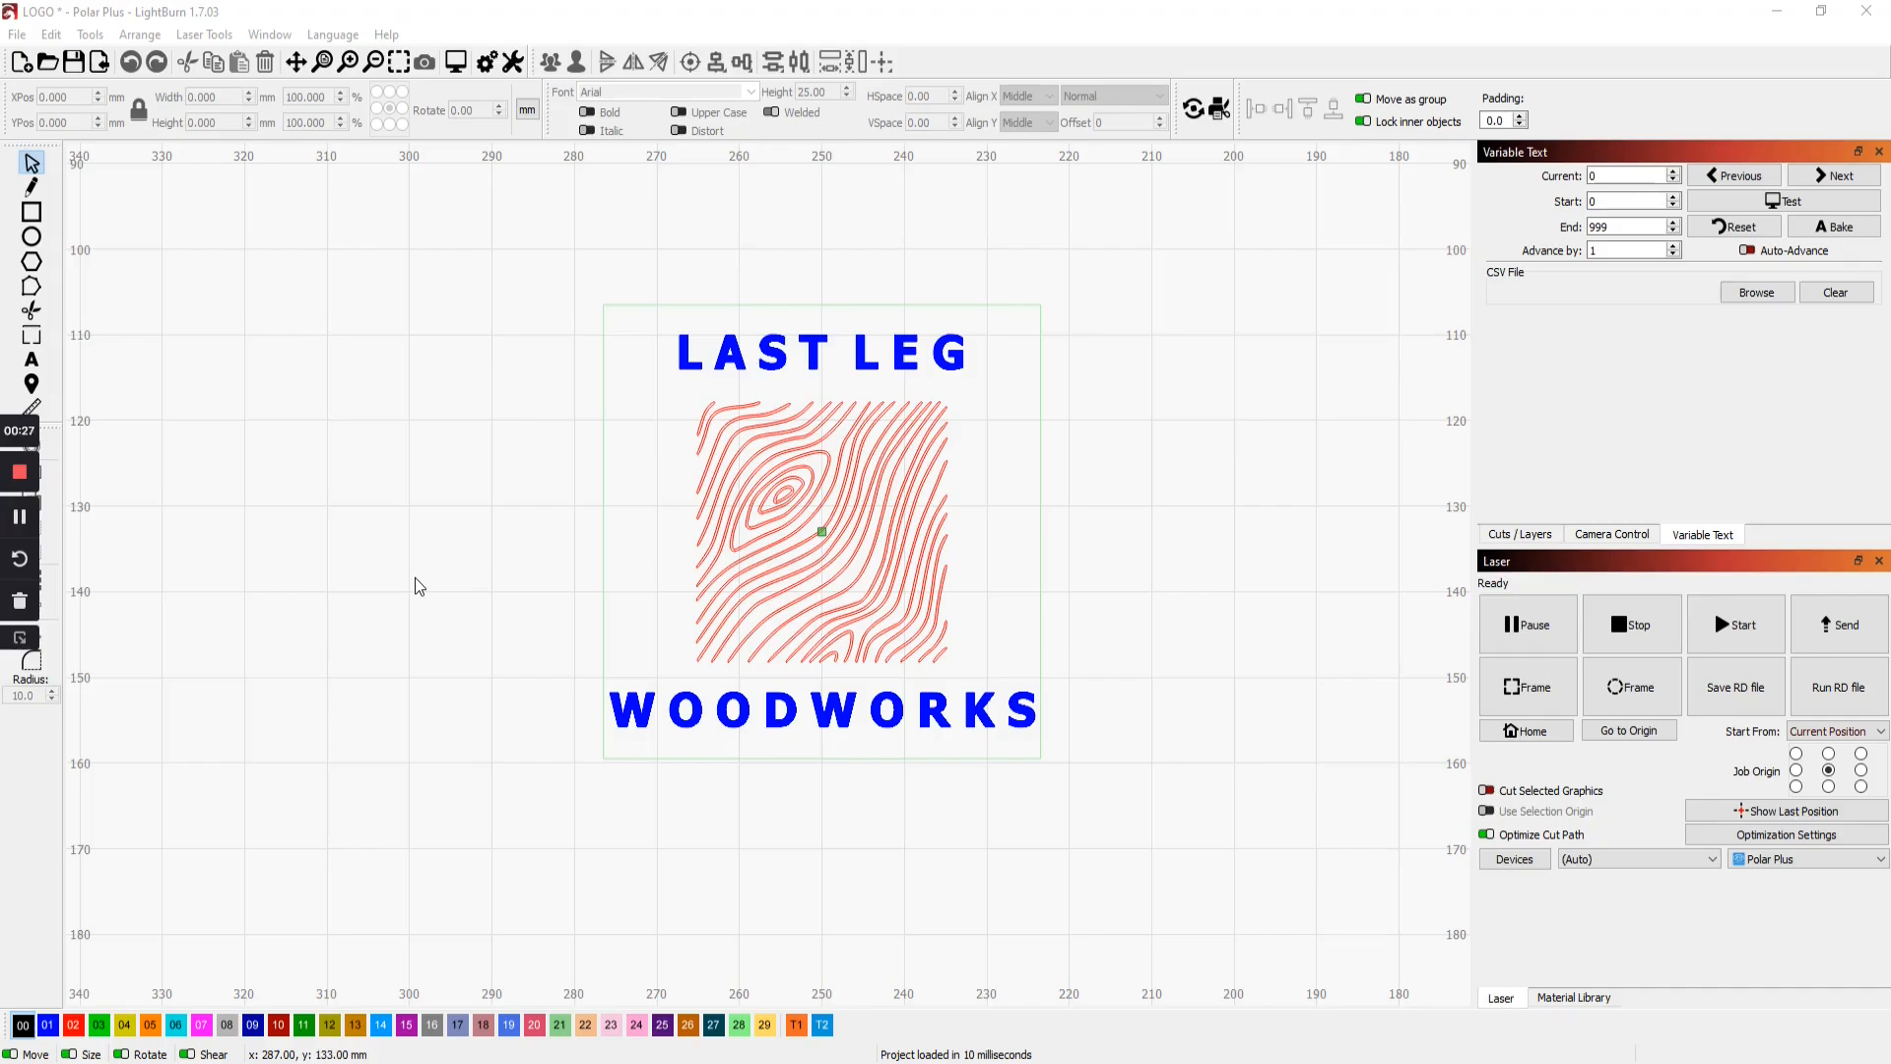
{"action": "mouse_move", "coordinate": [706, 610]}
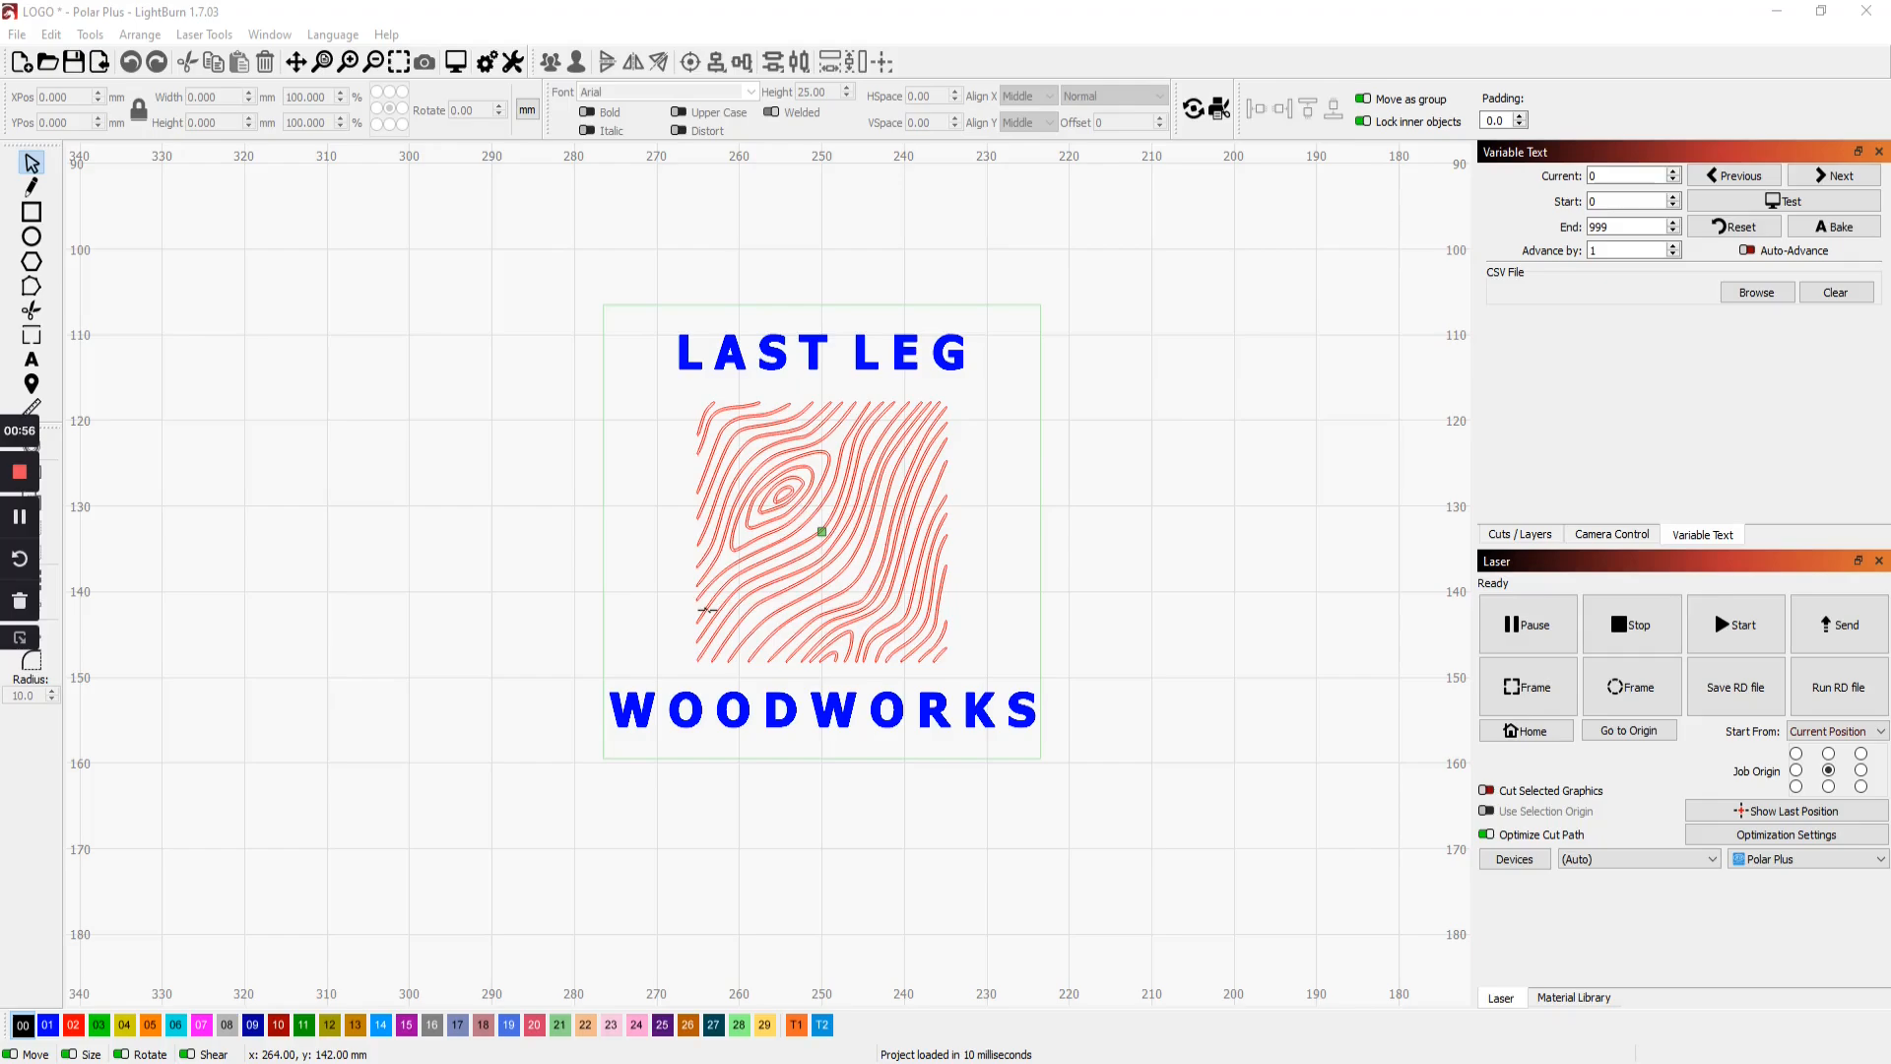
{"action": "mouse_move", "coordinate": [926, 516]}
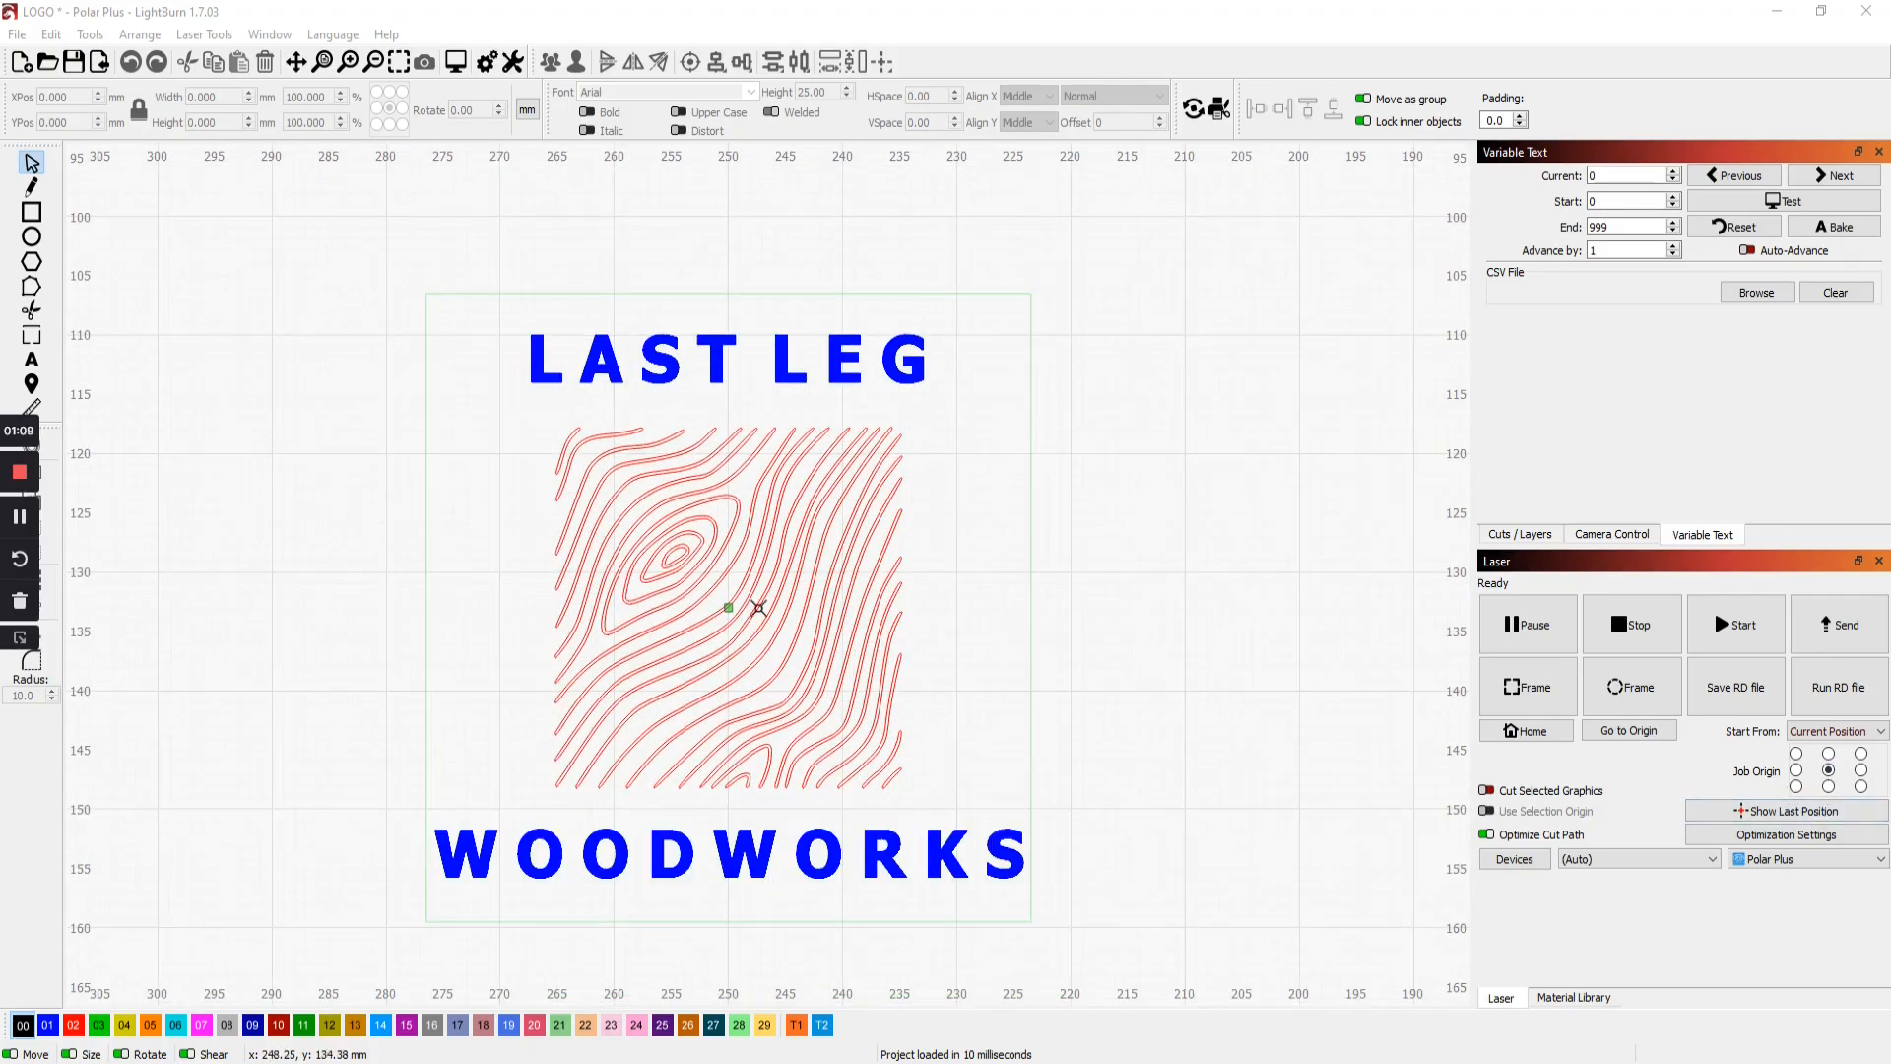
{"action": "mouse_move", "coordinate": [552, 291]}
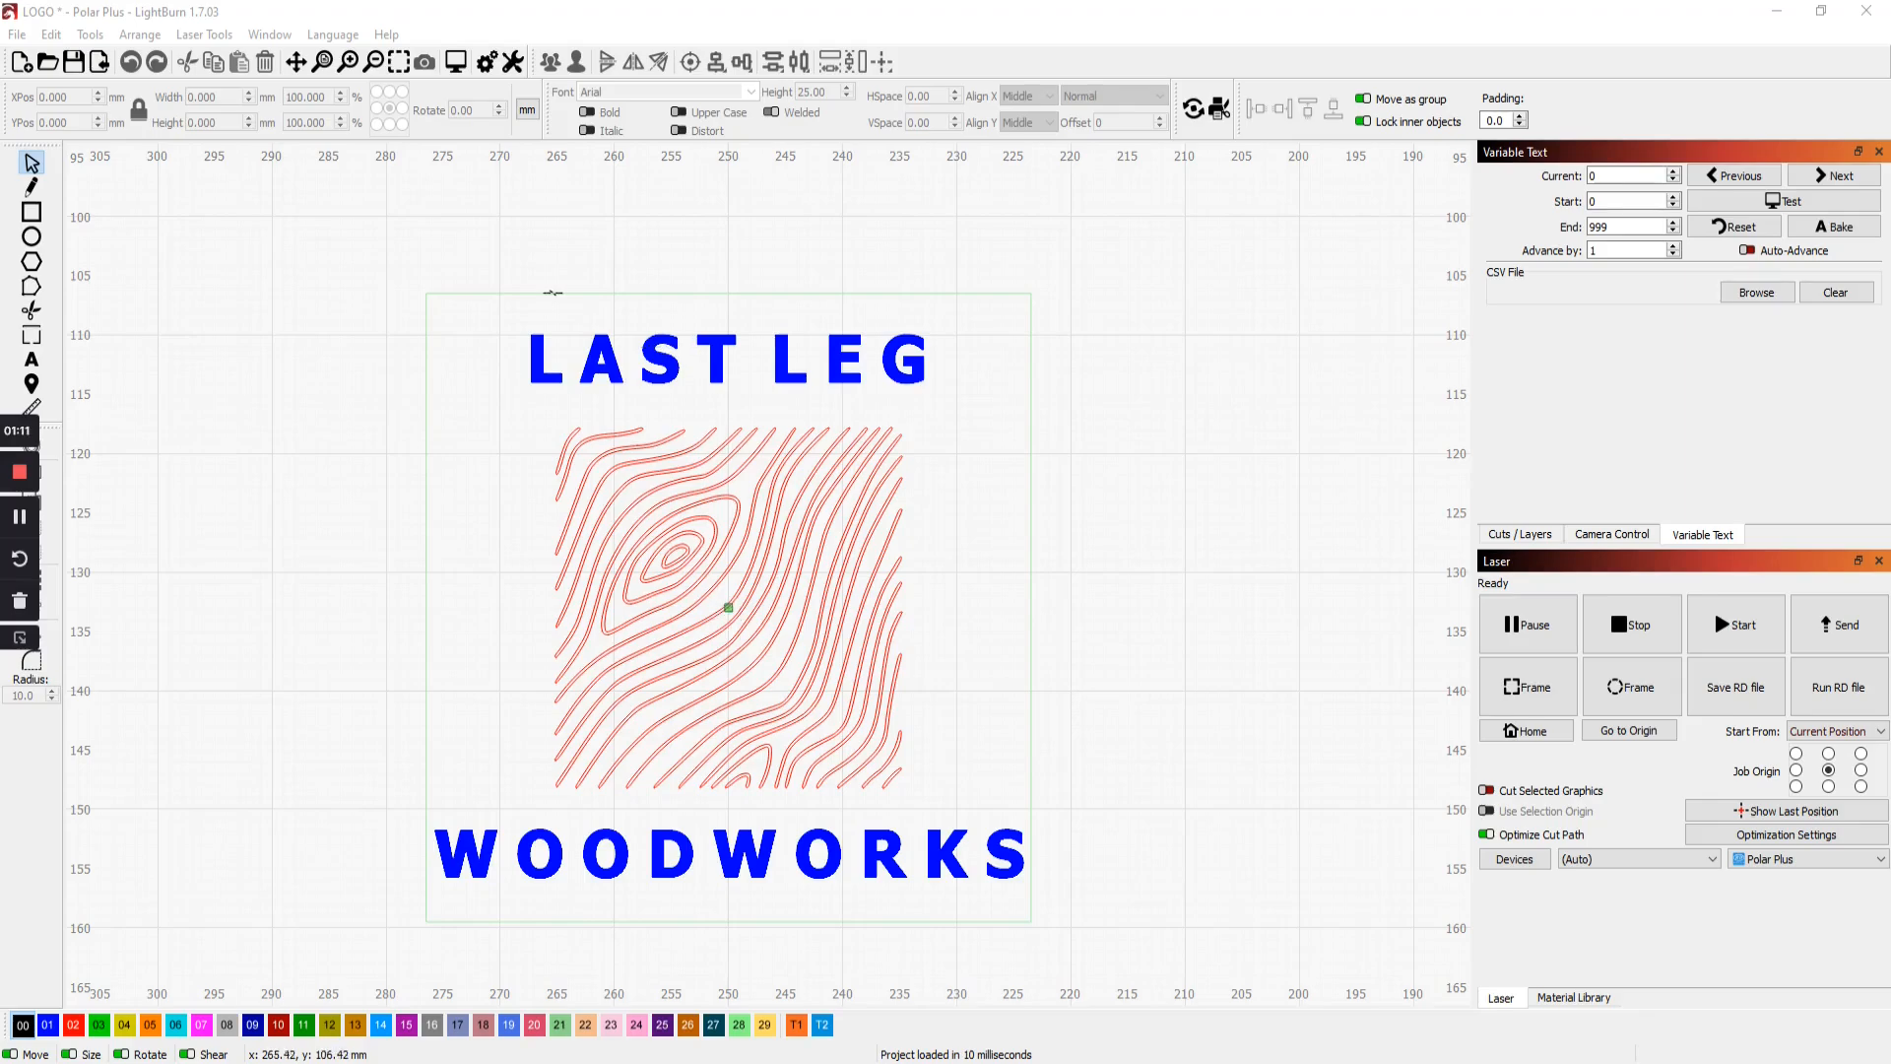
{"action": "mouse_move", "coordinate": [473, 876]}
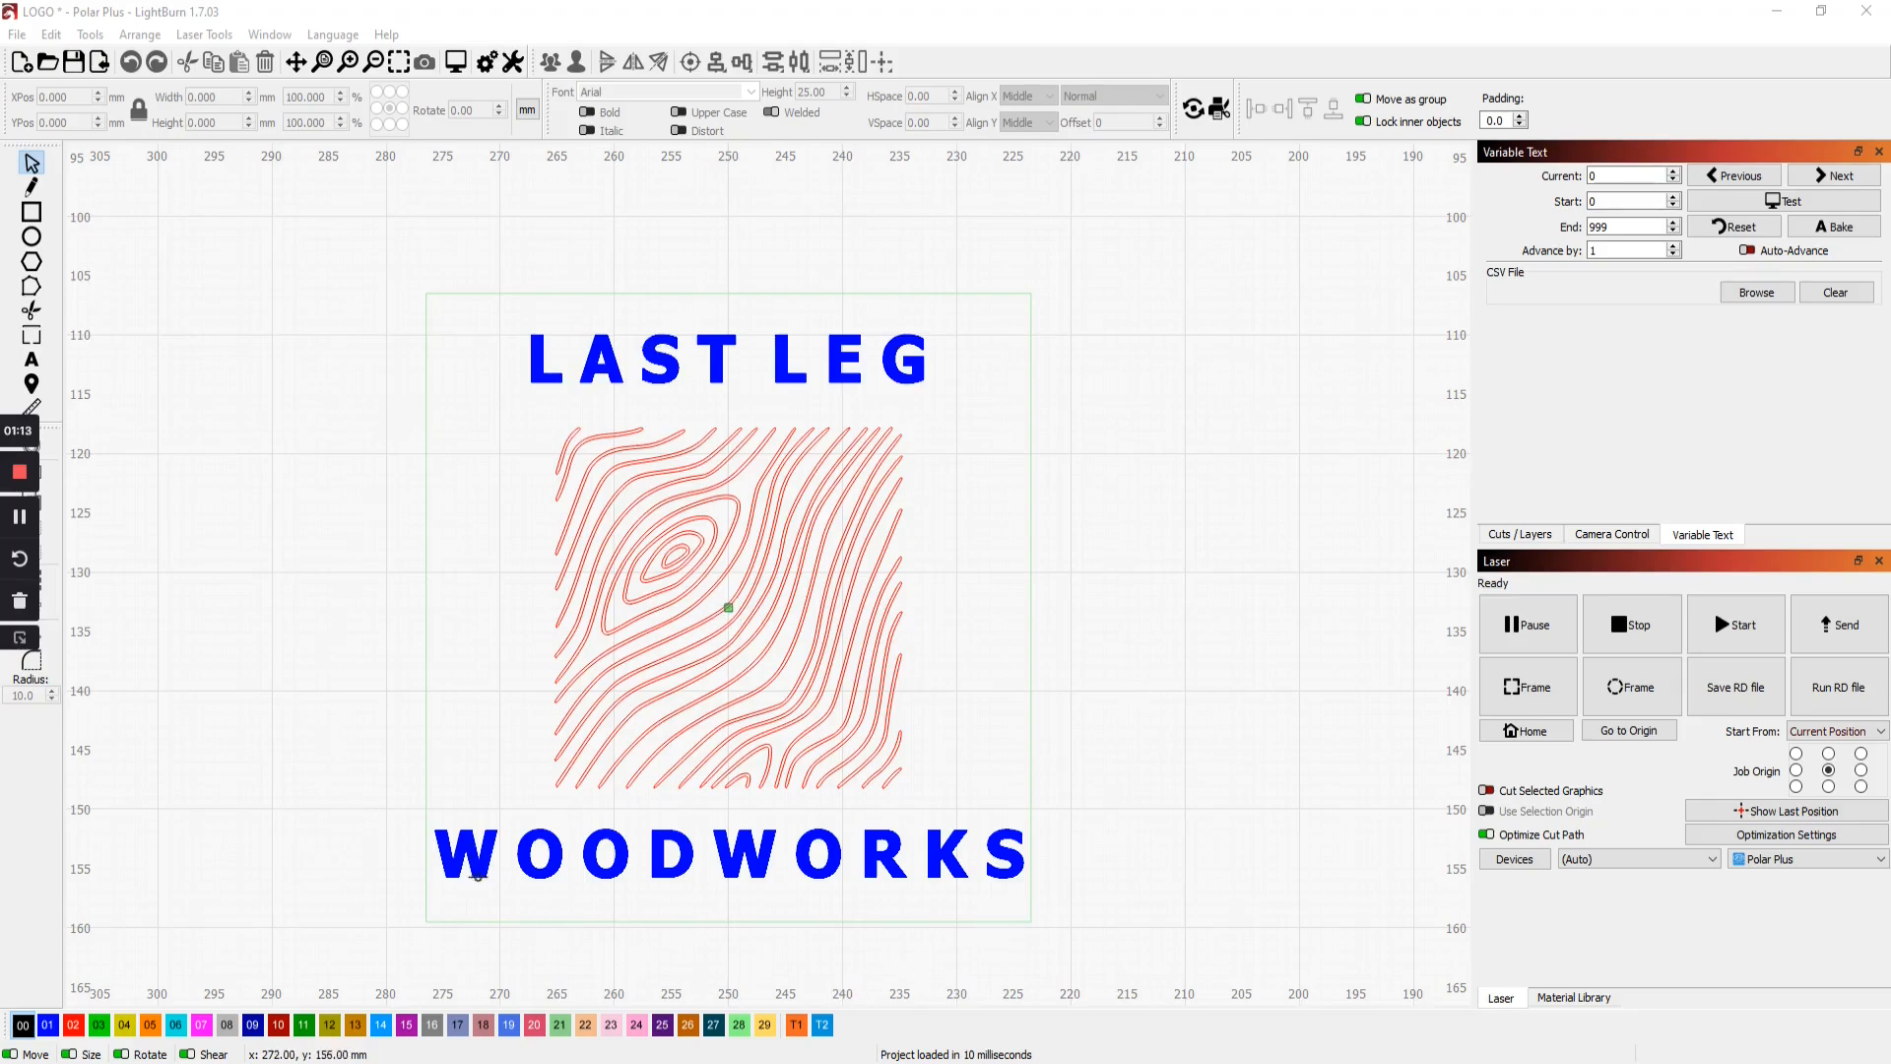
{"action": "left_click", "coordinate": [1526, 686]}
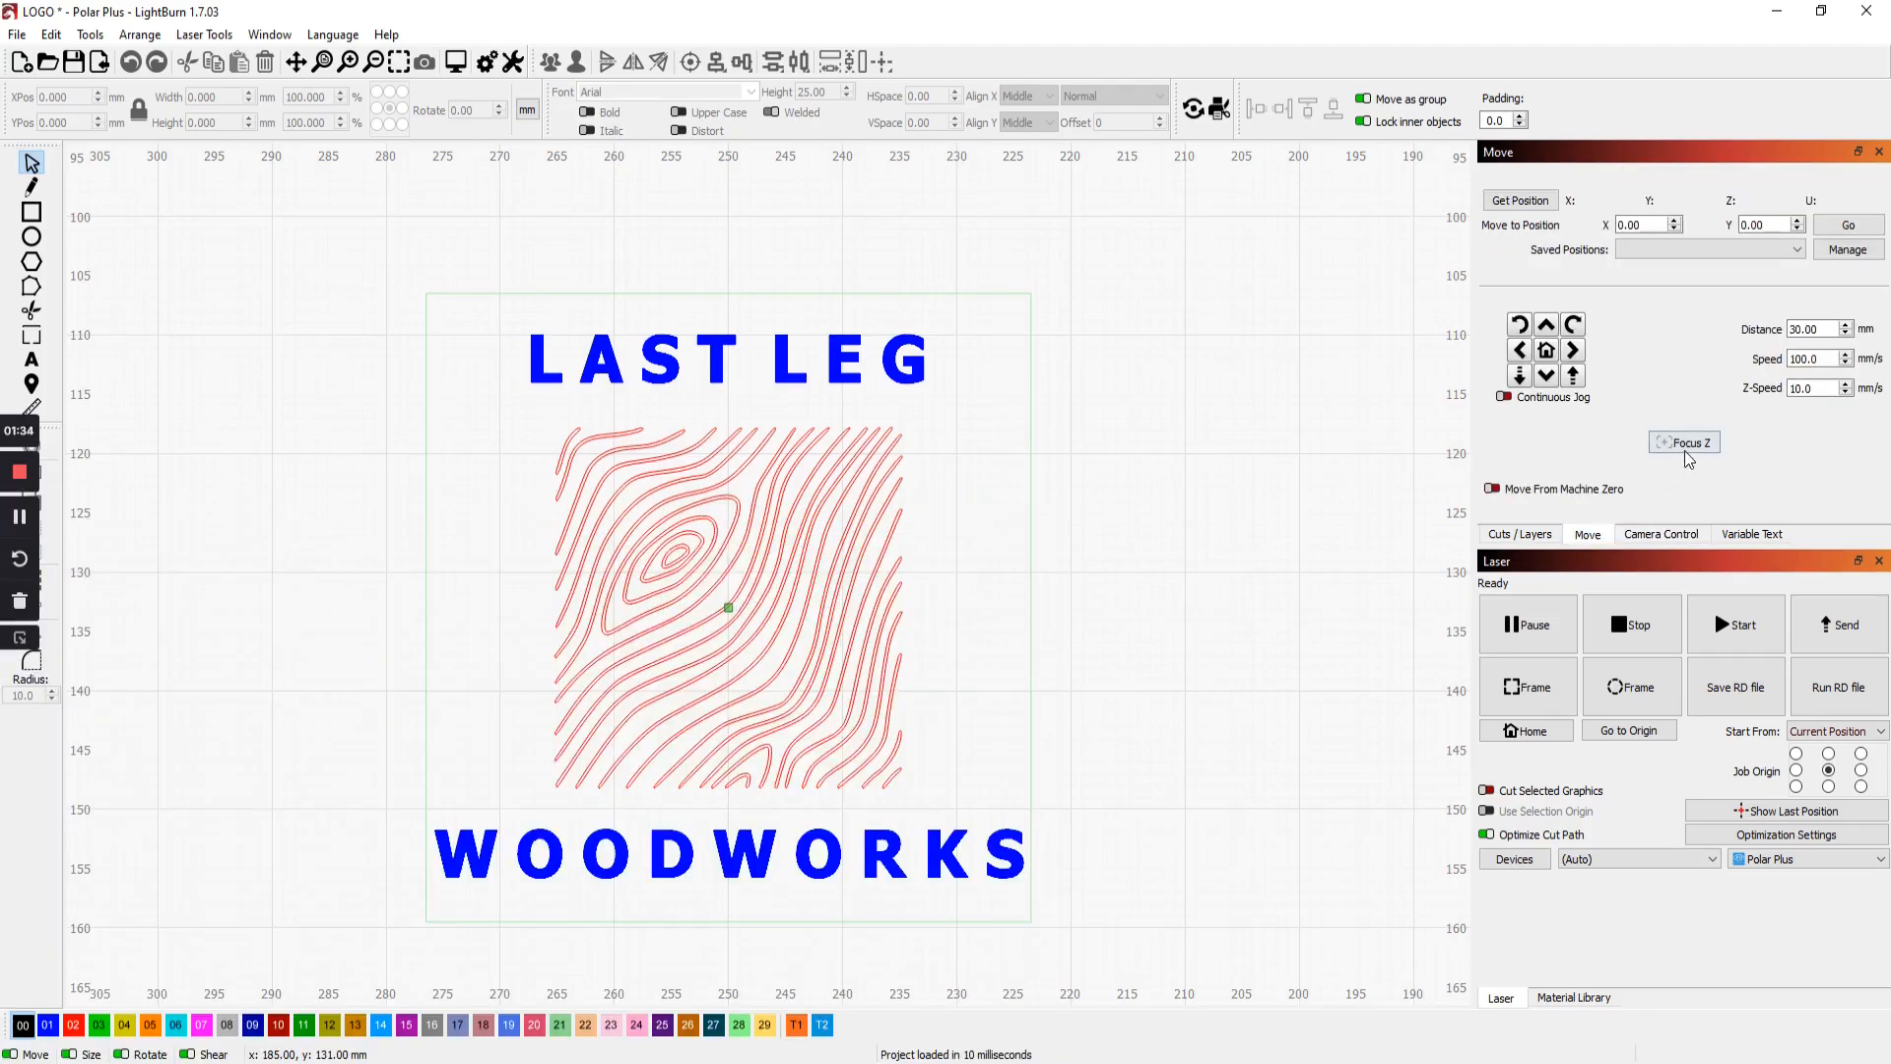
{"action": "mouse_move", "coordinate": [1696, 445]}
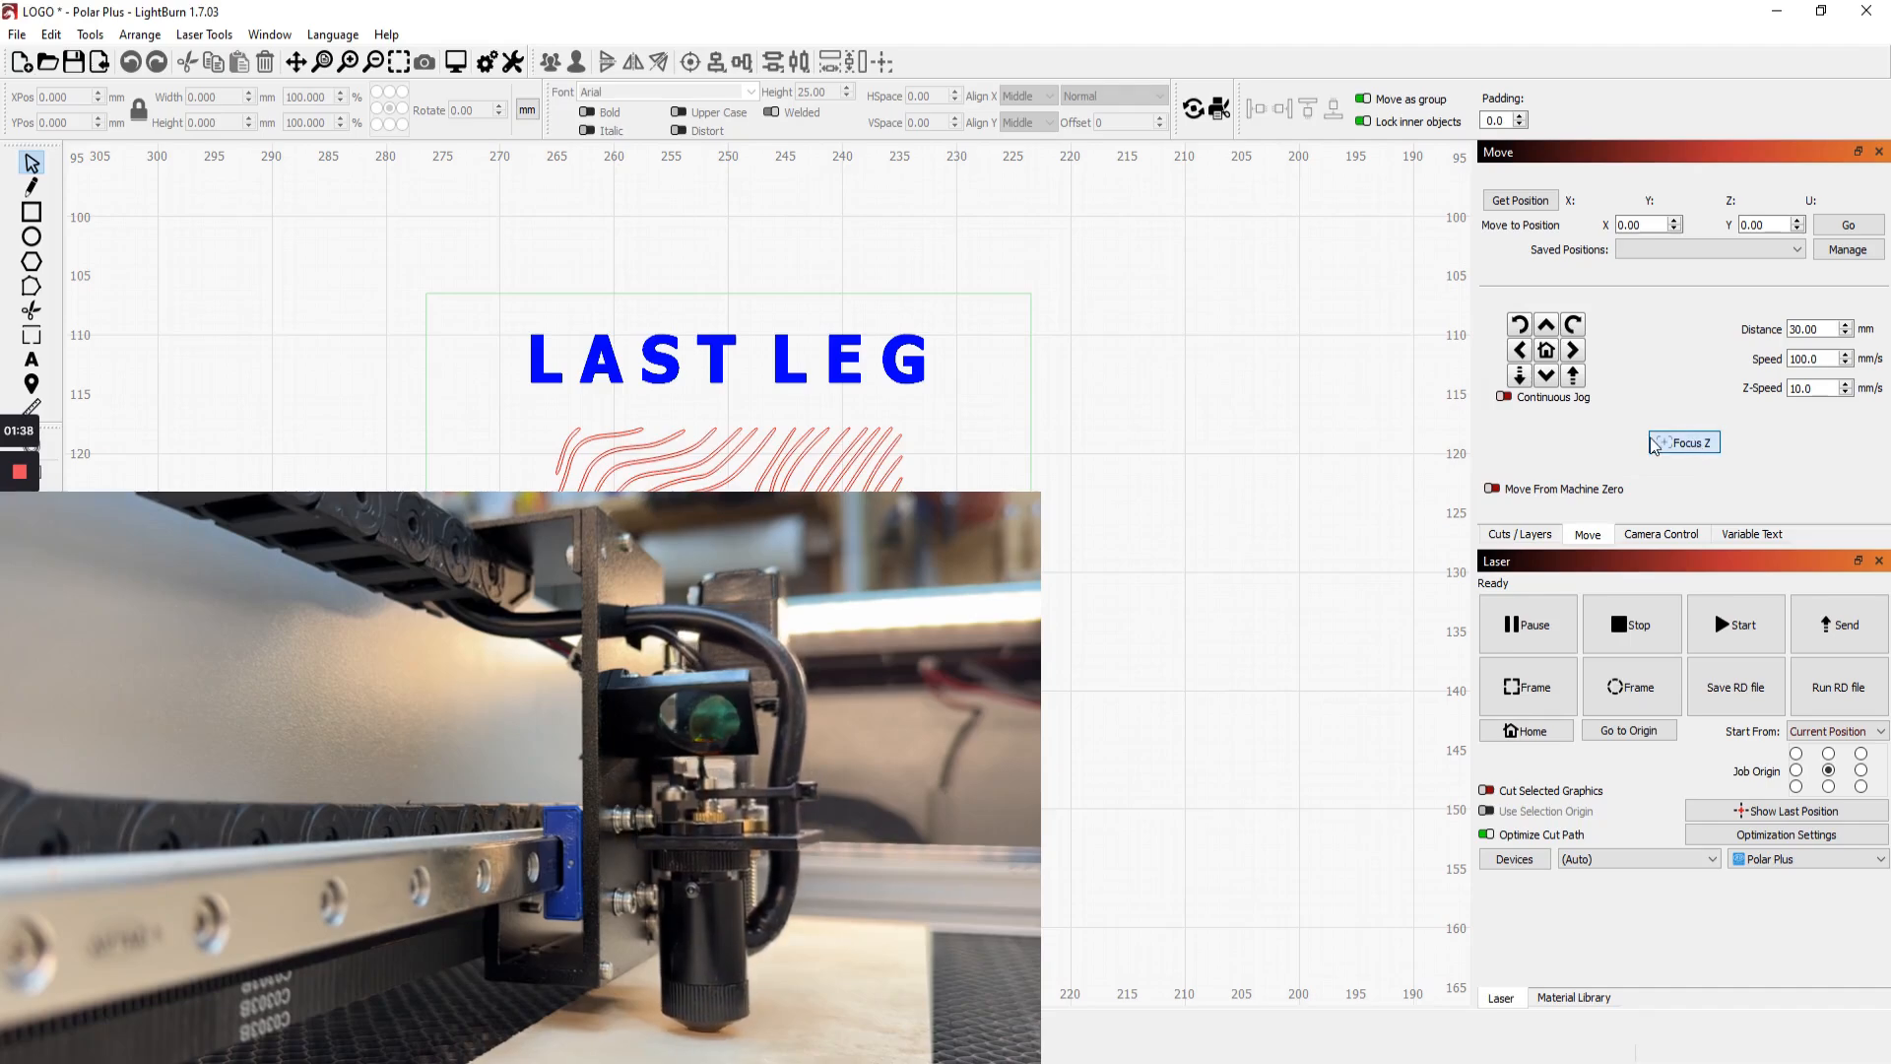
{"action": "mouse_move", "coordinate": [1655, 445]}
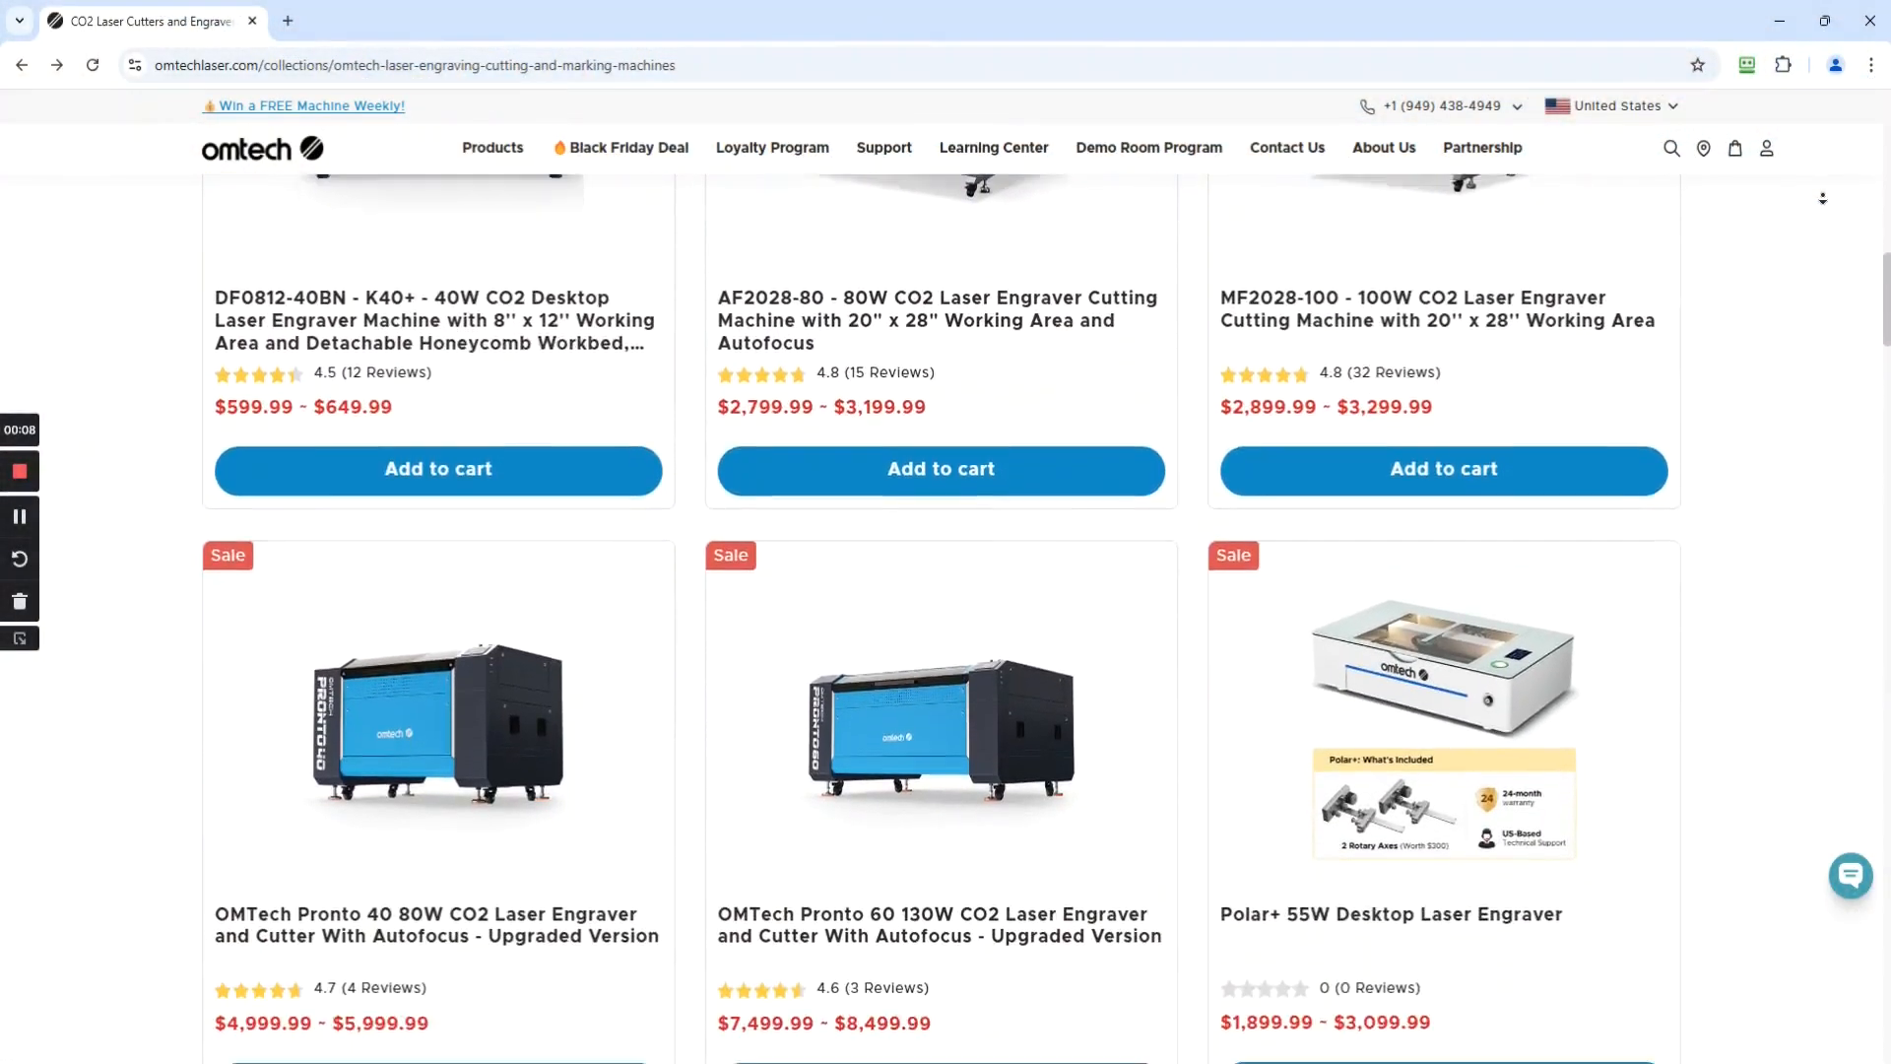
{"action": "scroll", "scroll_direction": "down", "scroll_amount": 3}
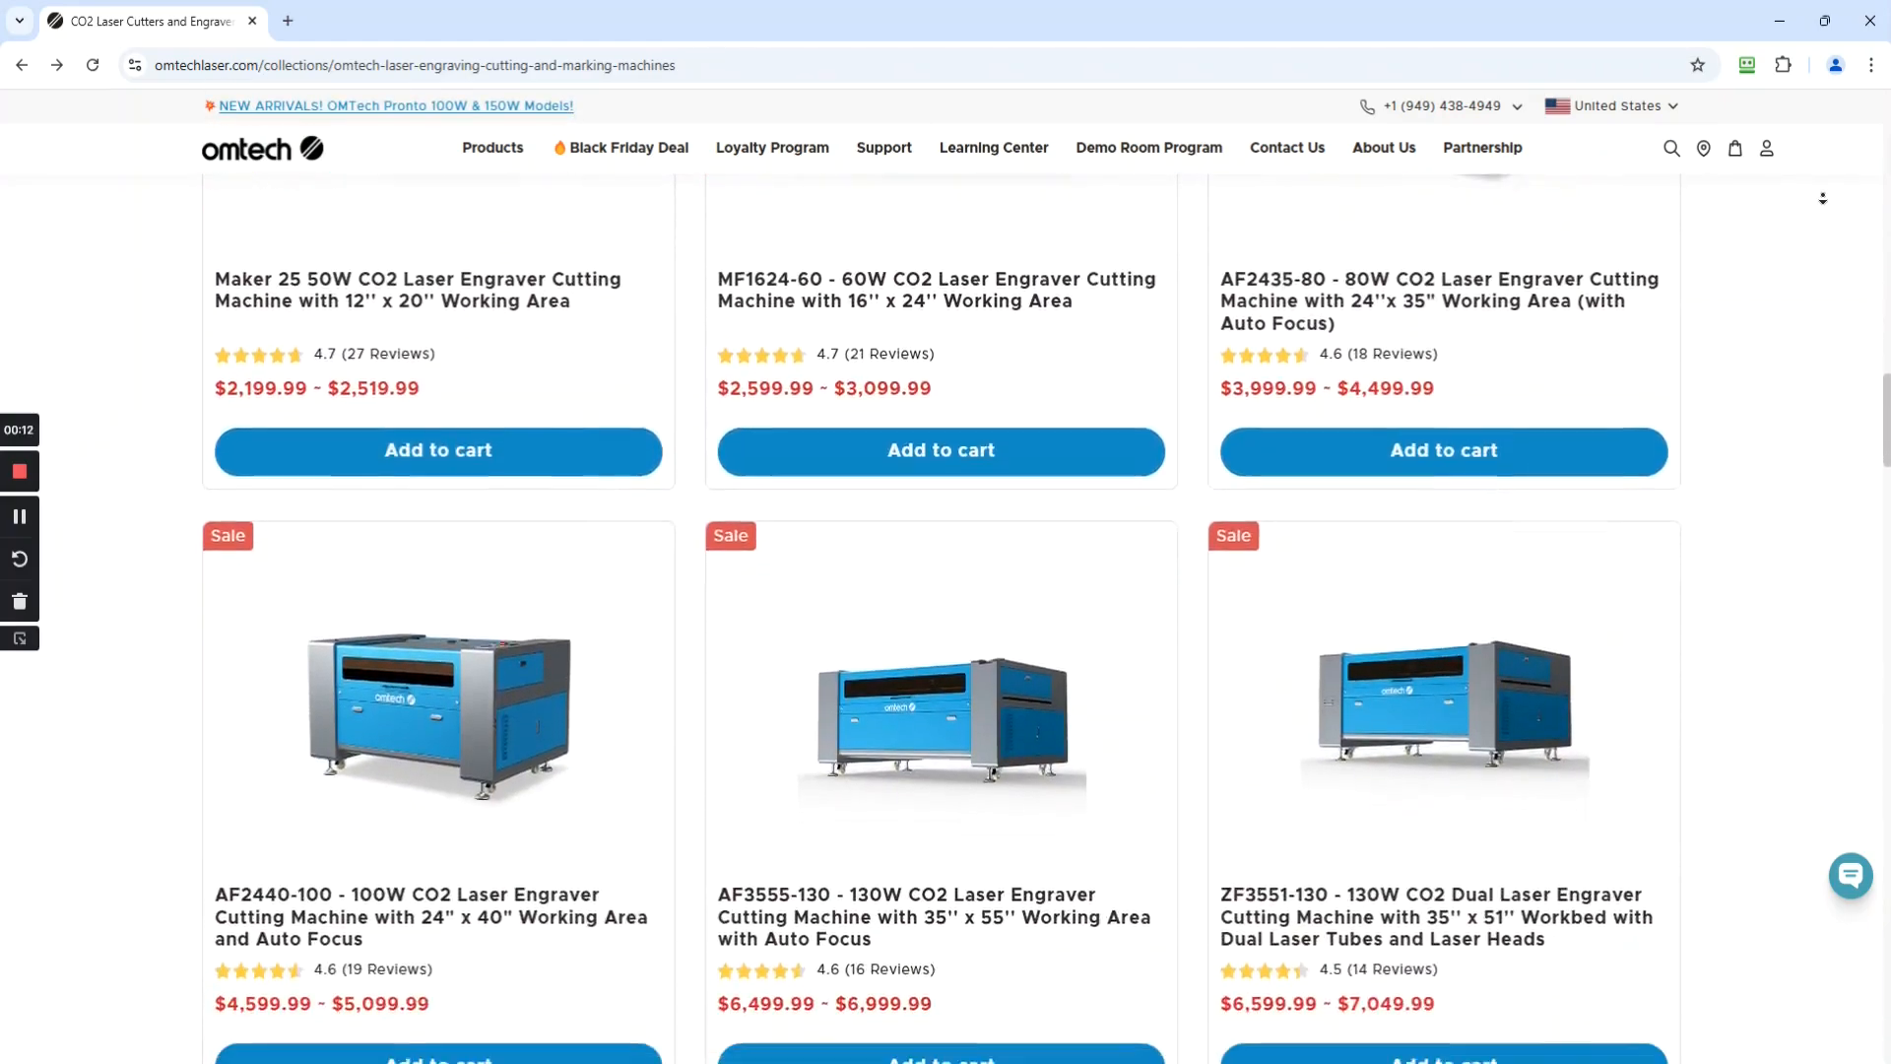
{"action": "scroll", "scroll_direction": "down", "scroll_amount": 3}
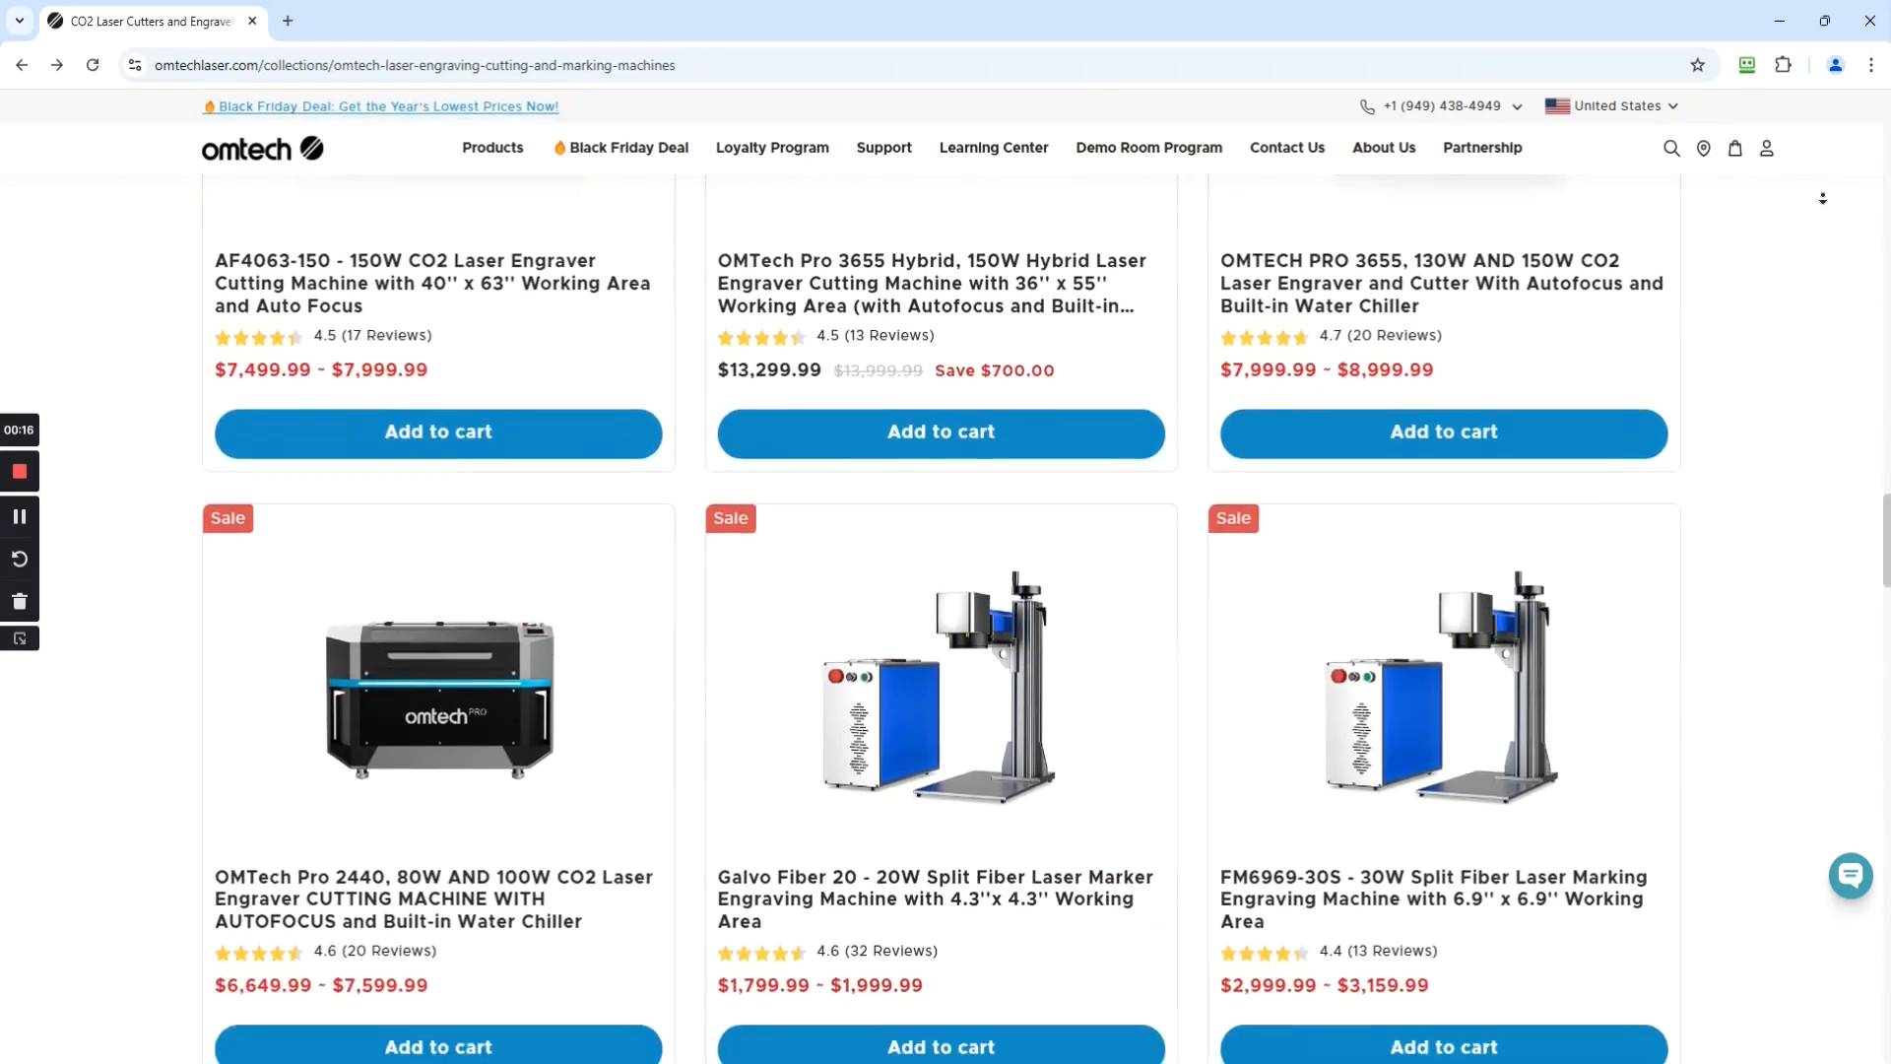
{"action": "scroll", "scroll_direction": "down", "scroll_amount": 3}
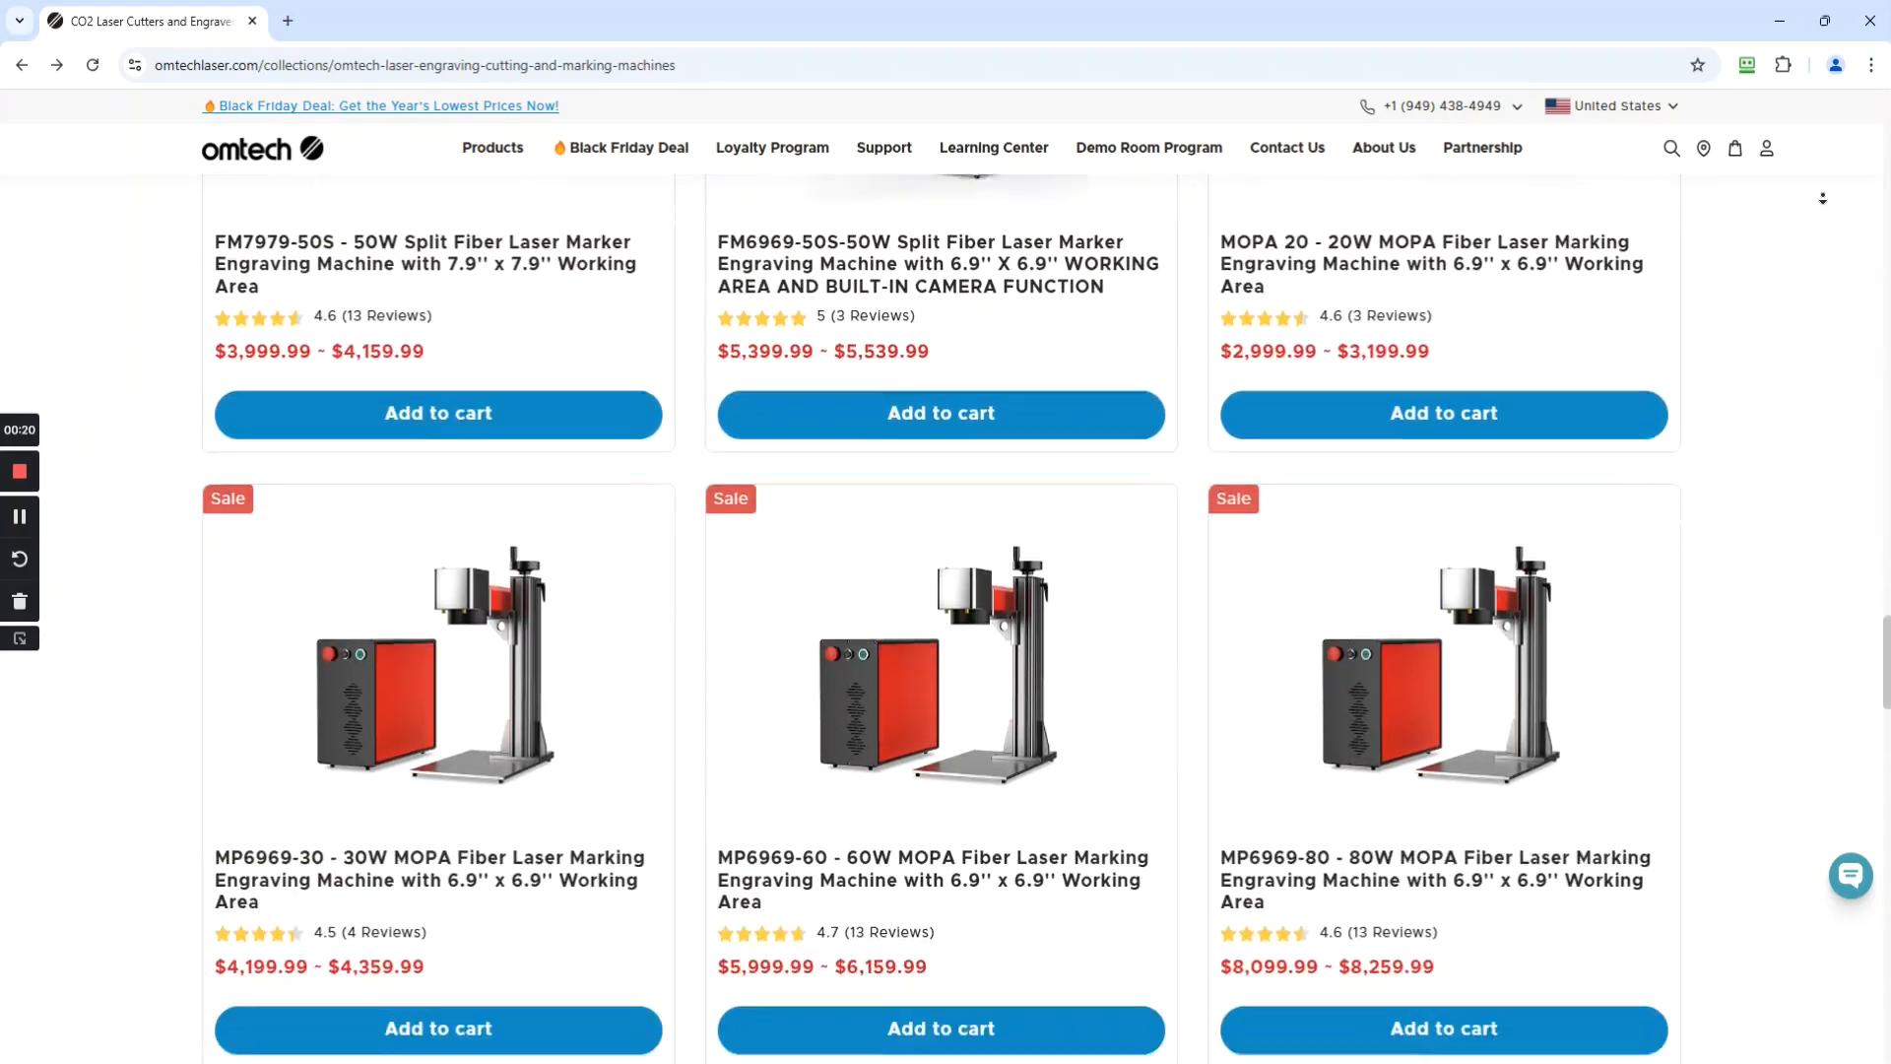
{"action": "scroll", "scroll_direction": "down", "scroll_amount": 3}
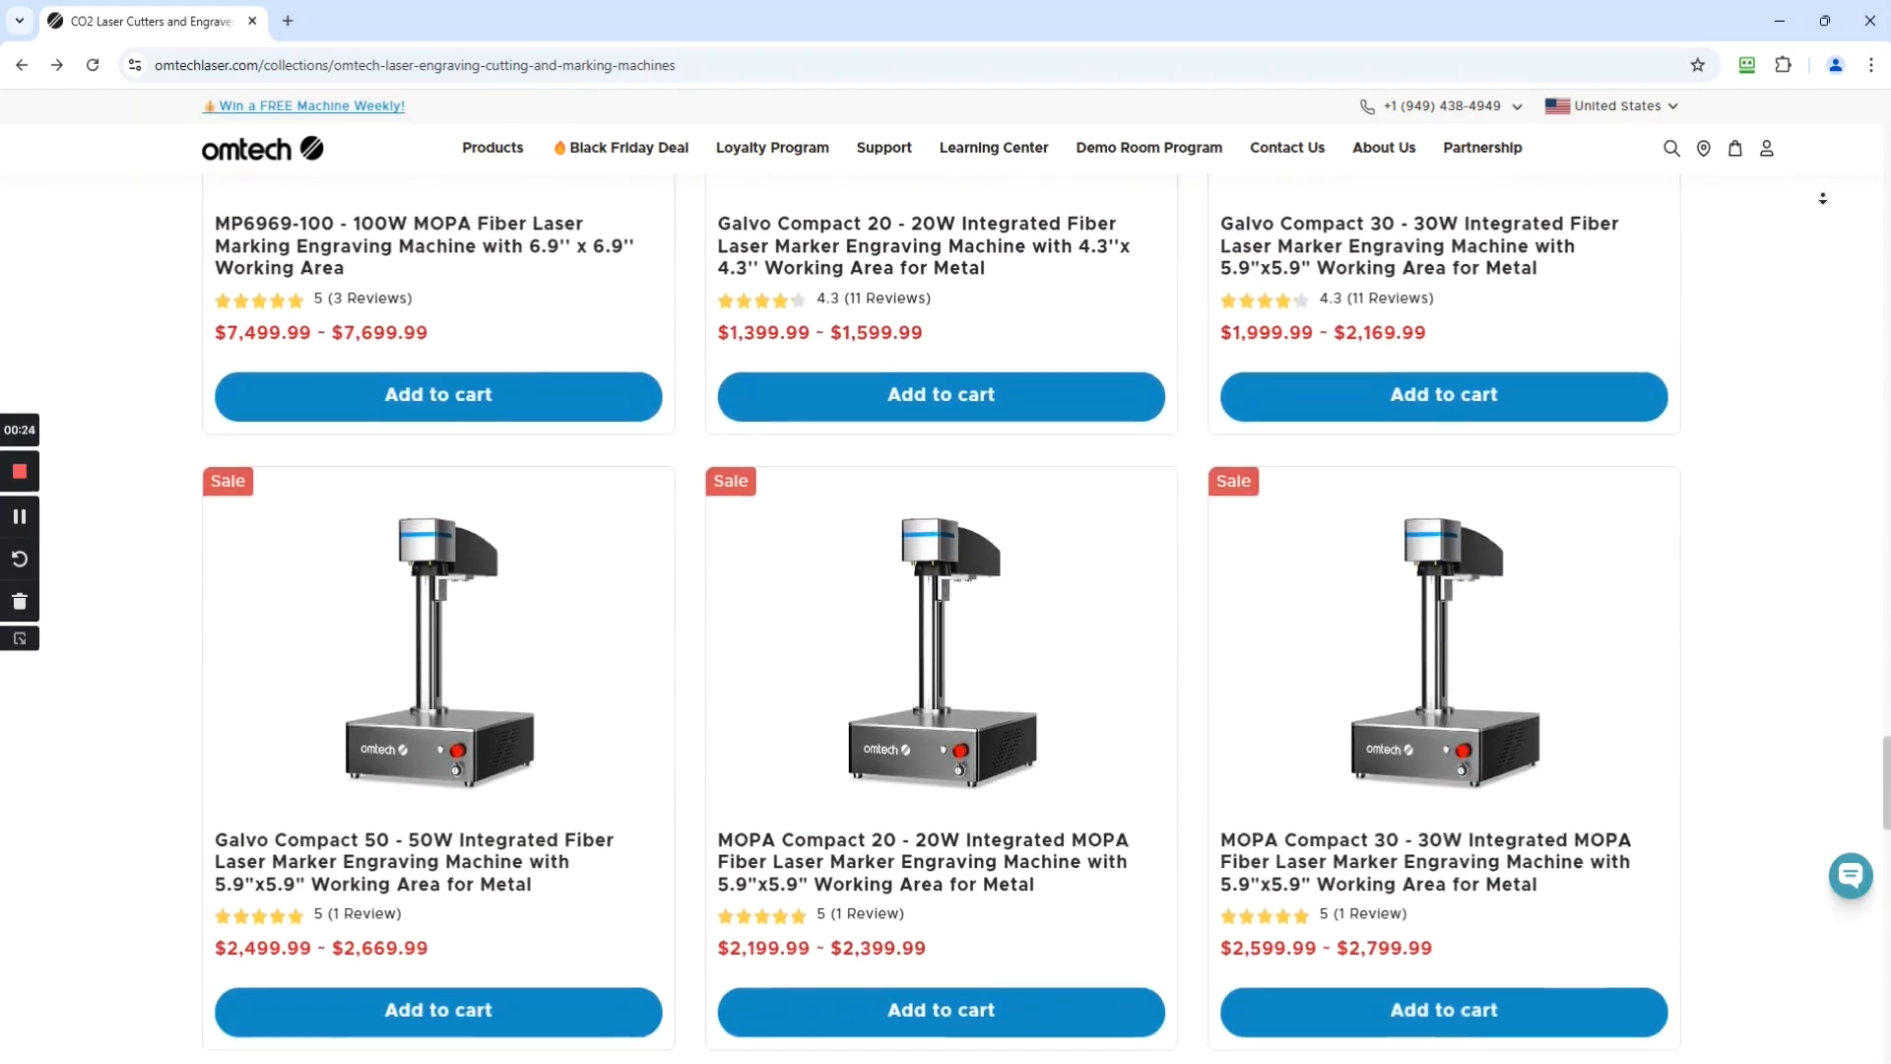